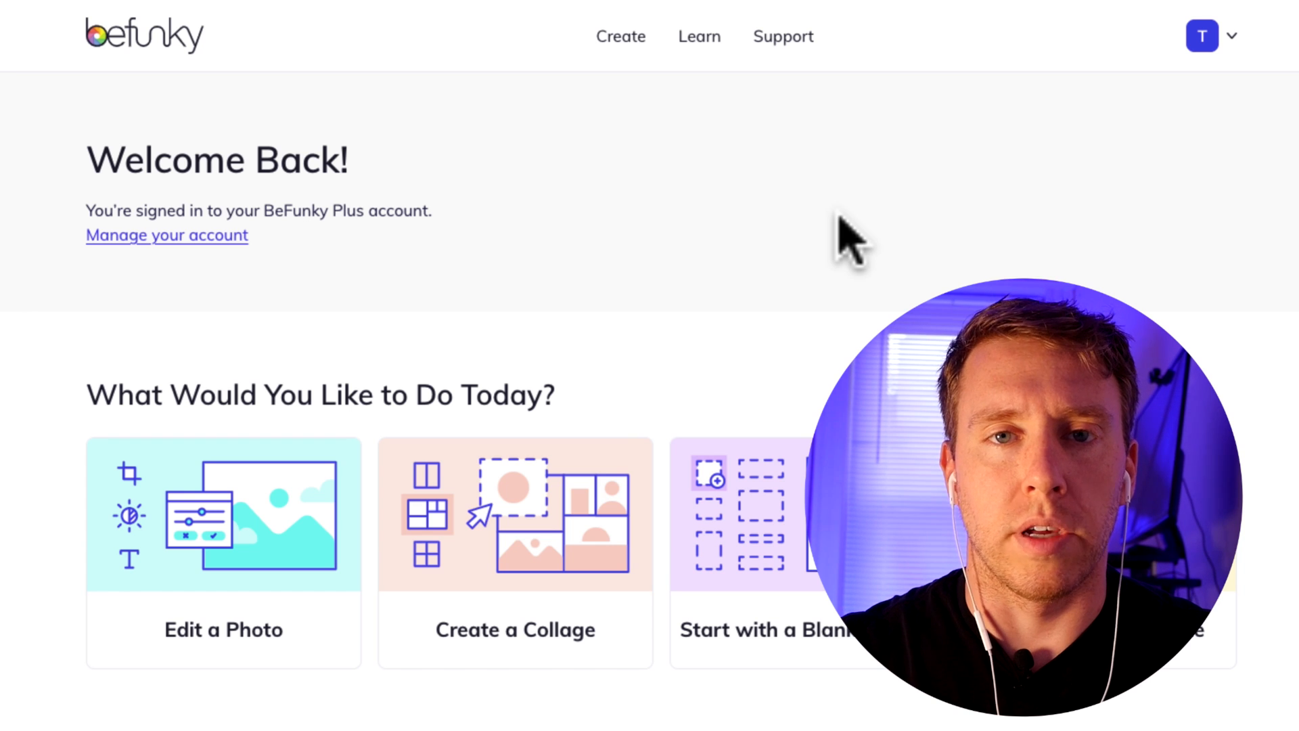
Step: Go to My Photos from the account menu and add the photos to Batch Processing
{"action": "left_click", "coordinate": [1202, 36]}
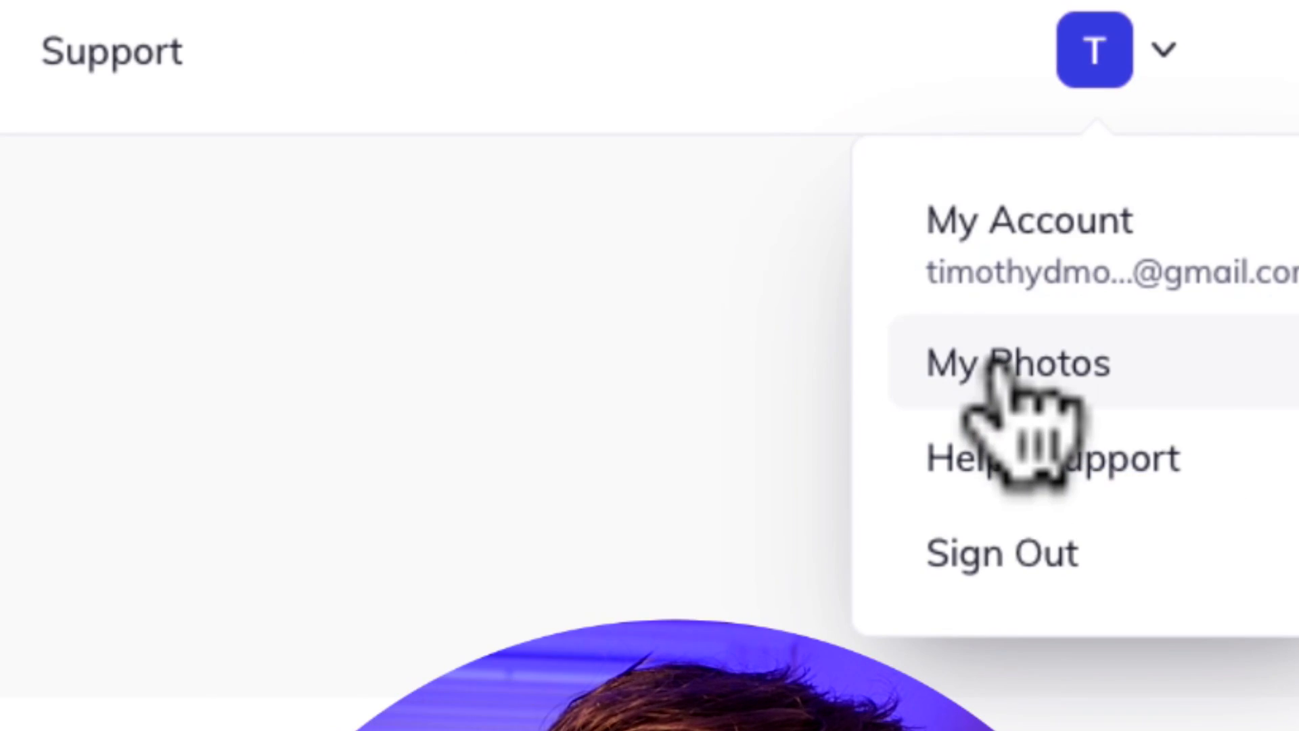
{"action": "left_click", "coordinate": [1017, 363]}
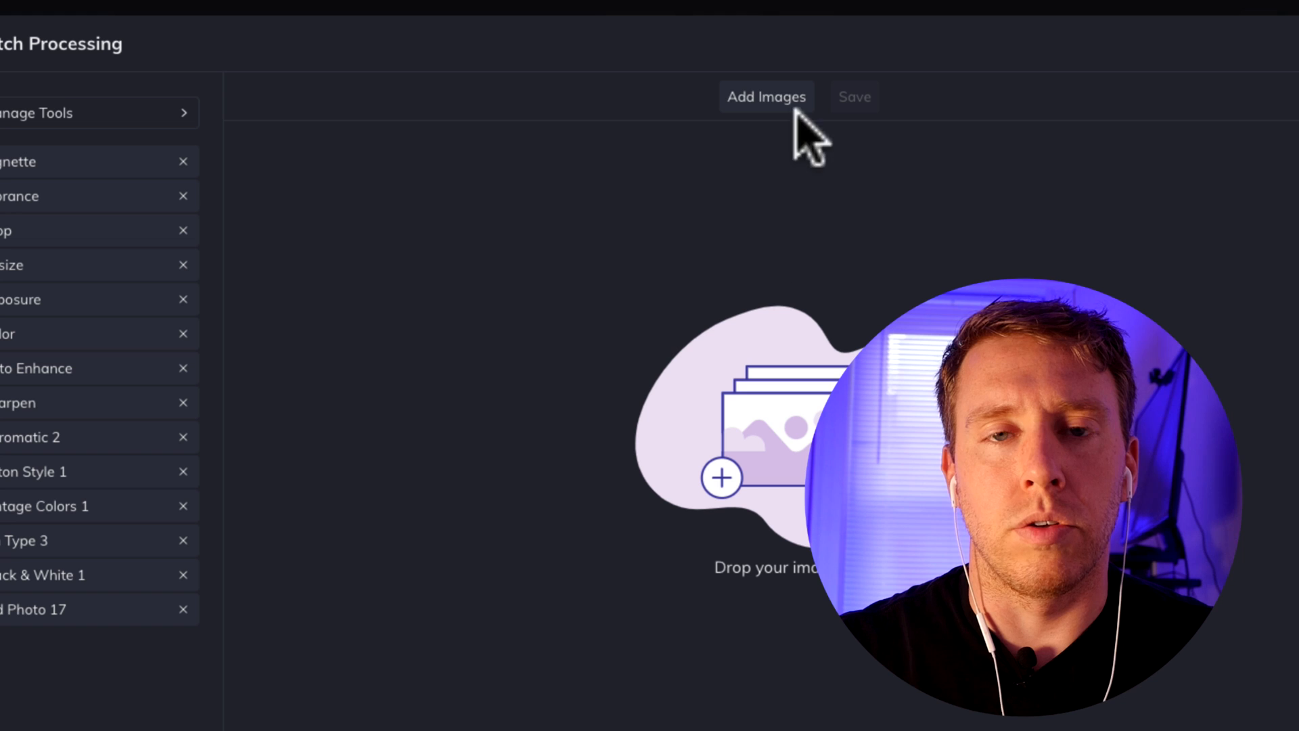
{"action": "left_click", "coordinate": [767, 98]}
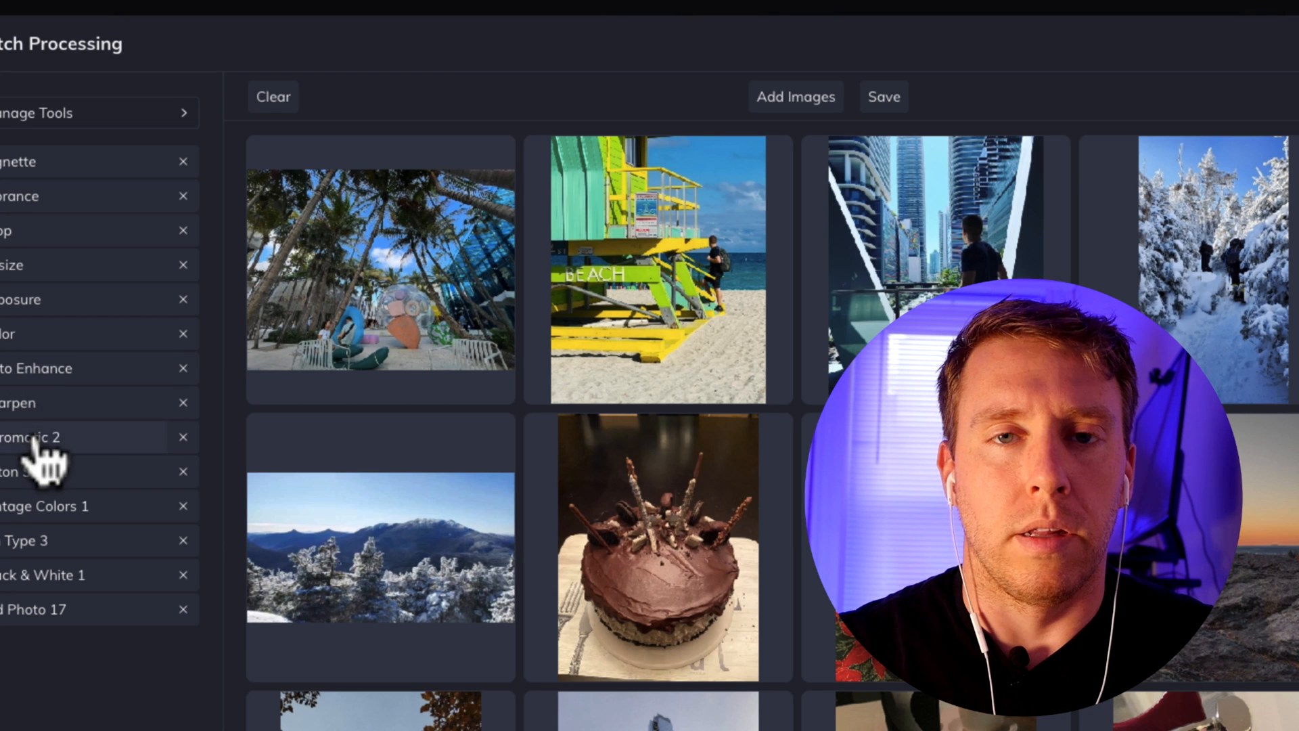
Step: Apply Chromatic 2 at about 76 strength to every photo in the batch
{"action": "left_click", "coordinate": [32, 438]}
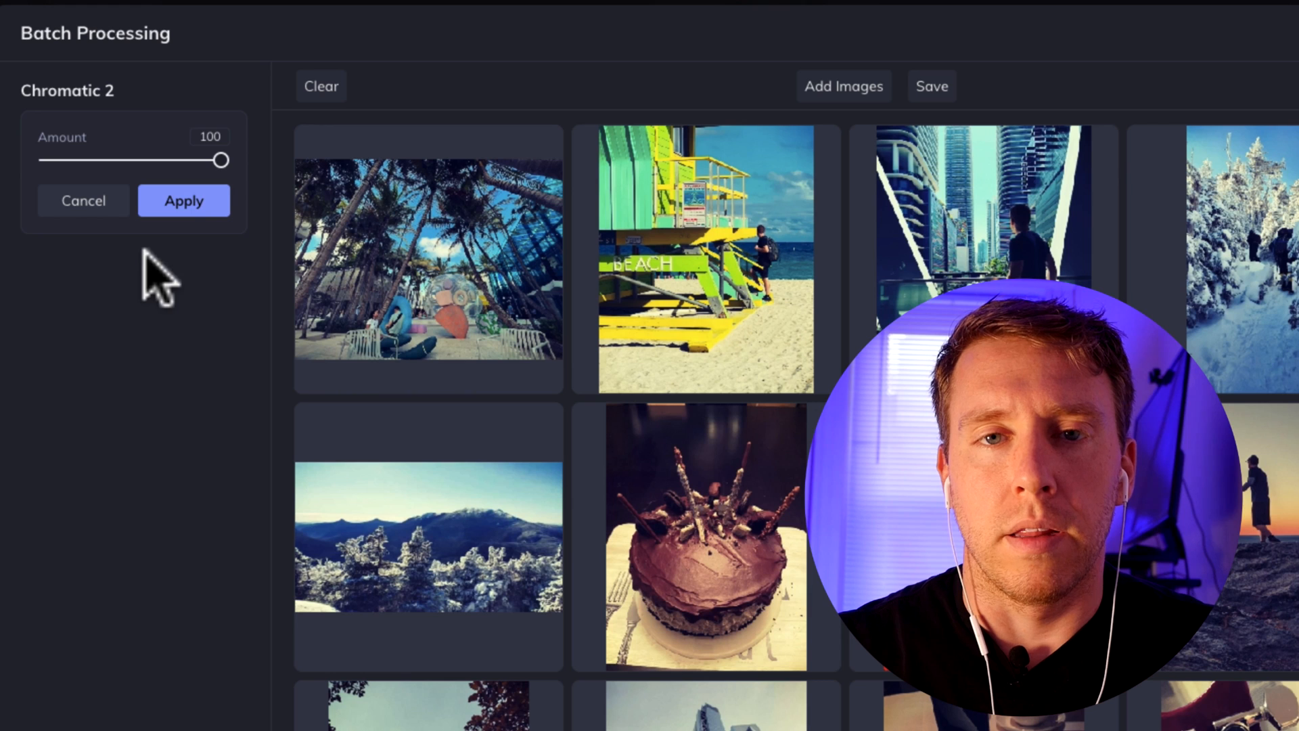
{"action": "left_click_drag", "start_coordinate": [220, 160], "coordinate": [196, 160]}
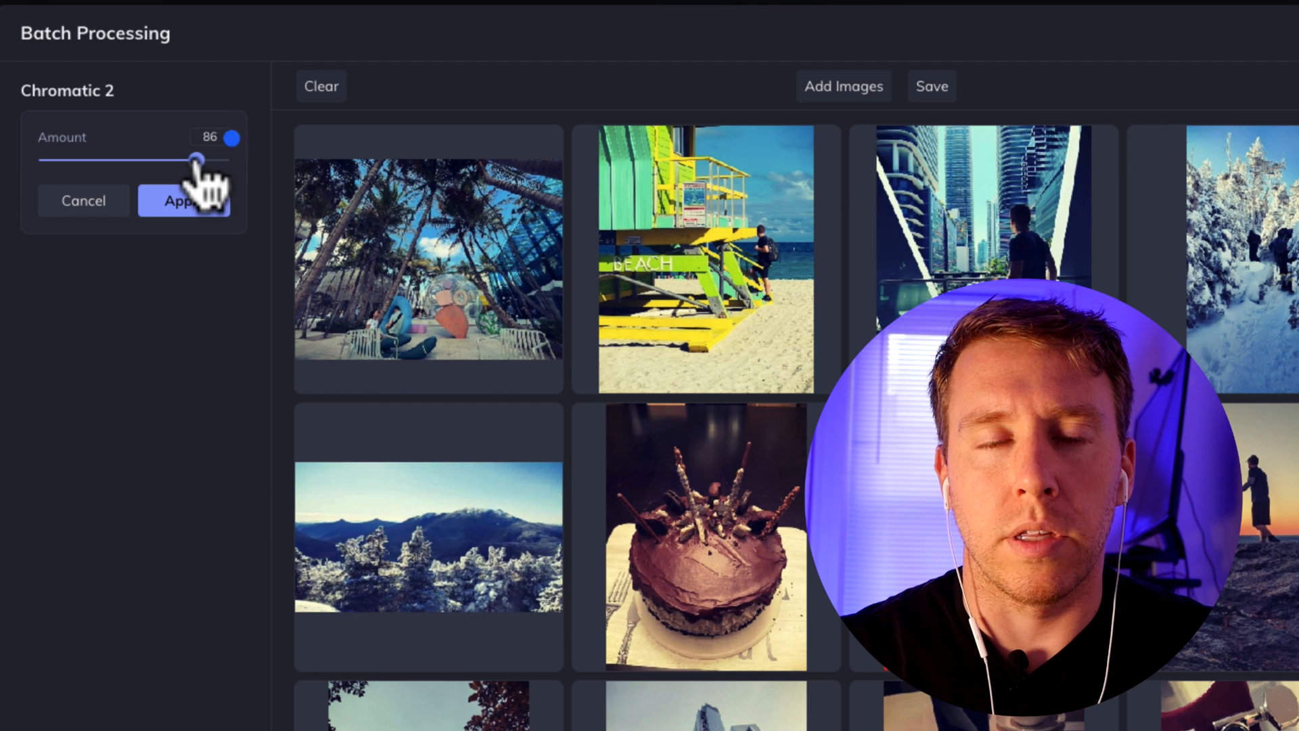
{"action": "left_click_drag", "start_coordinate": [197, 159], "coordinate": [184, 159]}
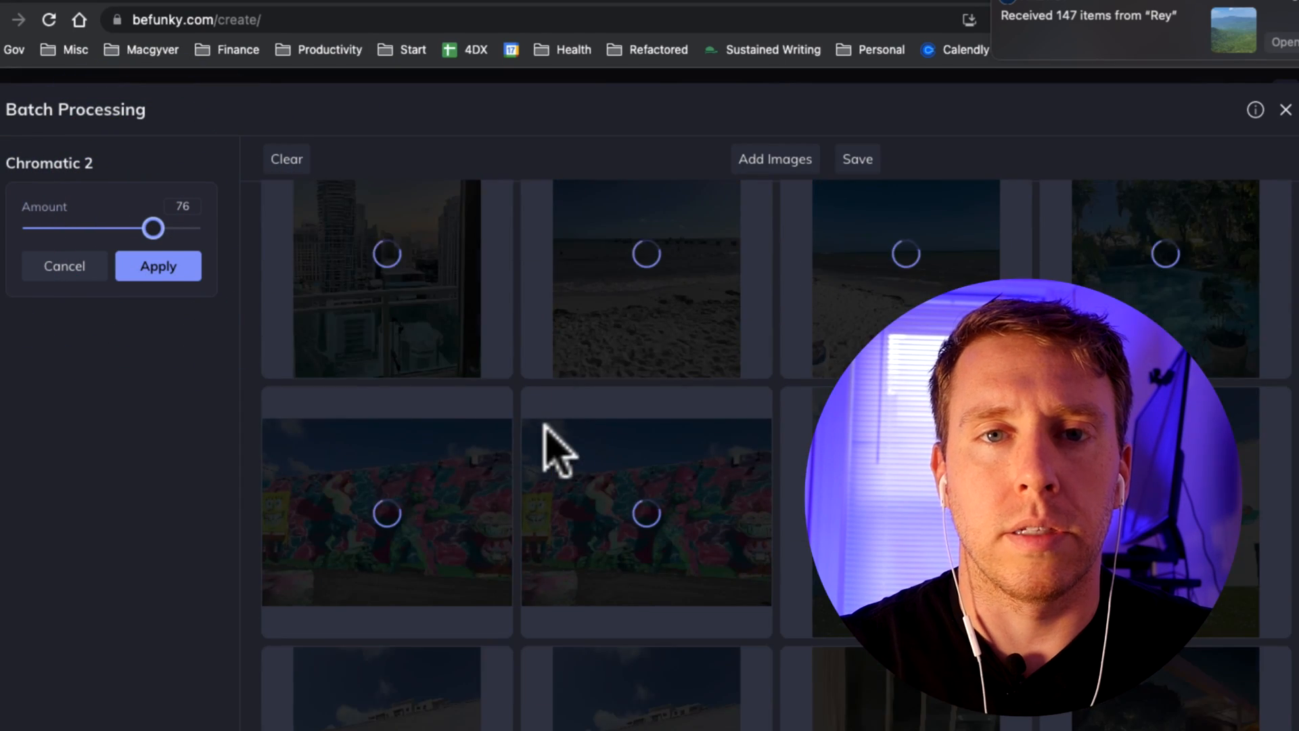
{"action": "left_click", "coordinate": [157, 267]}
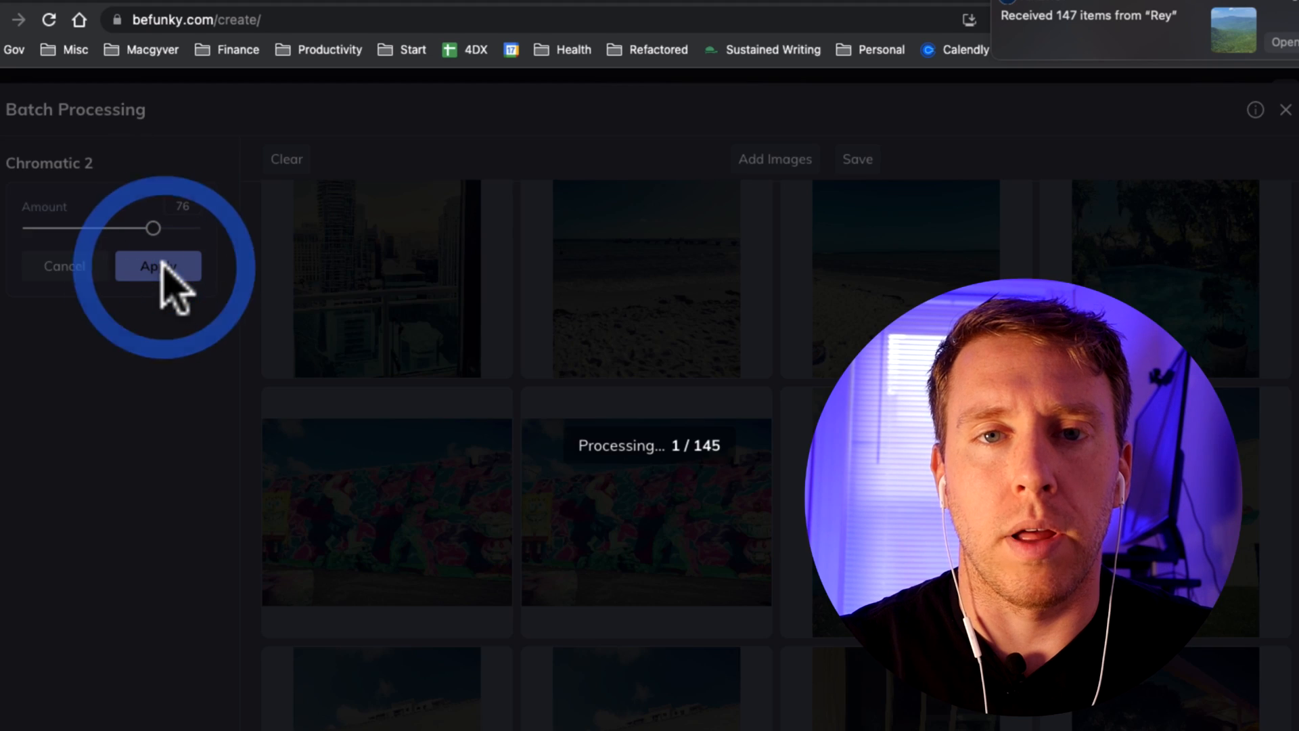
{"action": "left_click", "coordinate": [157, 267]}
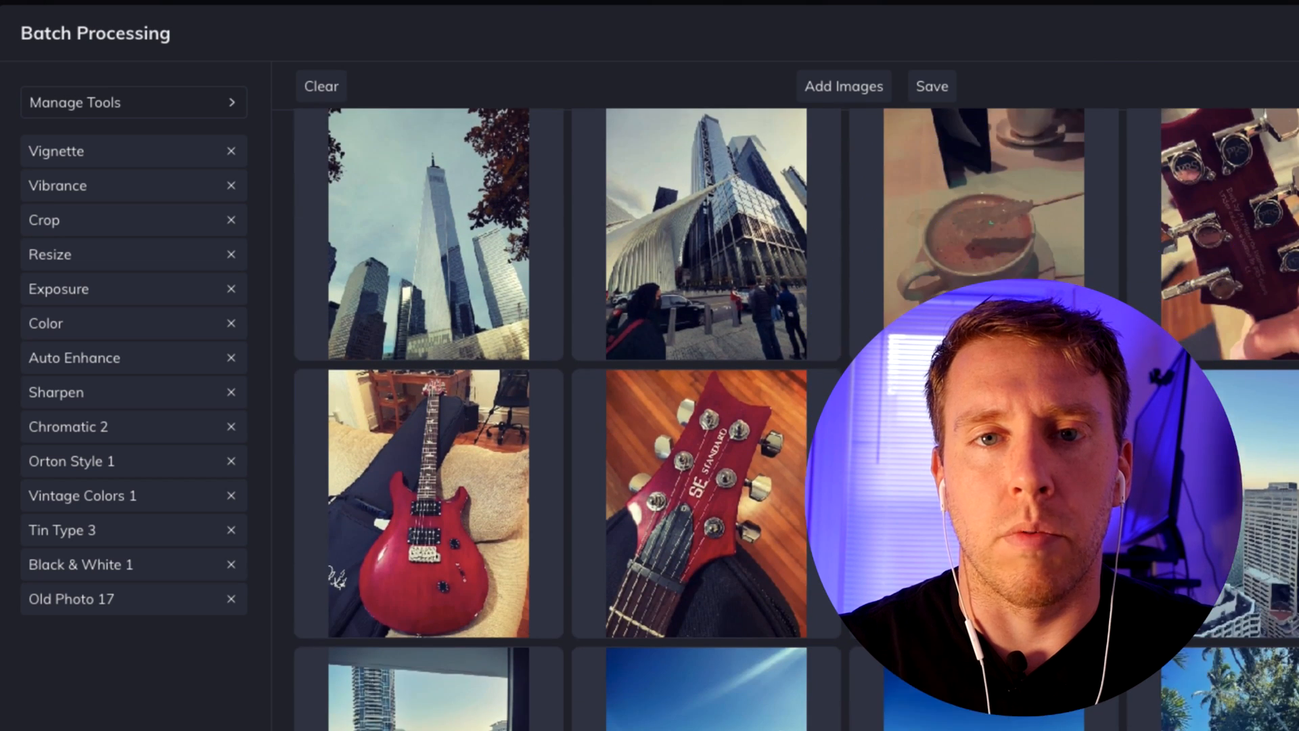
Step: Review the processed batch and save the edited photos
{"action": "scroll", "scroll_direction": "down", "scroll_amount": 3}
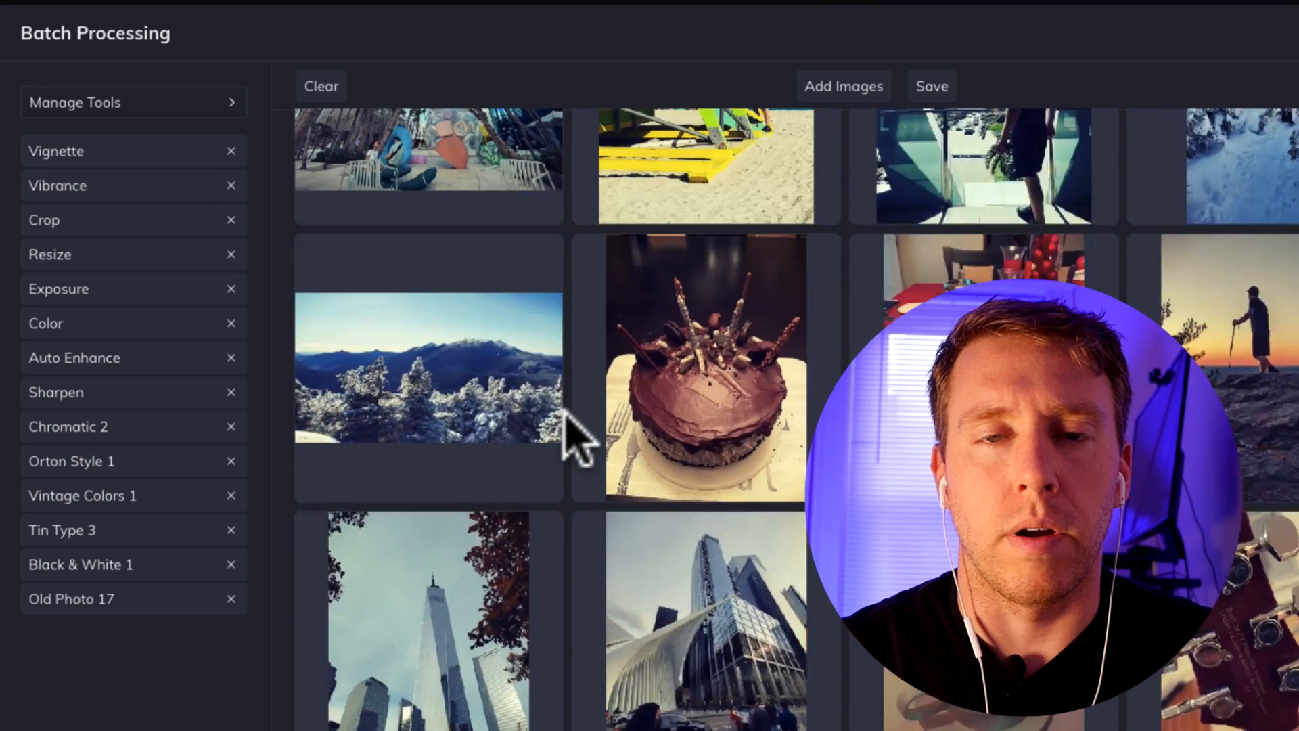
{"action": "left_click", "coordinate": [57, 185]}
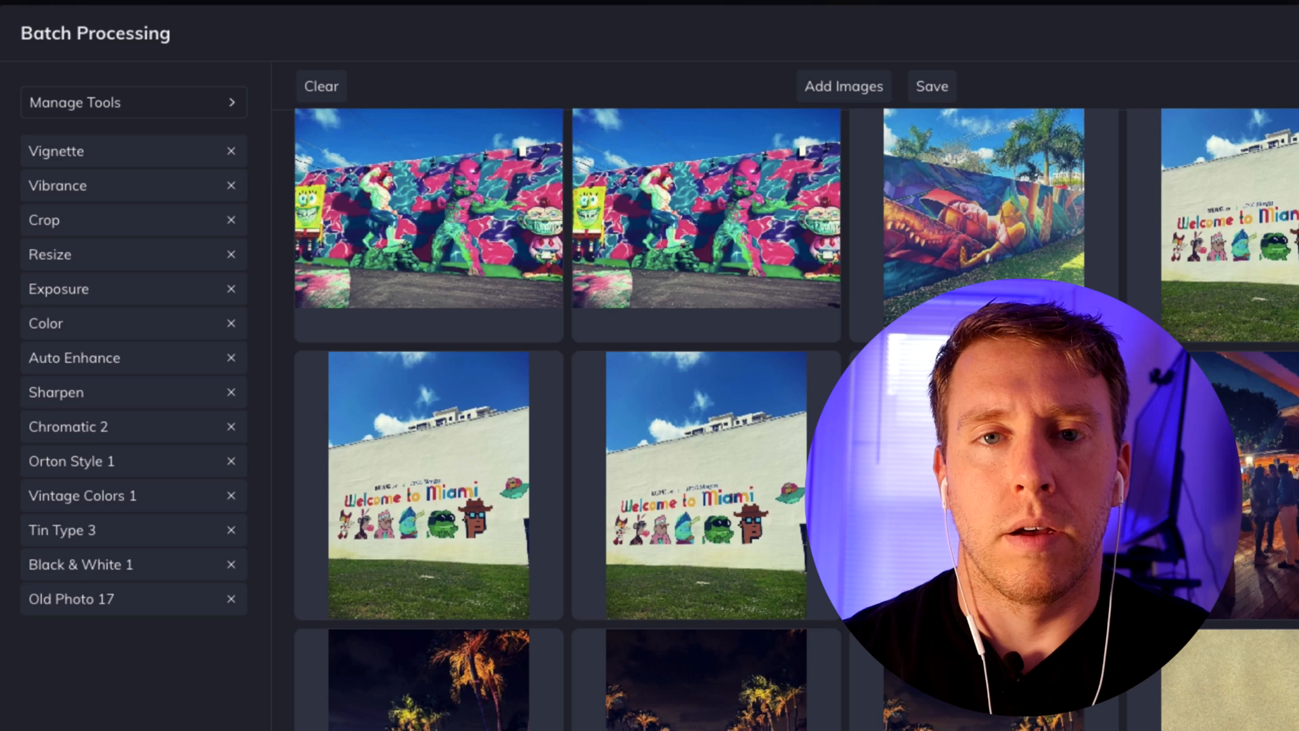
{"action": "scroll", "scroll_direction": "down", "scroll_amount": 3}
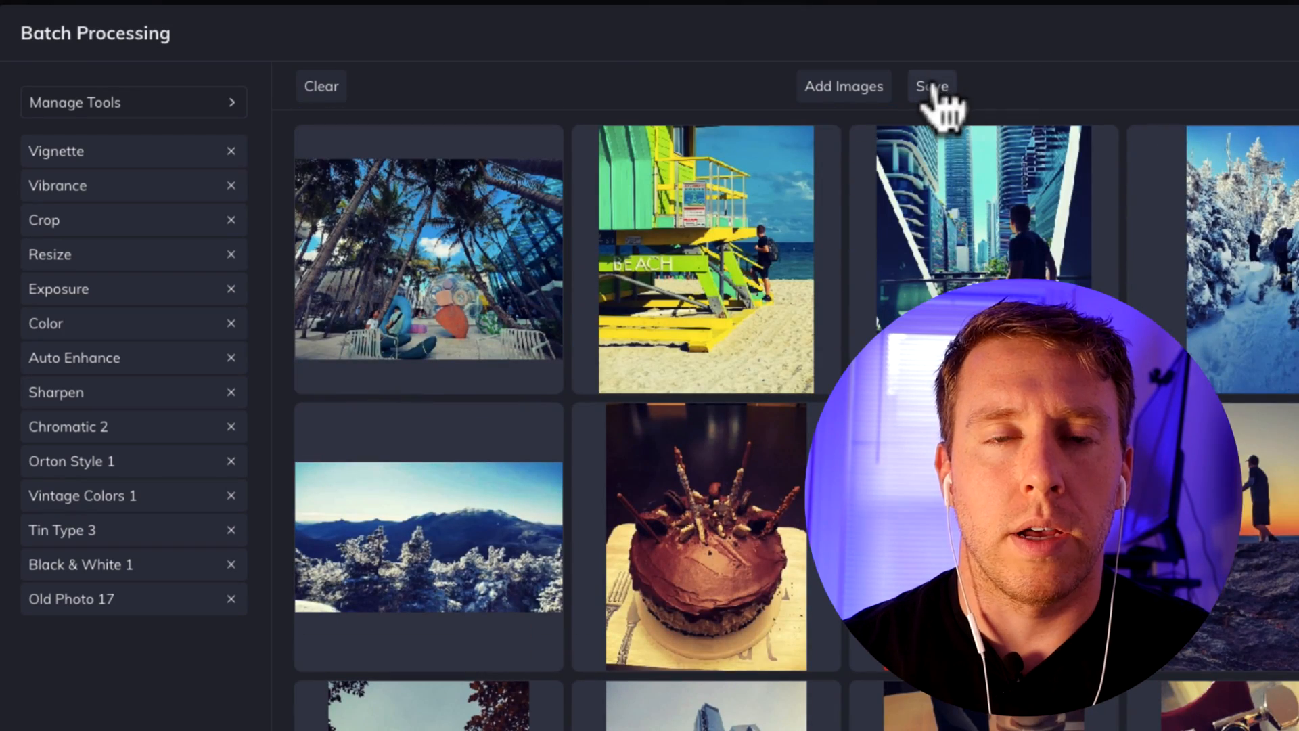
{"action": "left_click", "coordinate": [931, 85]}
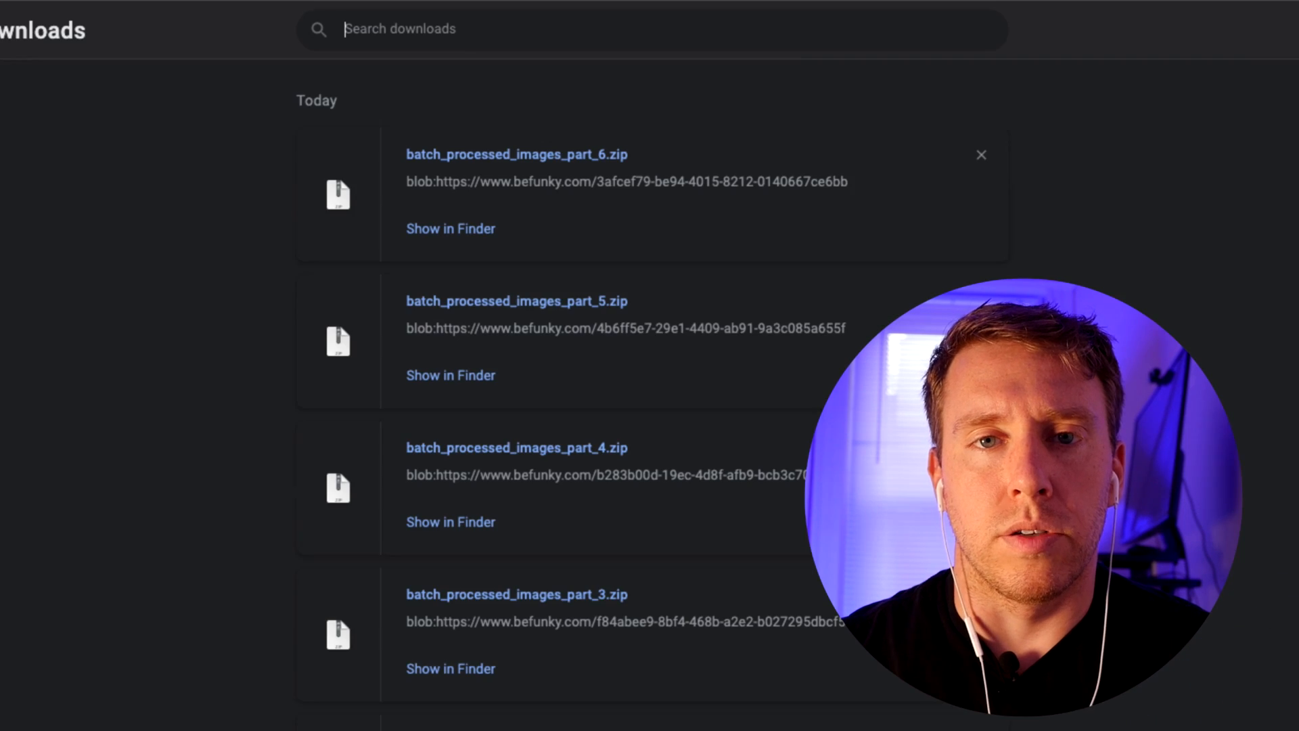
Step: Reveal a batch_processed_images zip from Chrome's downloads in Finder
{"action": "left_click", "coordinate": [451, 228]}
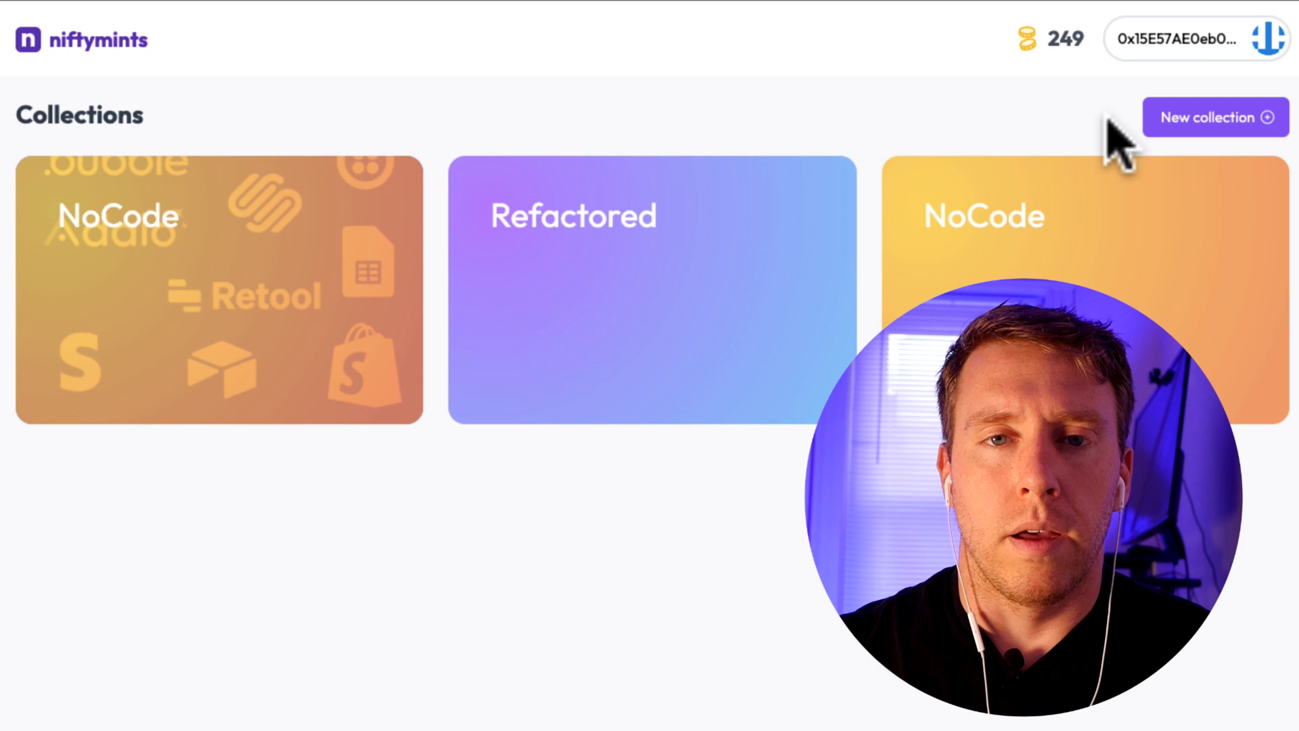
Step: Create a NiftyMints collection named 'My Life in NFTs' and select the edited photos to upload
{"action": "left_click", "coordinate": [1214, 116]}
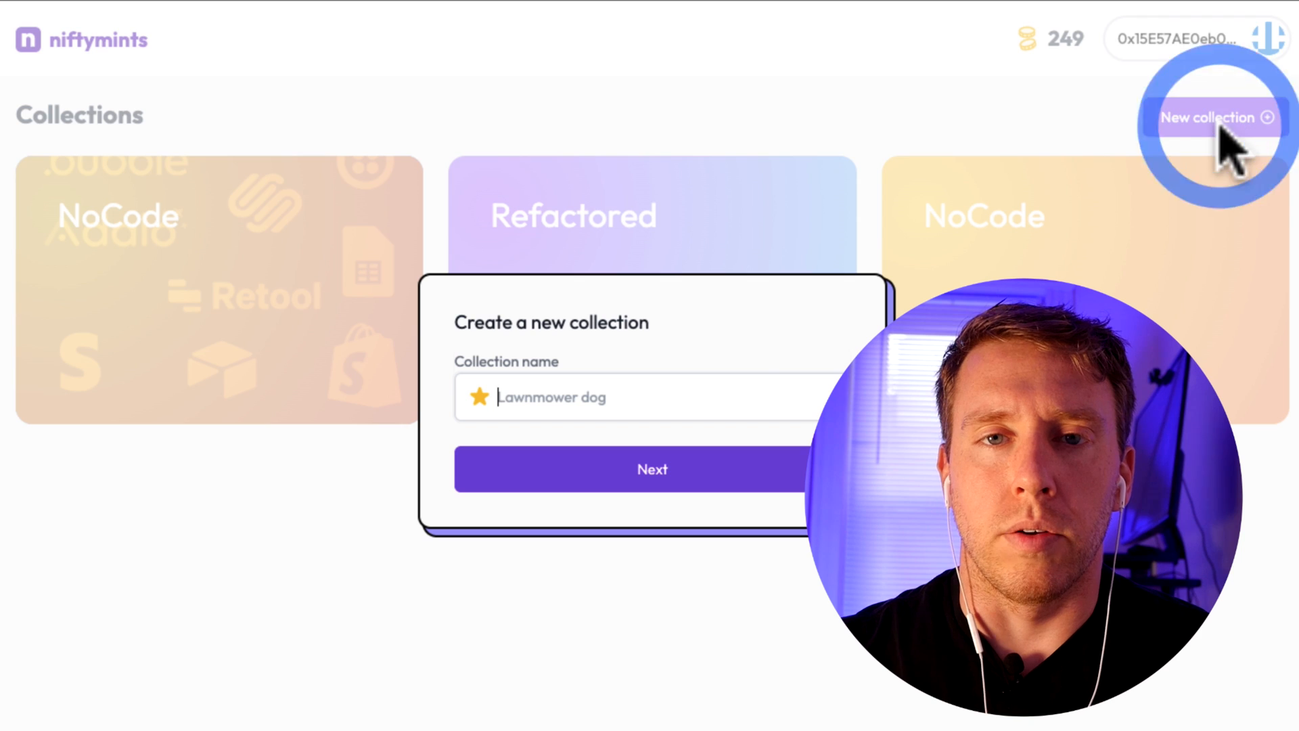
{"action": "mouse_move", "coordinate": [737, 369]}
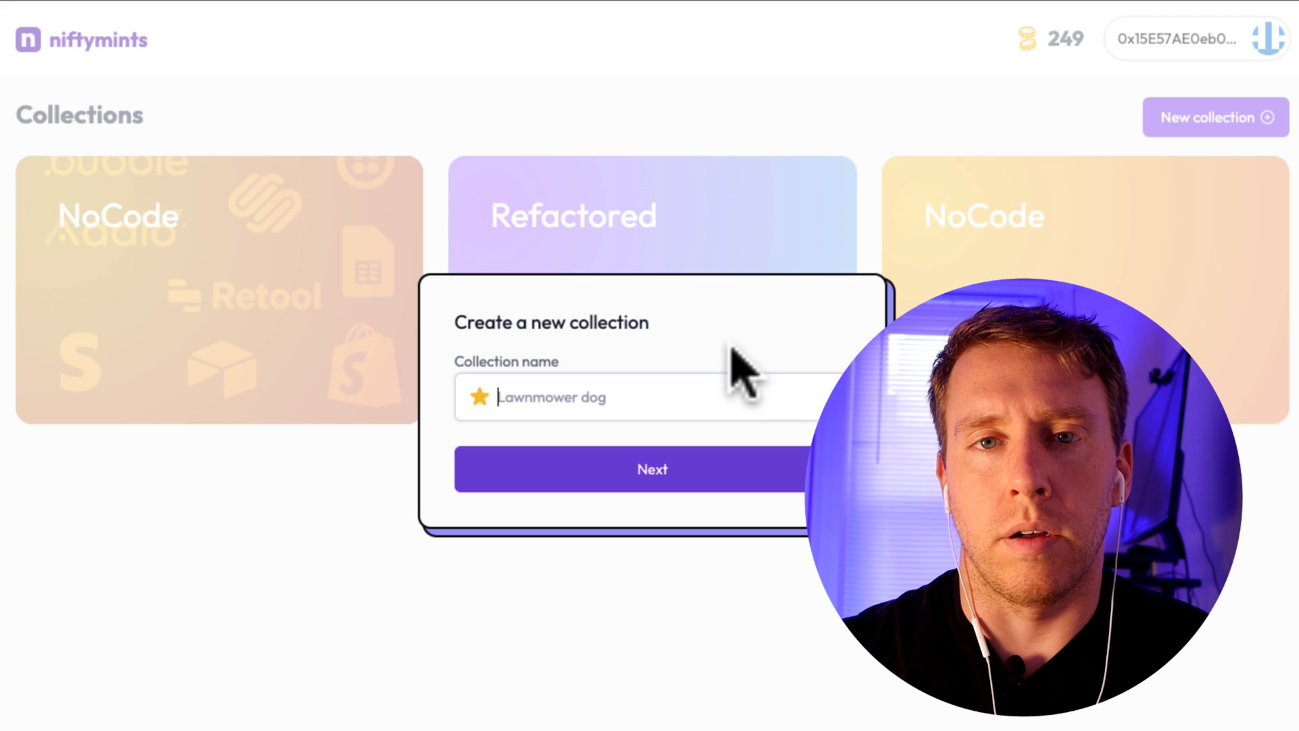
{"action": "type", "text": "My Life in"}
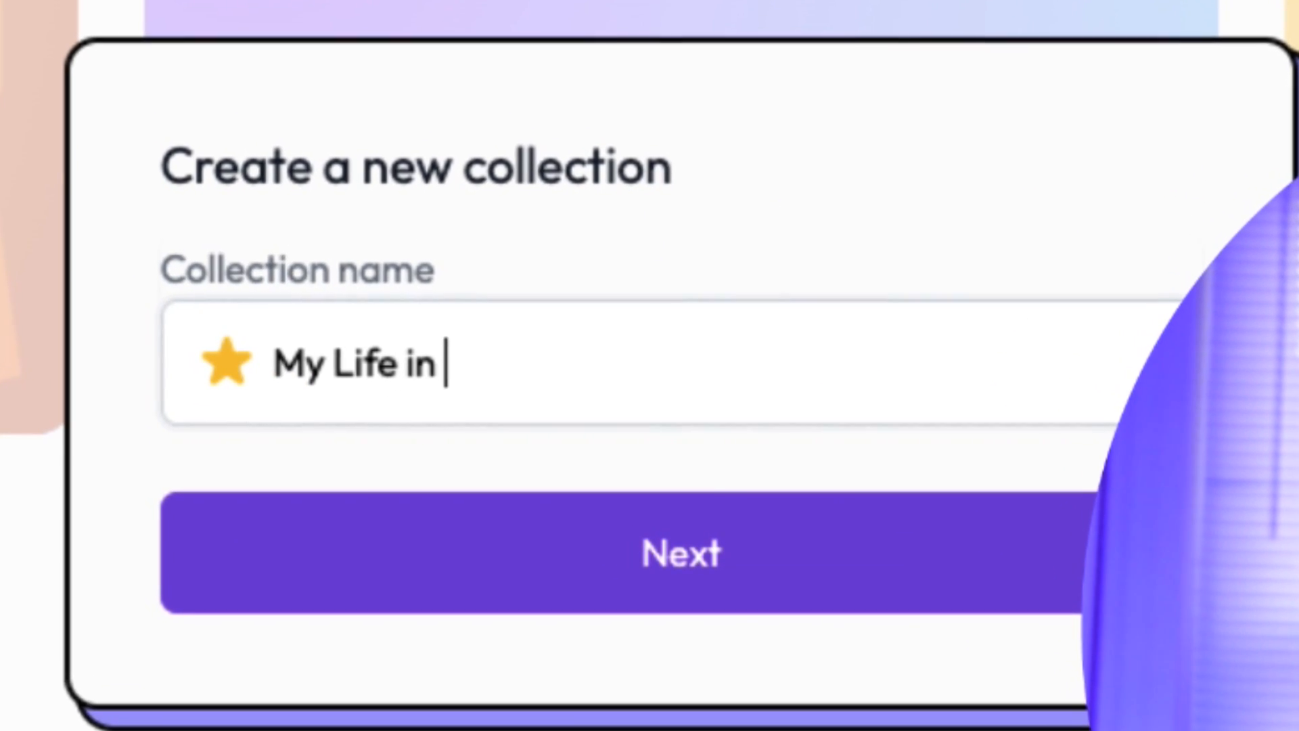
{"action": "left_click", "coordinate": [679, 553]}
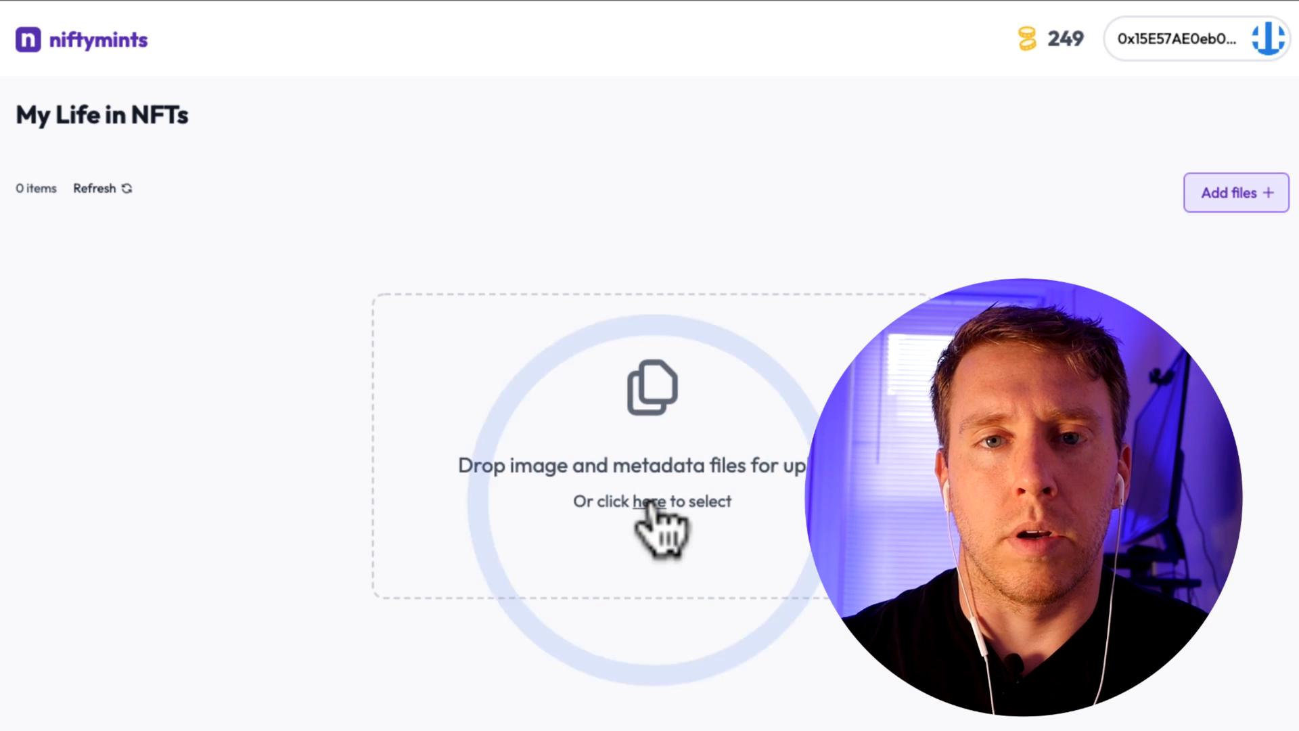
{"action": "left_click", "coordinate": [644, 501]}
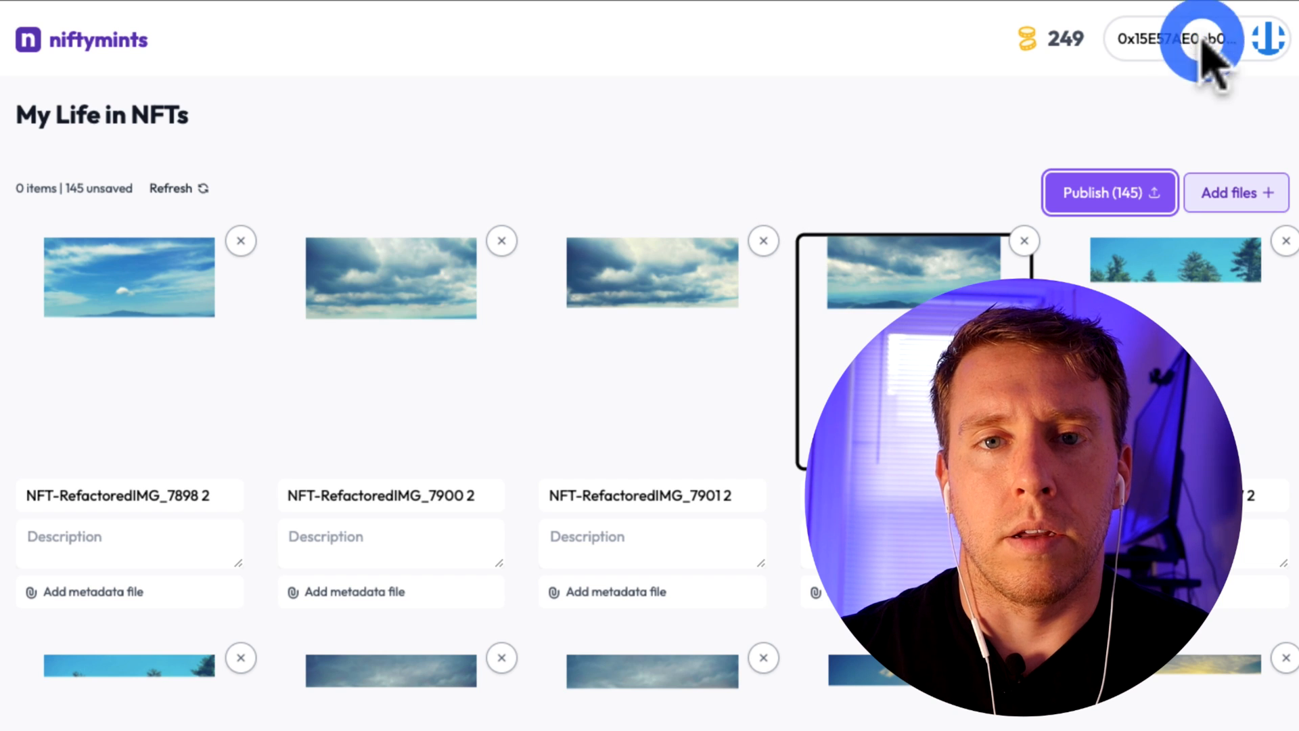
Step: Check and save the wallet address that will receive the minted NFTs
{"action": "left_click", "coordinate": [1191, 39]}
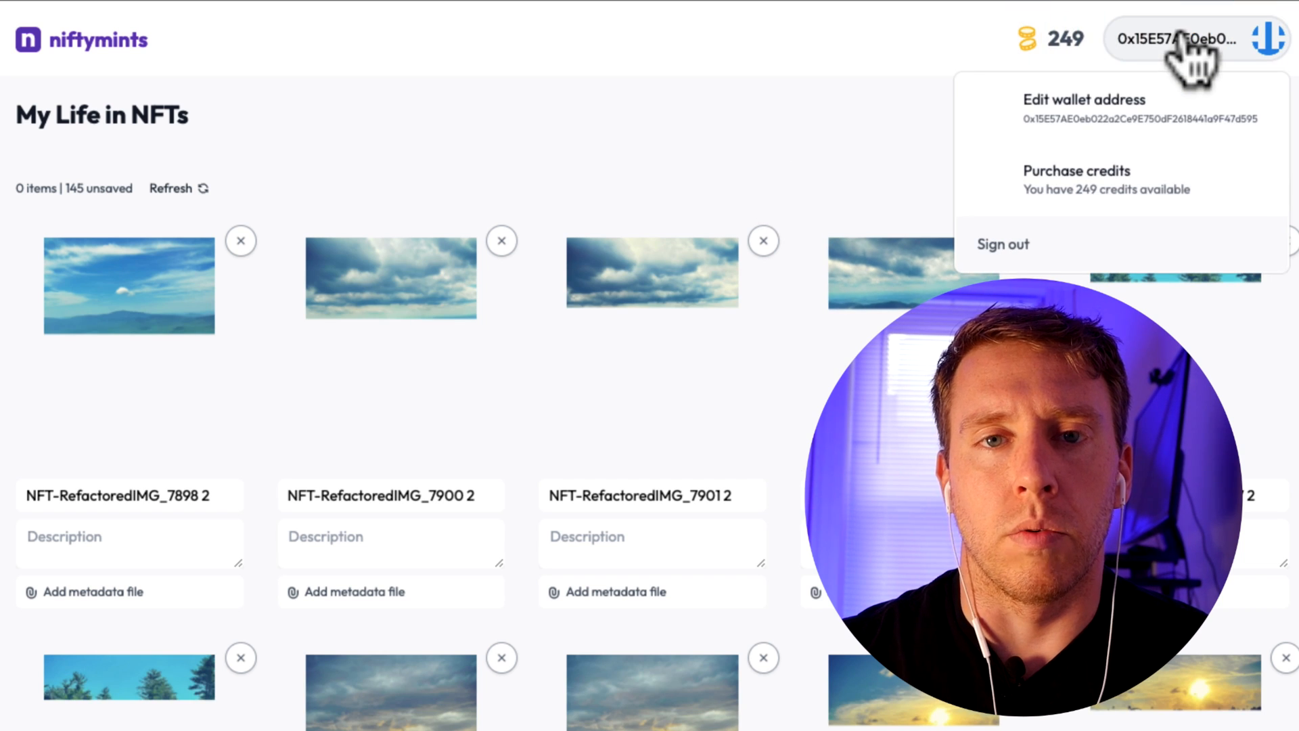
{"action": "left_click", "coordinate": [1085, 99]}
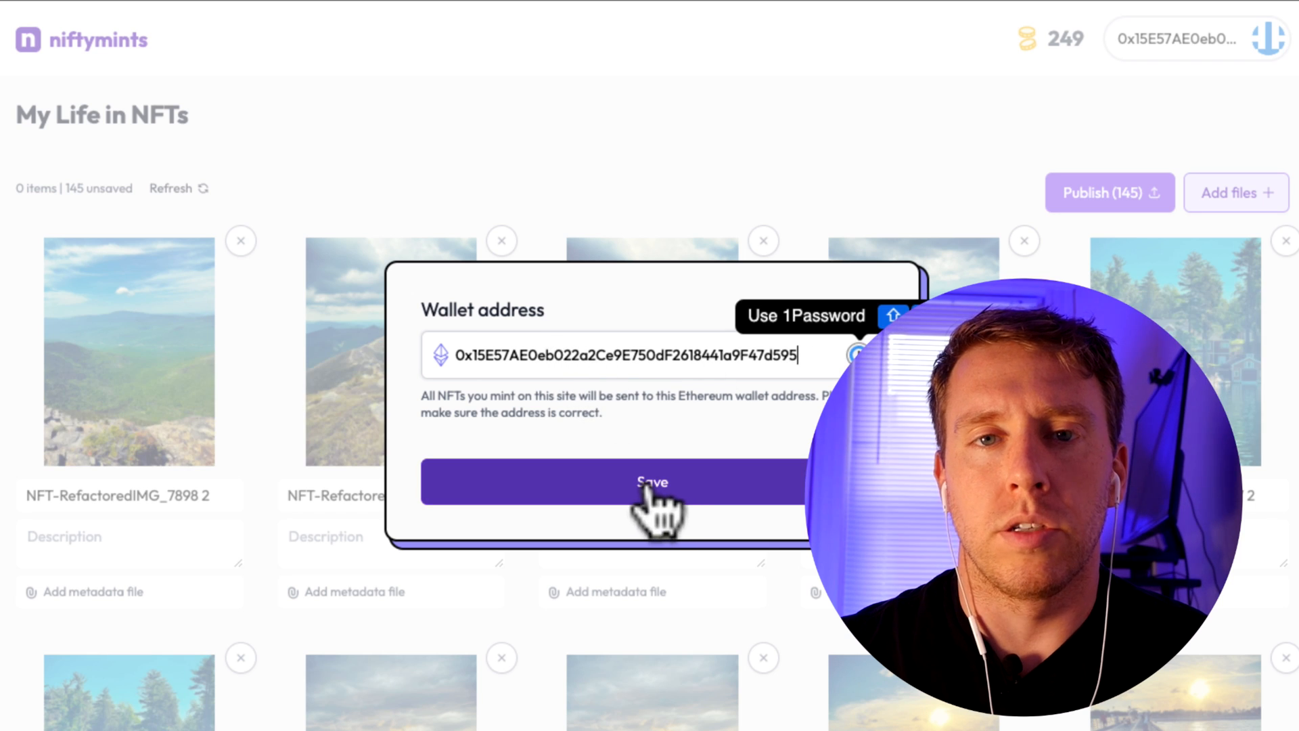
{"action": "left_click", "coordinate": [651, 482]}
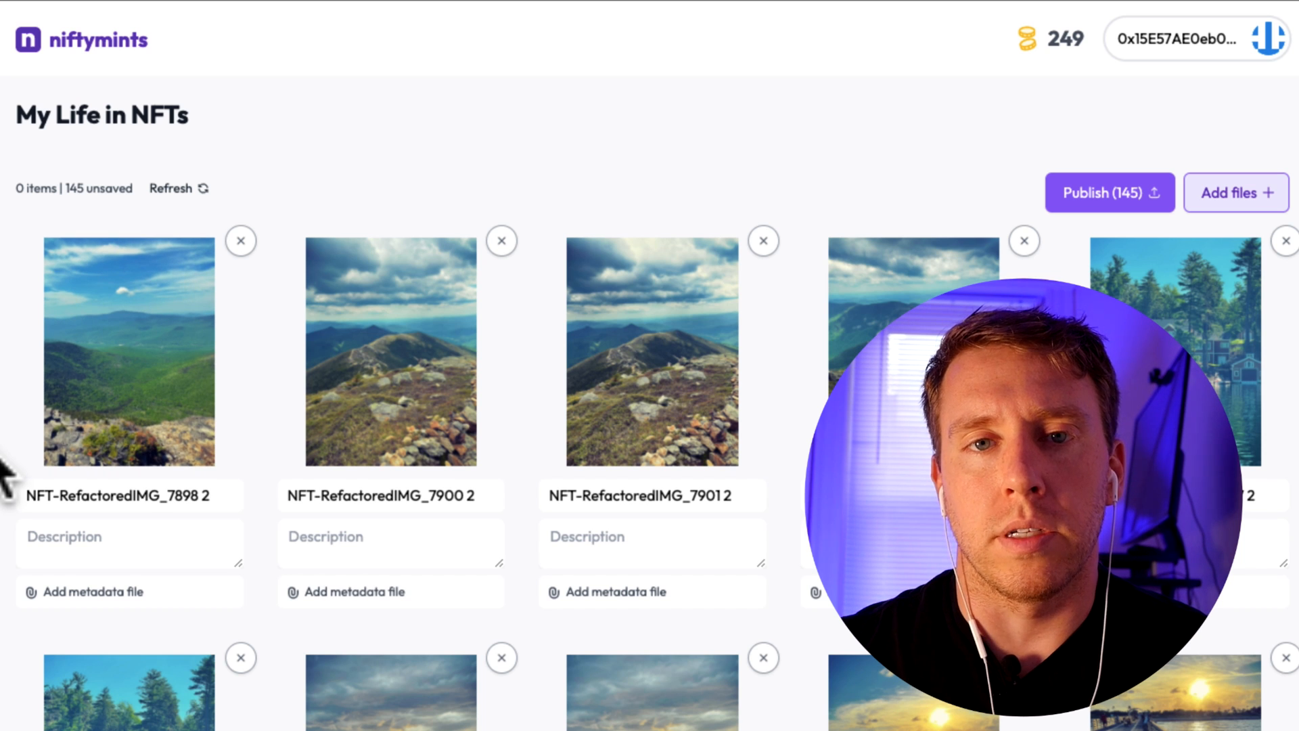
{"action": "scroll", "scroll_direction": "down", "scroll_amount": 3}
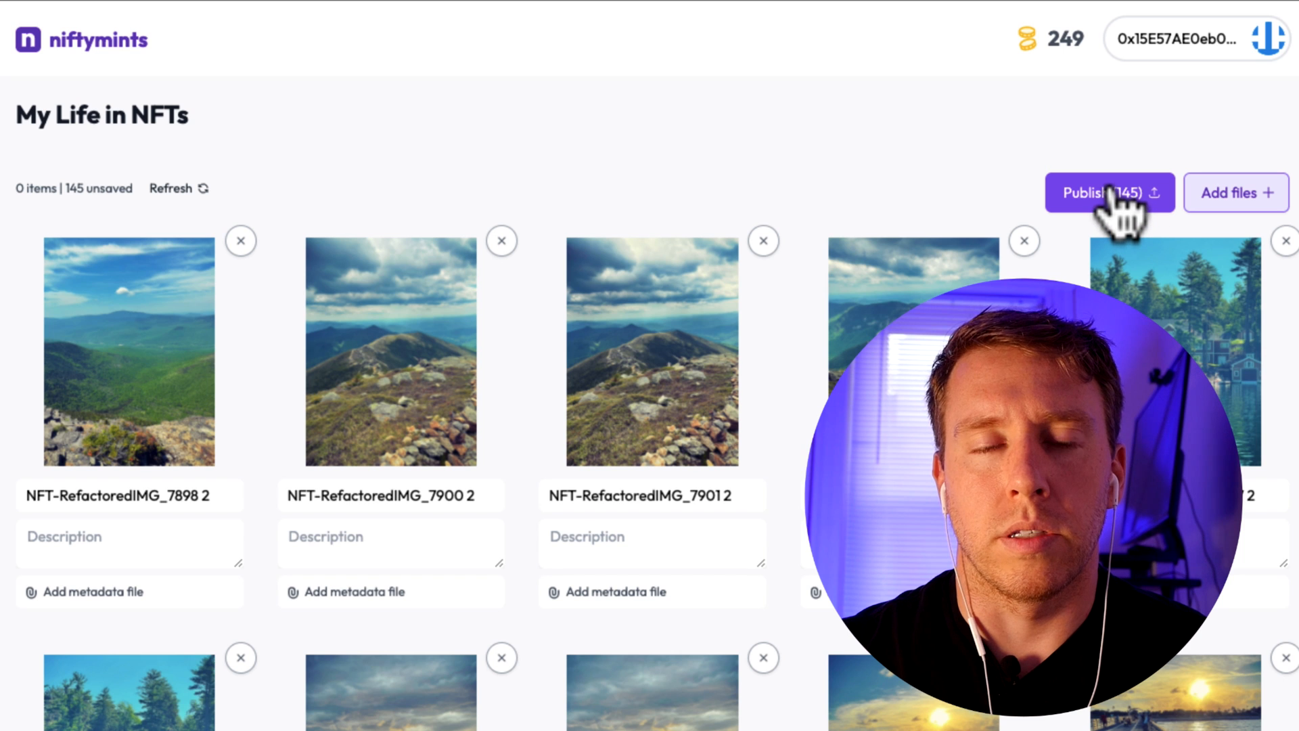
Step: Publish all 145 photos as NFTs, confirming the 145-credit spend, and review the minted items
{"action": "left_click", "coordinate": [1108, 192]}
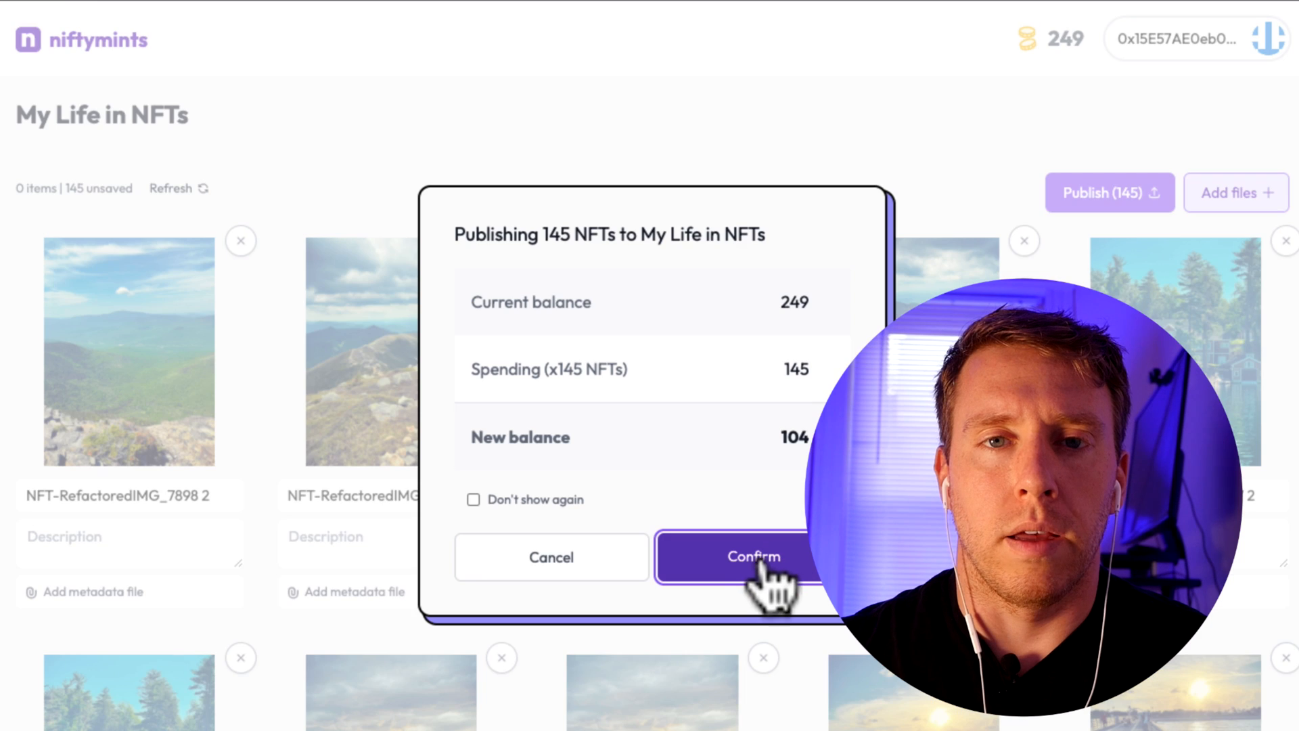
{"action": "left_click", "coordinate": [752, 556]}
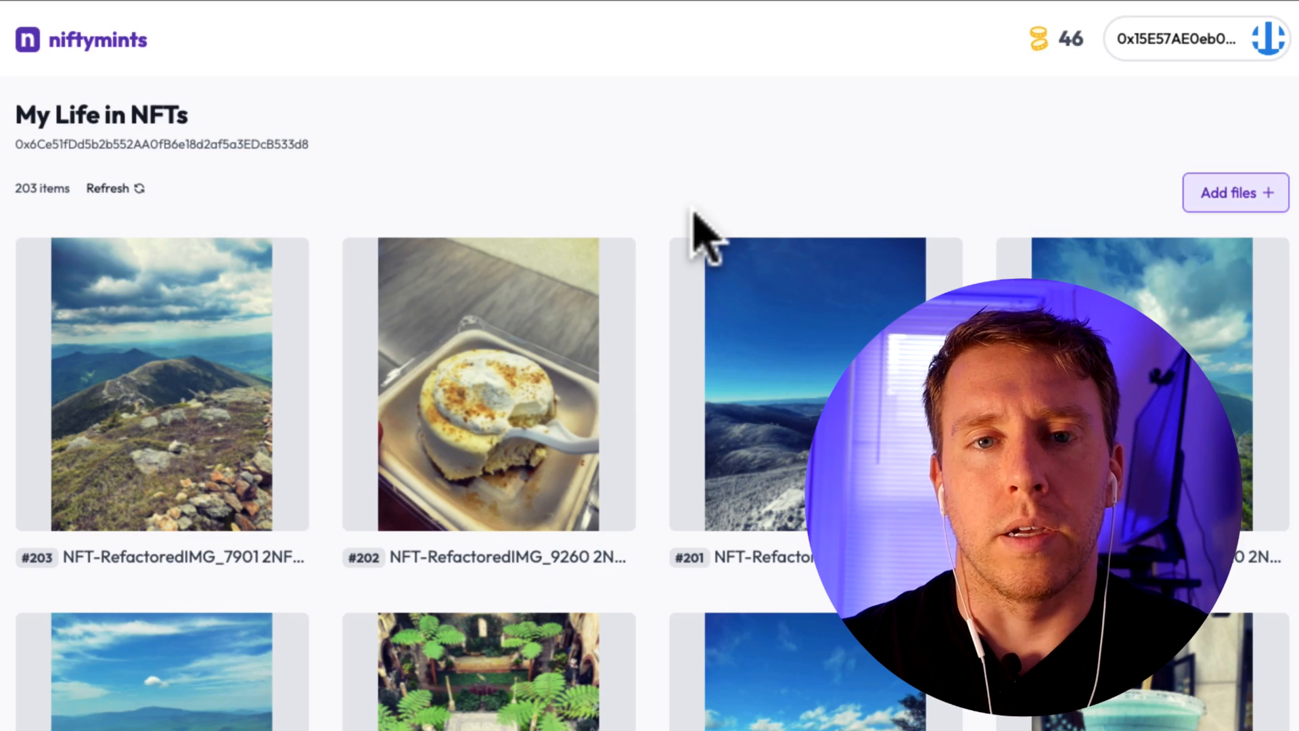
{"action": "scroll", "scroll_direction": "down", "scroll_amount": 3}
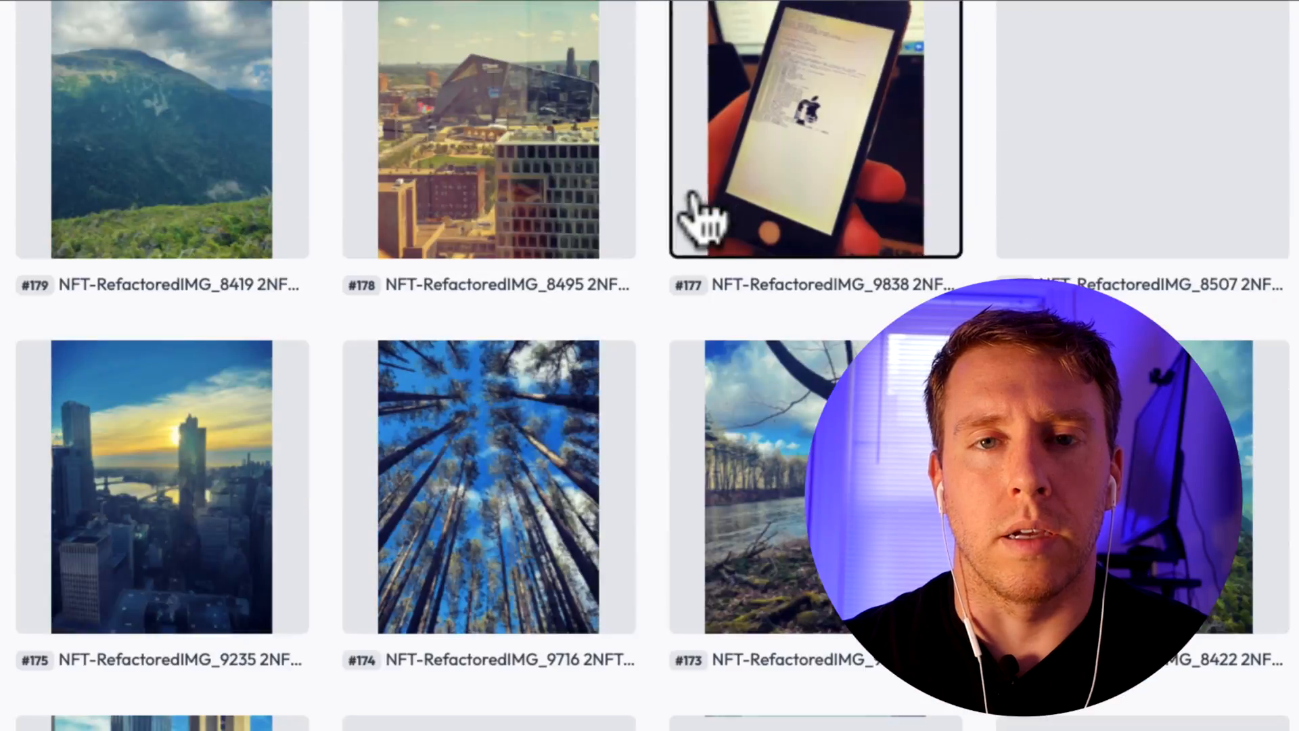
{"action": "scroll", "scroll_direction": "down", "scroll_amount": 3}
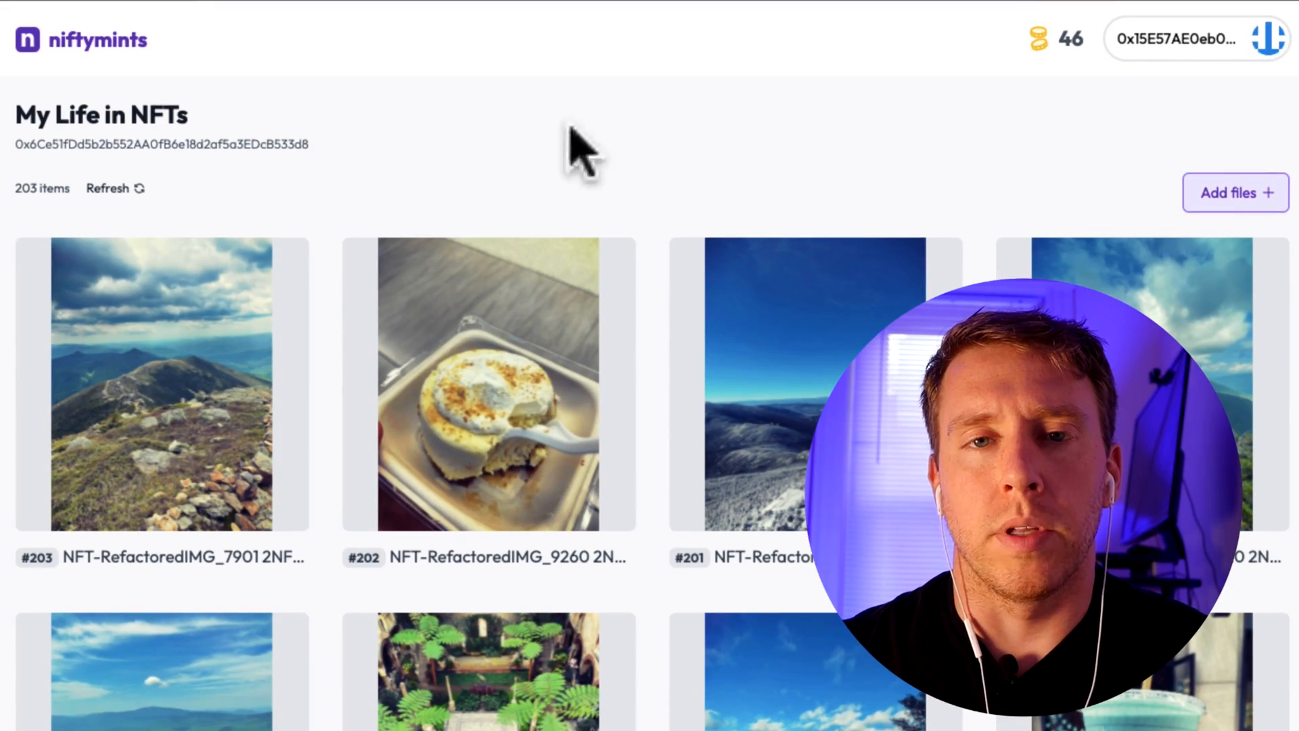
{"action": "left_click", "coordinate": [162, 383]}
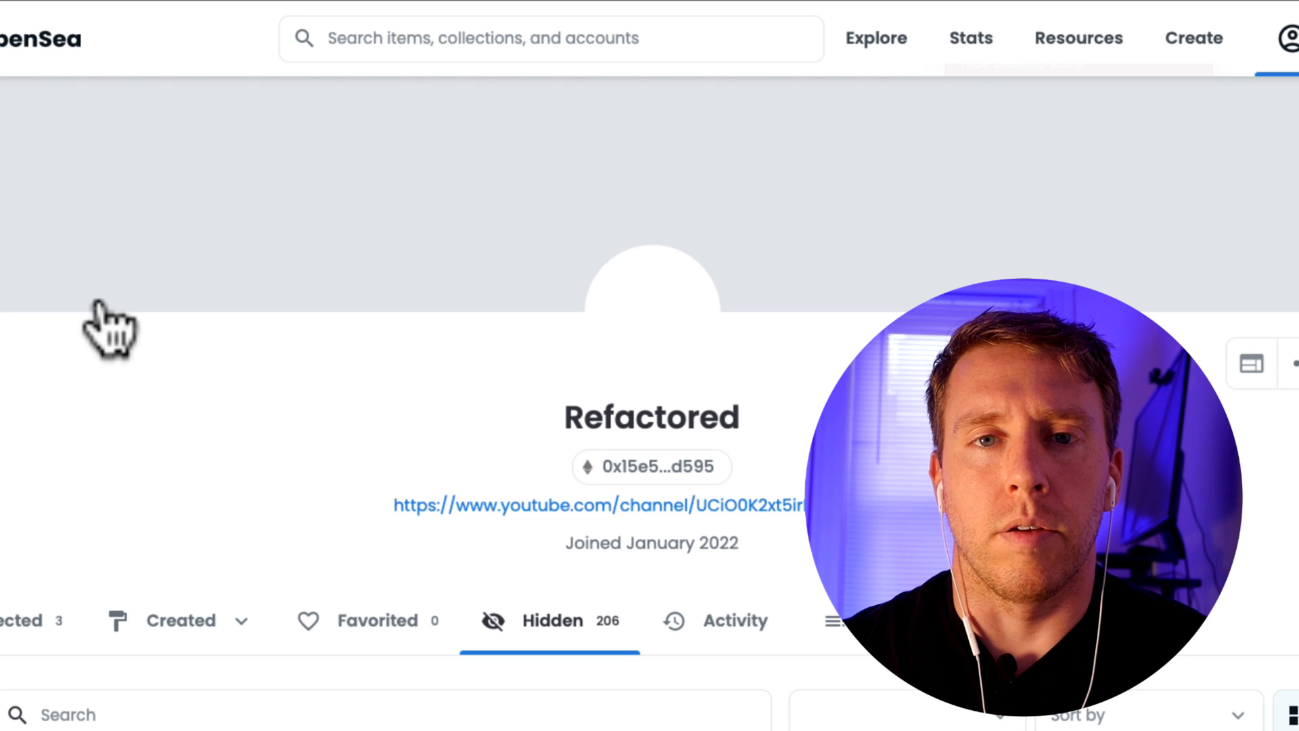
Step: Scroll through the hidden My Life in NFTs V2 items on the OpenSea profile
{"action": "scroll", "scroll_direction": "down", "scroll_amount": 3}
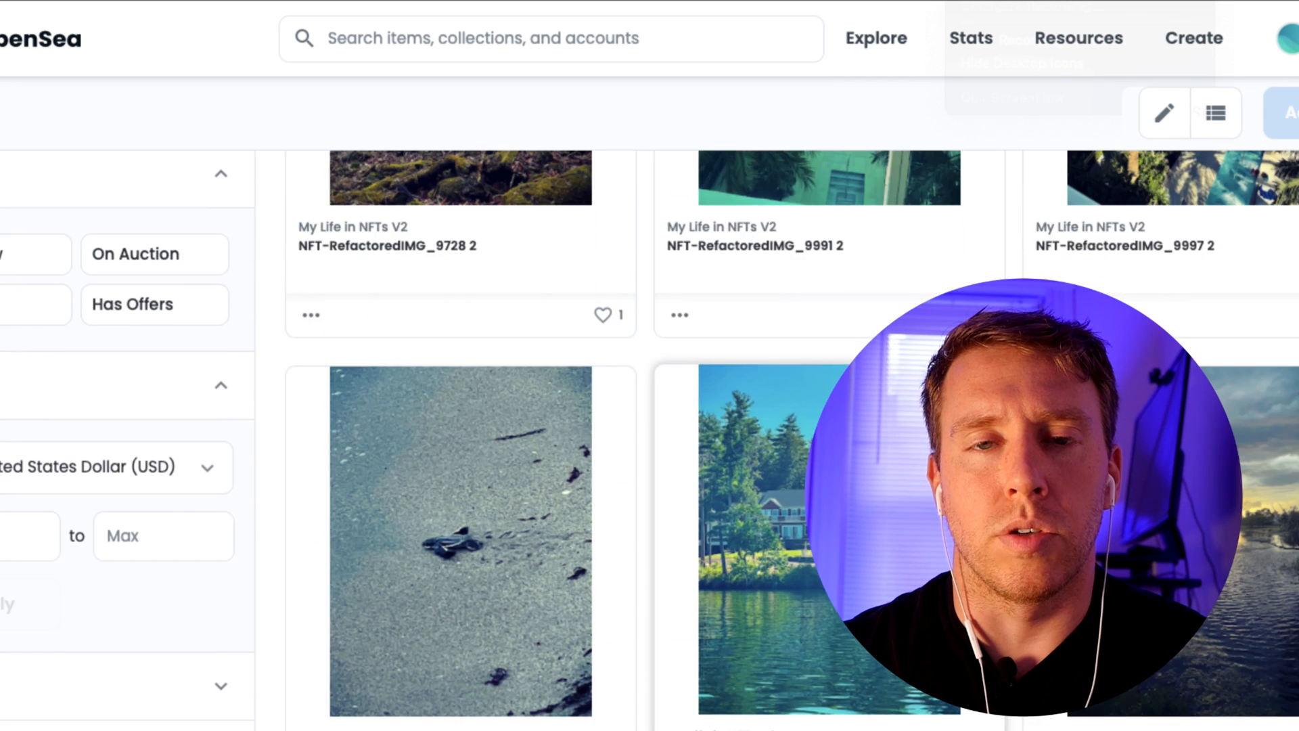
{"action": "scroll", "scroll_direction": "down", "scroll_amount": 3}
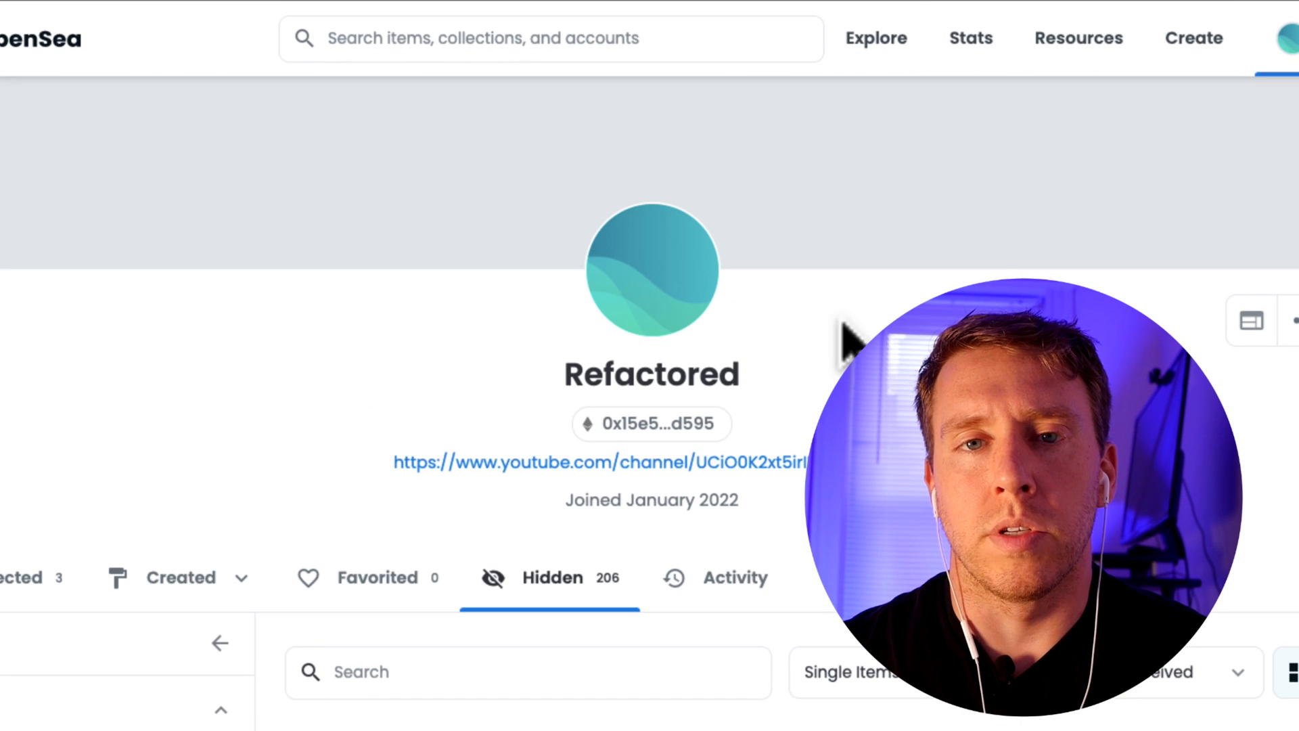
{"action": "scroll", "scroll_direction": "down", "scroll_amount": 3}
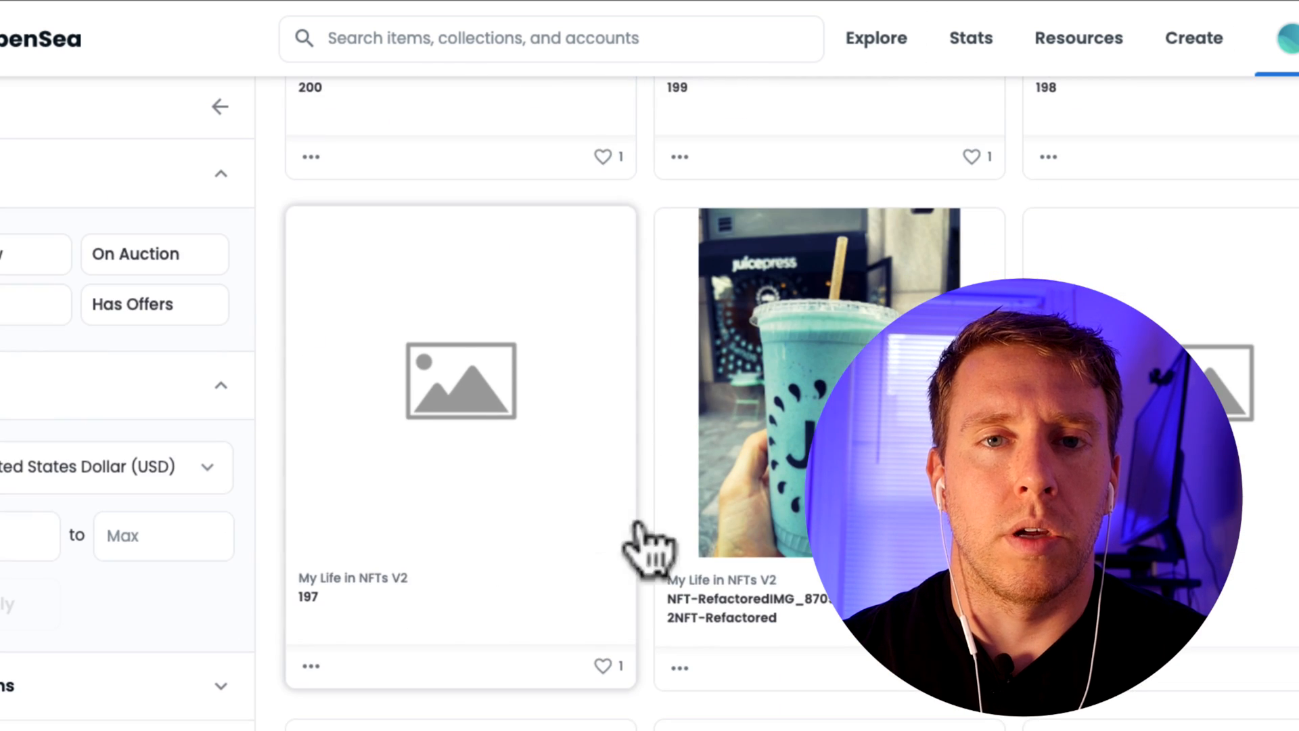
{"action": "left_click", "coordinate": [679, 589]}
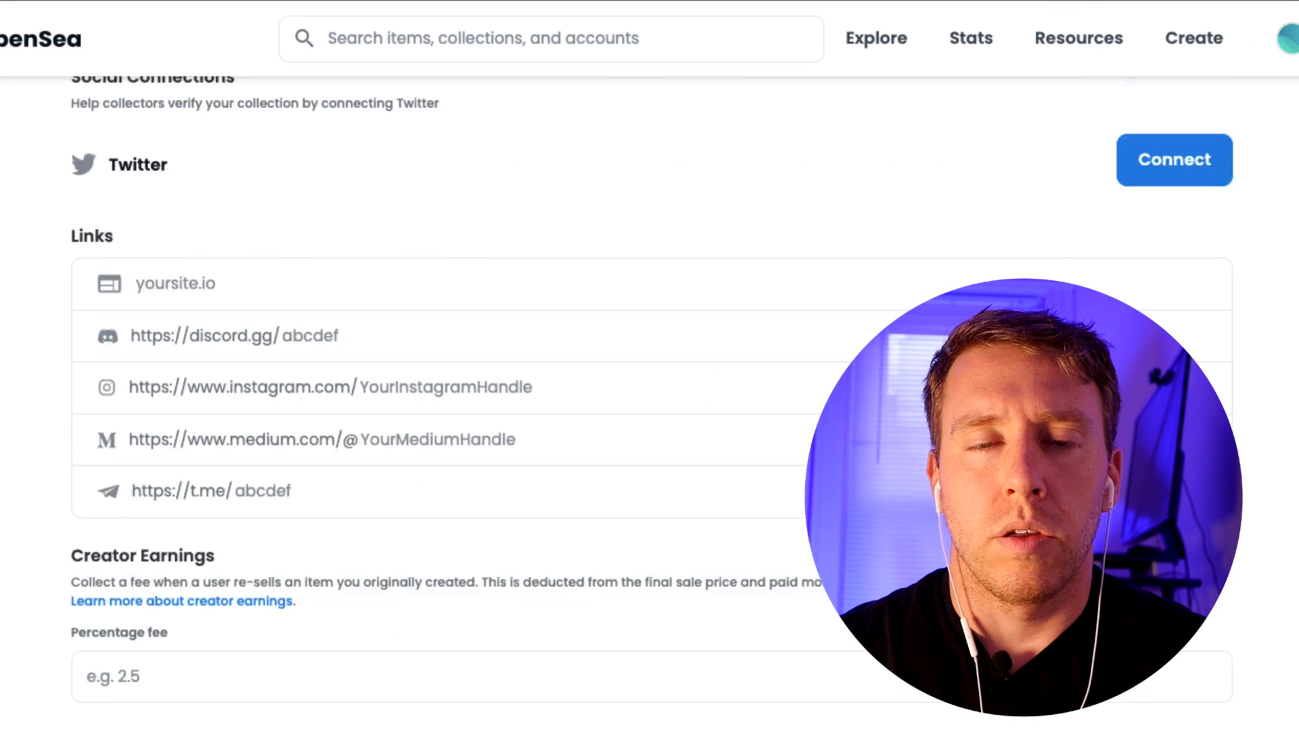
Step: Remove niftymints from the collection's collaborators, leaving only the owner
{"action": "scroll", "scroll_direction": "down", "scroll_amount": 3}
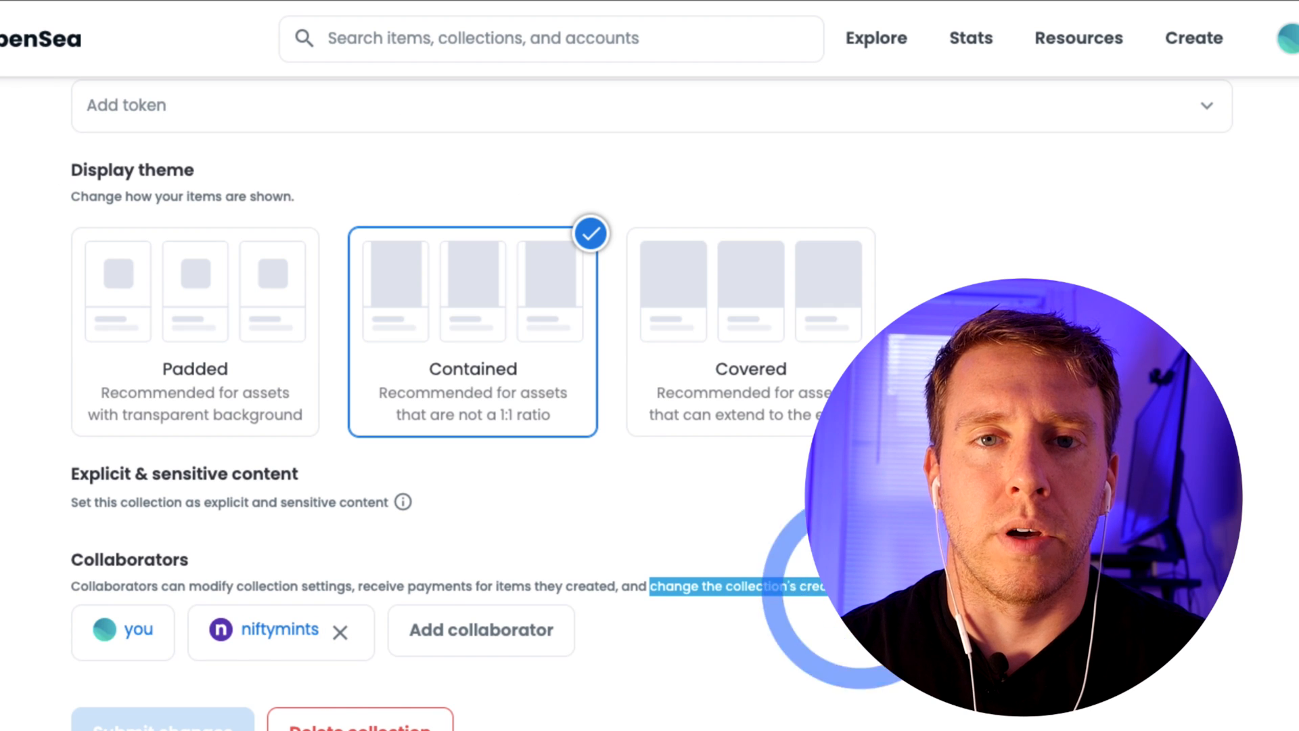
{"action": "left_click", "coordinate": [340, 632]}
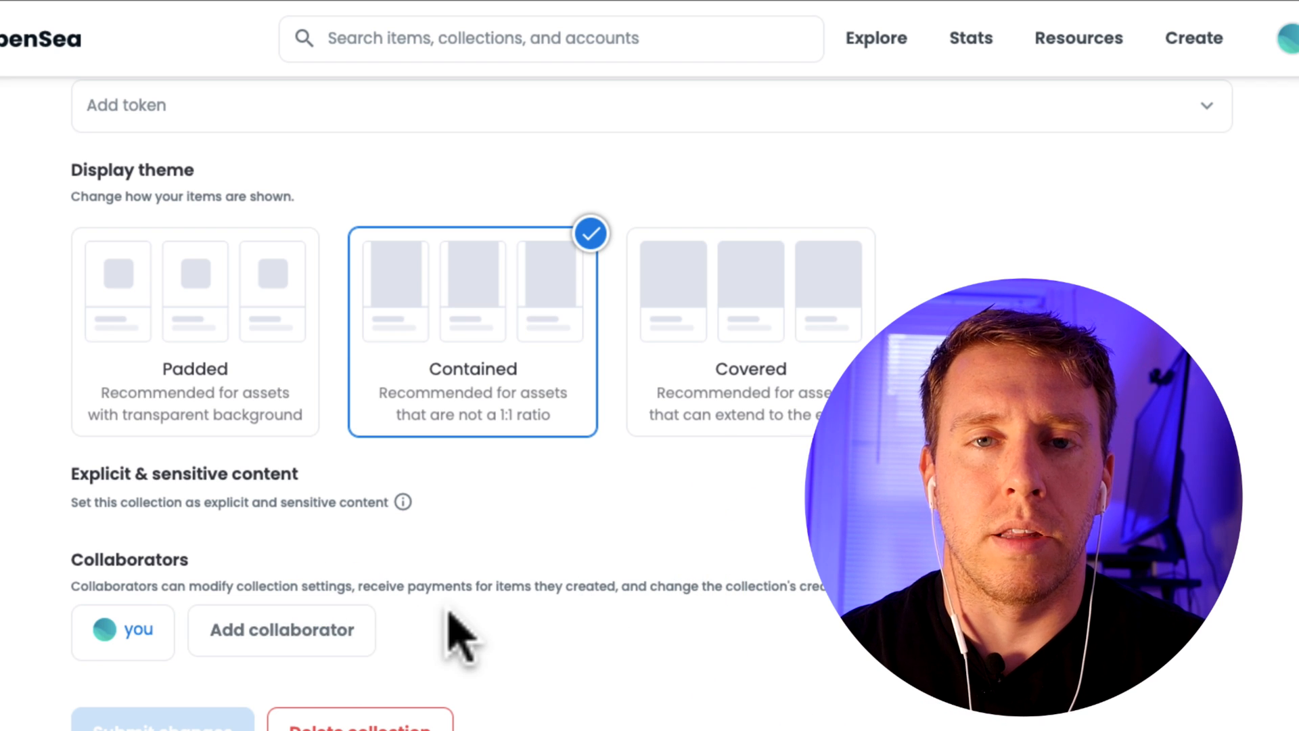
{"action": "scroll", "scroll_direction": "up", "scroll_amount": 3}
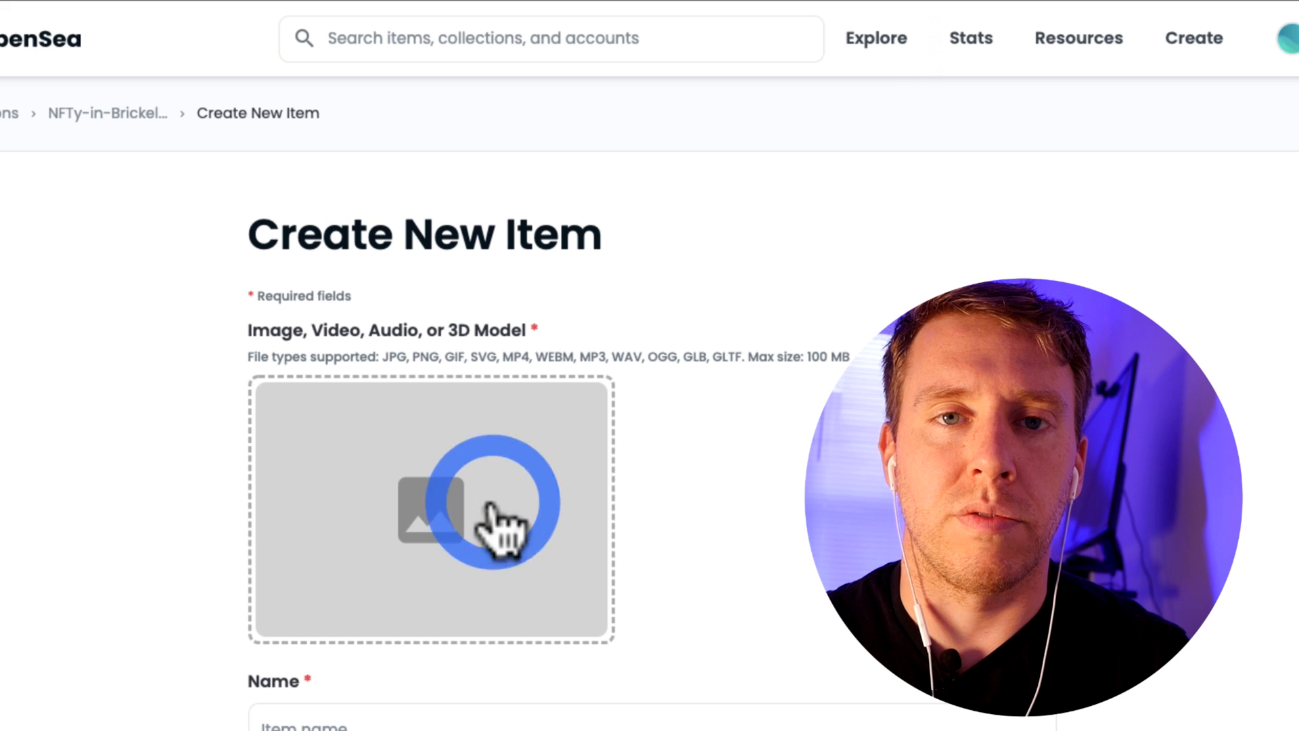
Step: Upload the lake-house photo, create the NFT House item and review its minted event
{"action": "left_click", "coordinate": [430, 505]}
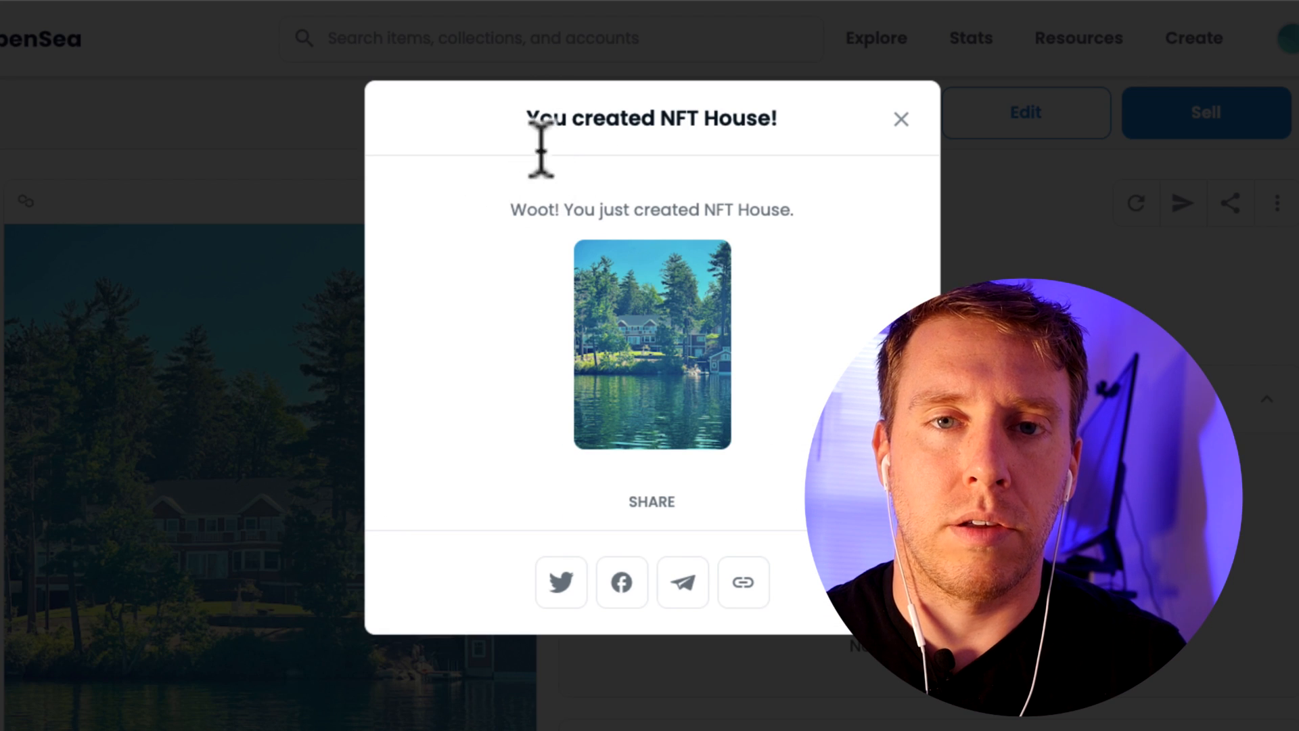
{"action": "mouse_move", "coordinate": [675, 132]}
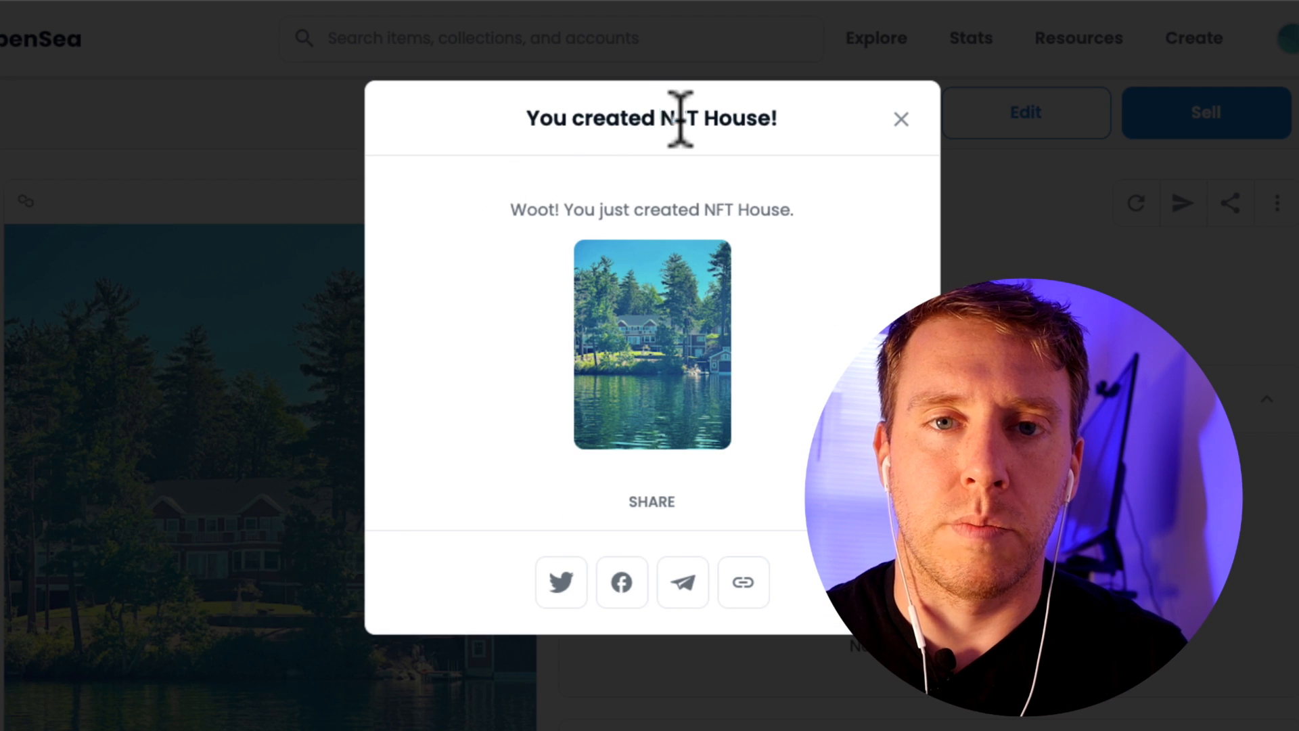
{"action": "left_click", "coordinate": [901, 119]}
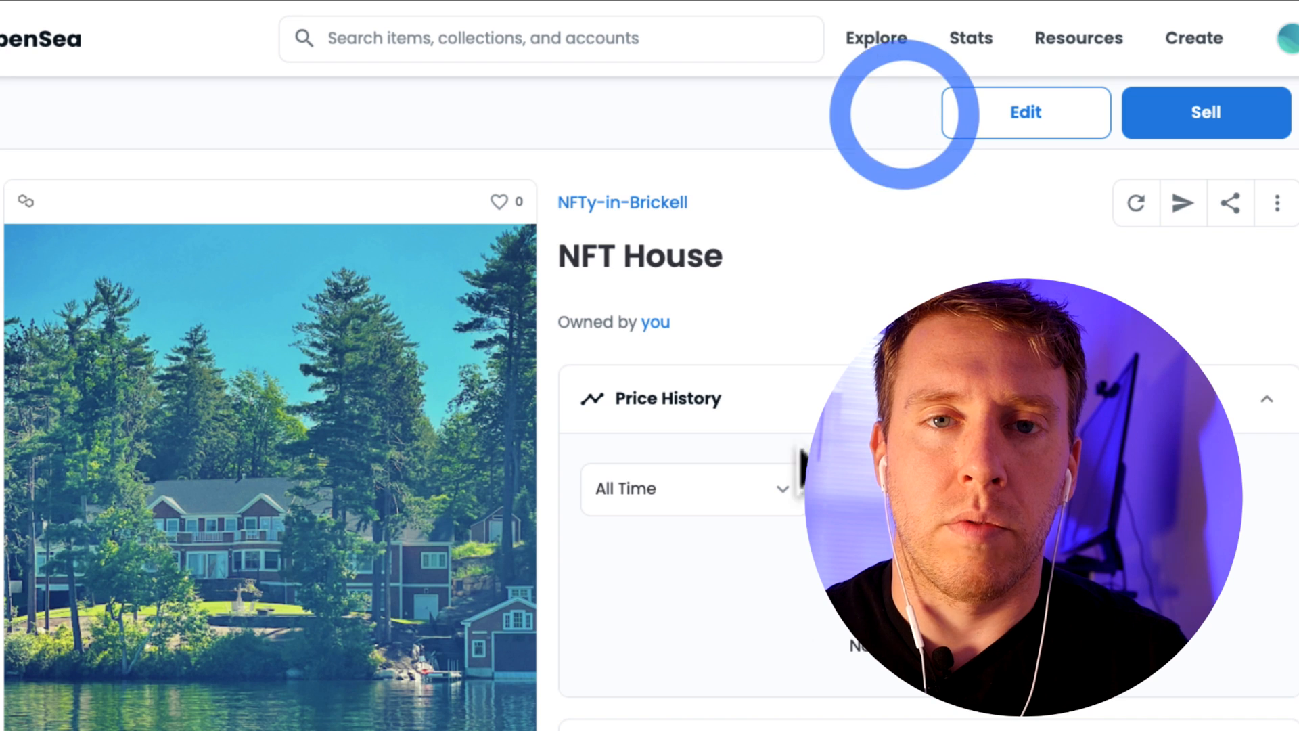
{"action": "scroll", "scroll_direction": "down", "scroll_amount": 3}
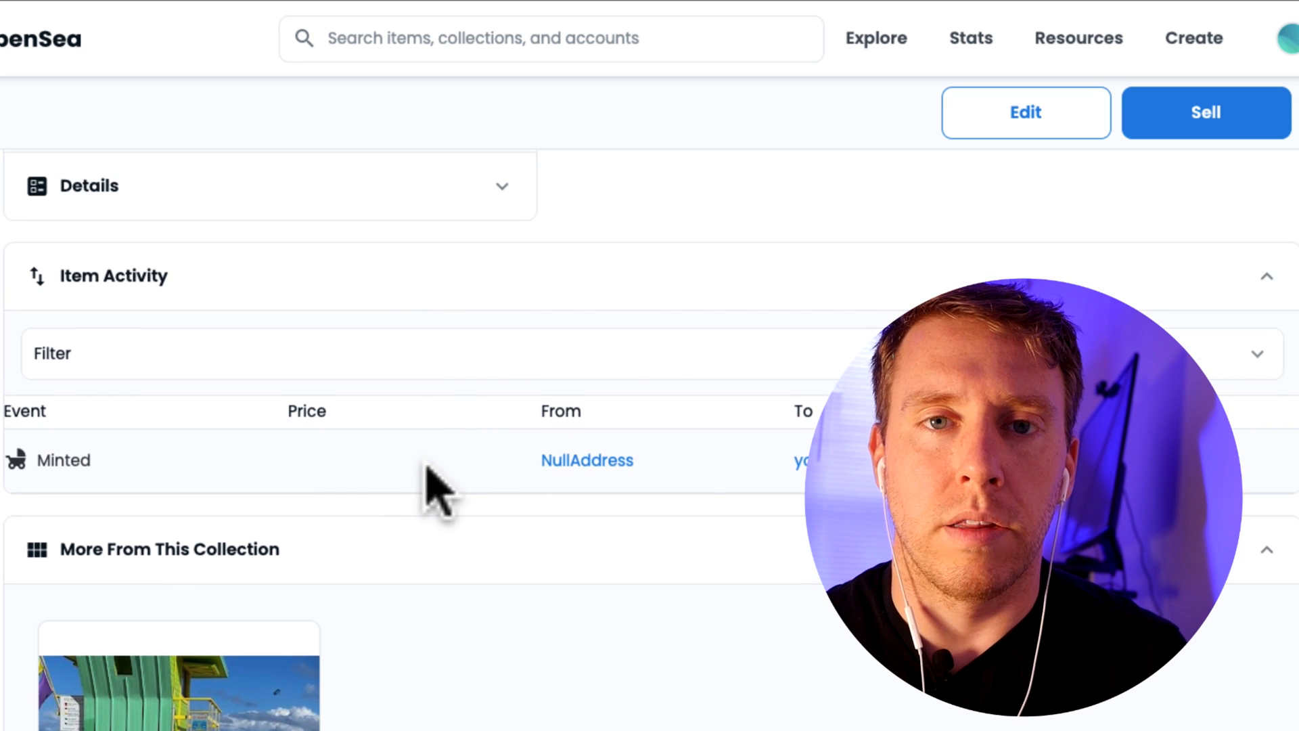
{"action": "scroll", "scroll_direction": "up", "scroll_amount": 3}
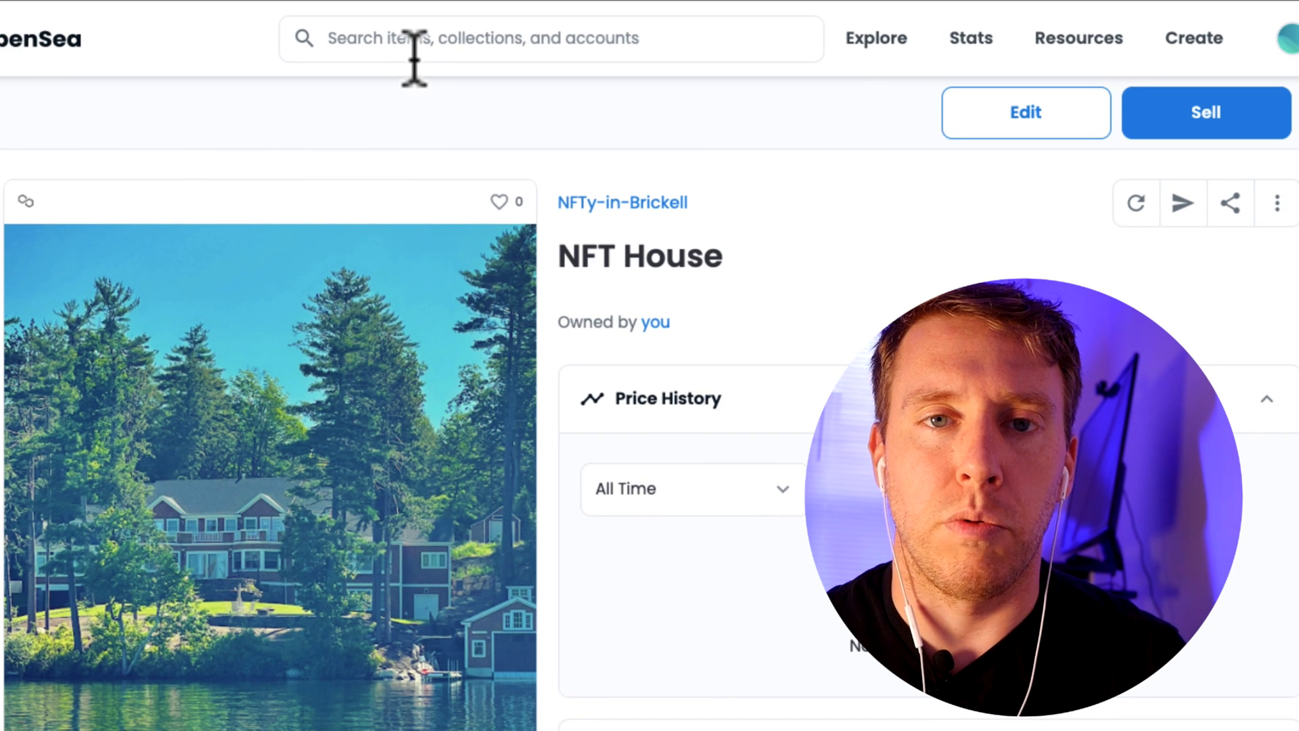
{"action": "scroll", "scroll_direction": "down", "scroll_amount": 3}
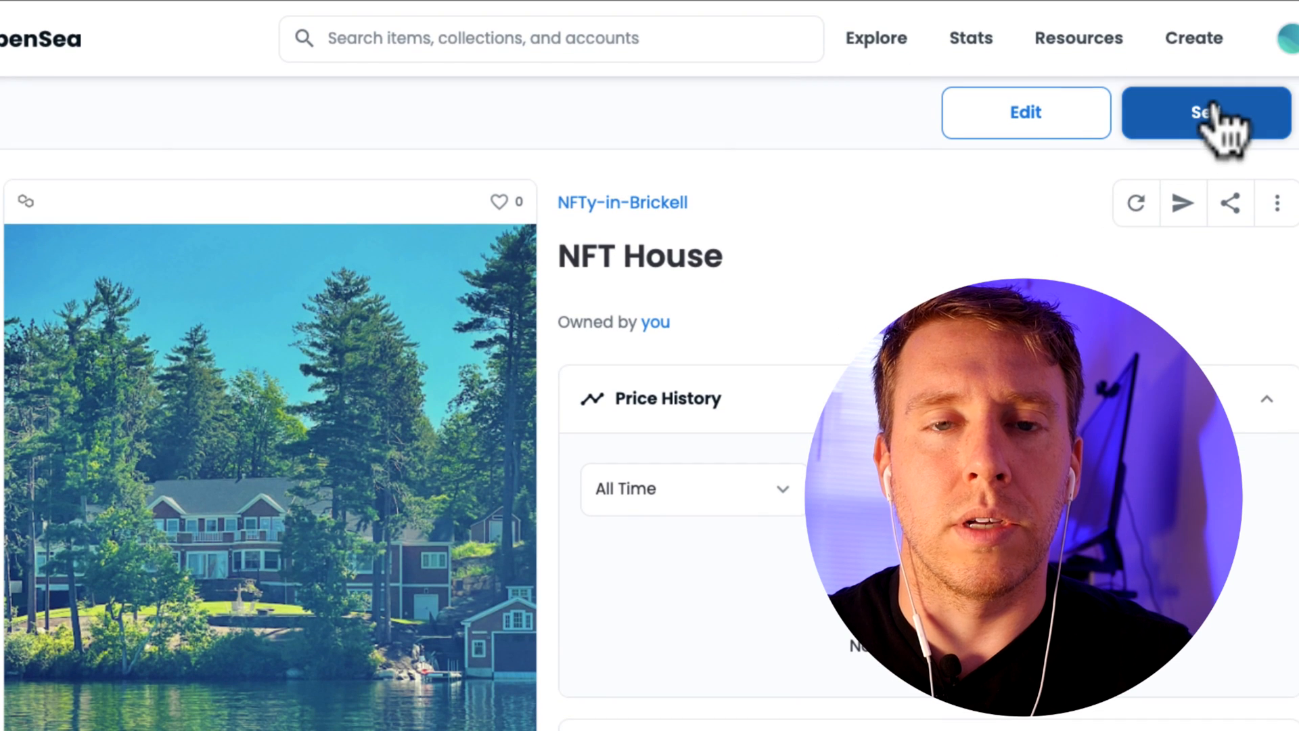
Step: List NFT House for sale at 0.01 ETH, signing the listing in the wallet
{"action": "left_click", "coordinate": [1206, 112]}
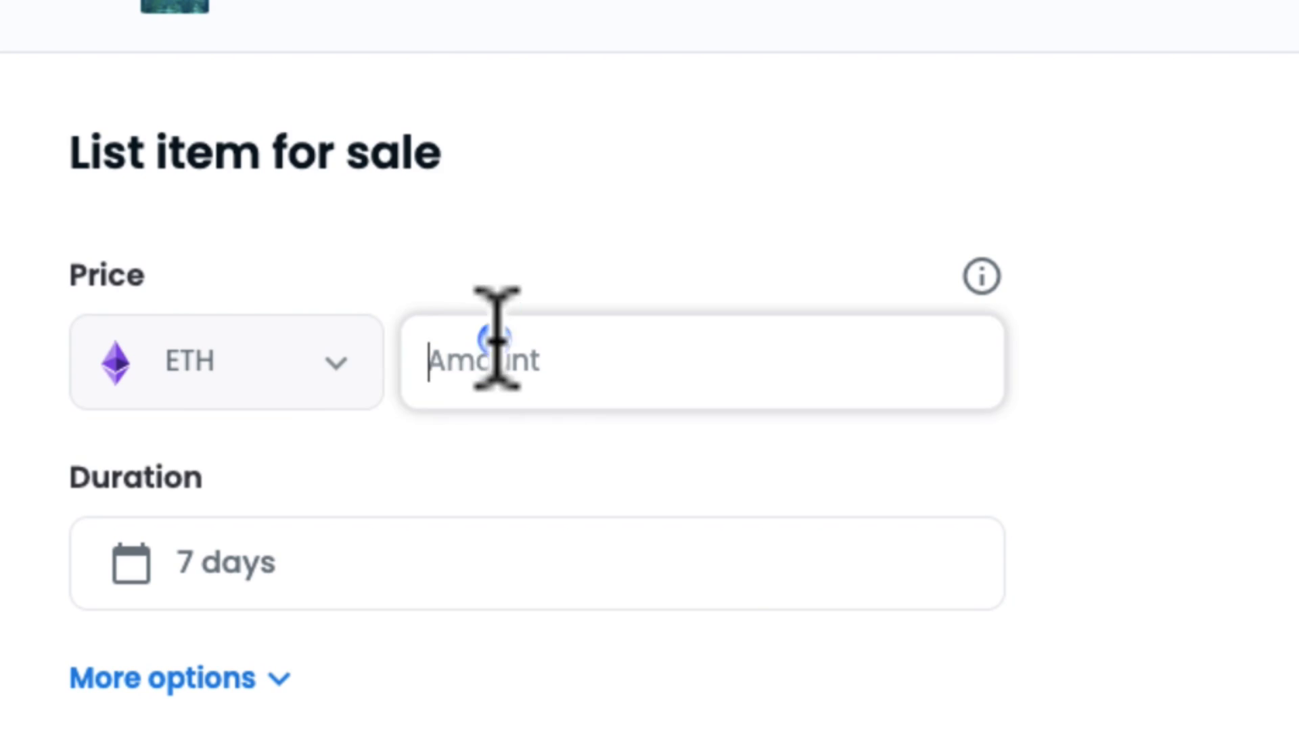
{"action": "type", "text": "0.01"}
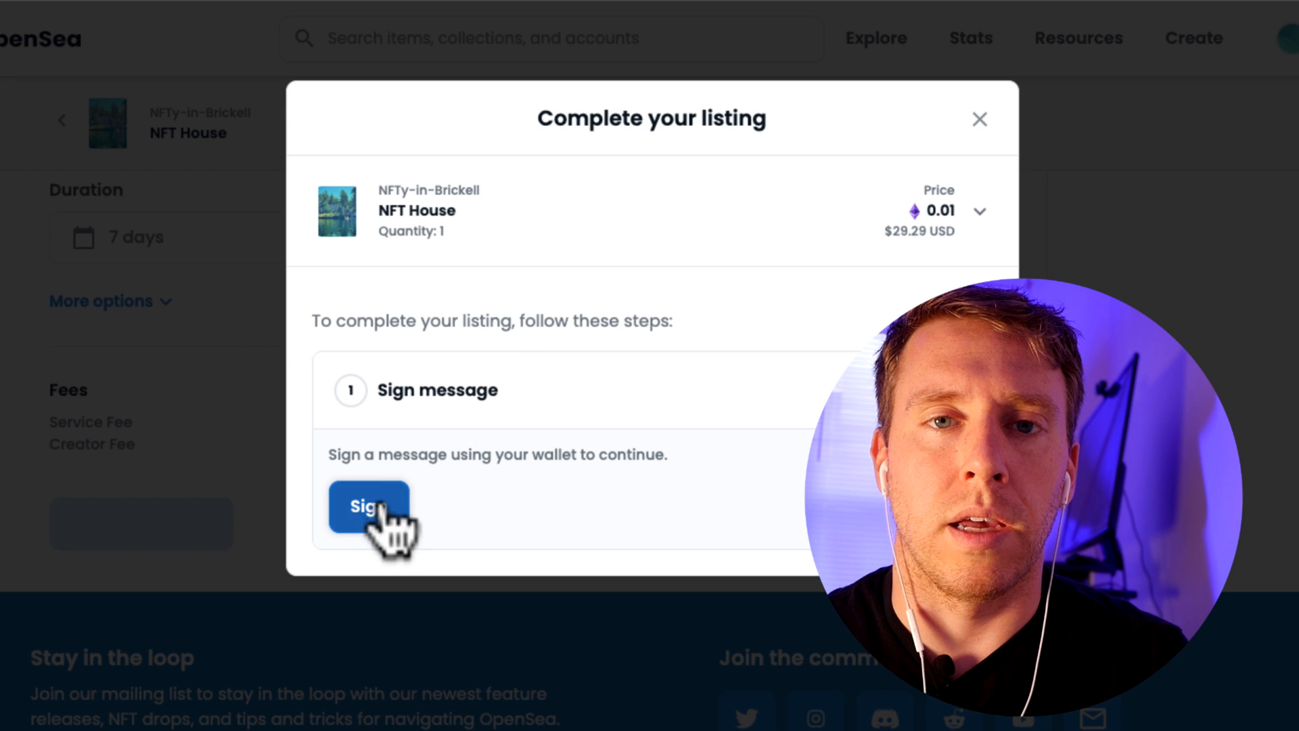
{"action": "left_click", "coordinate": [368, 506]}
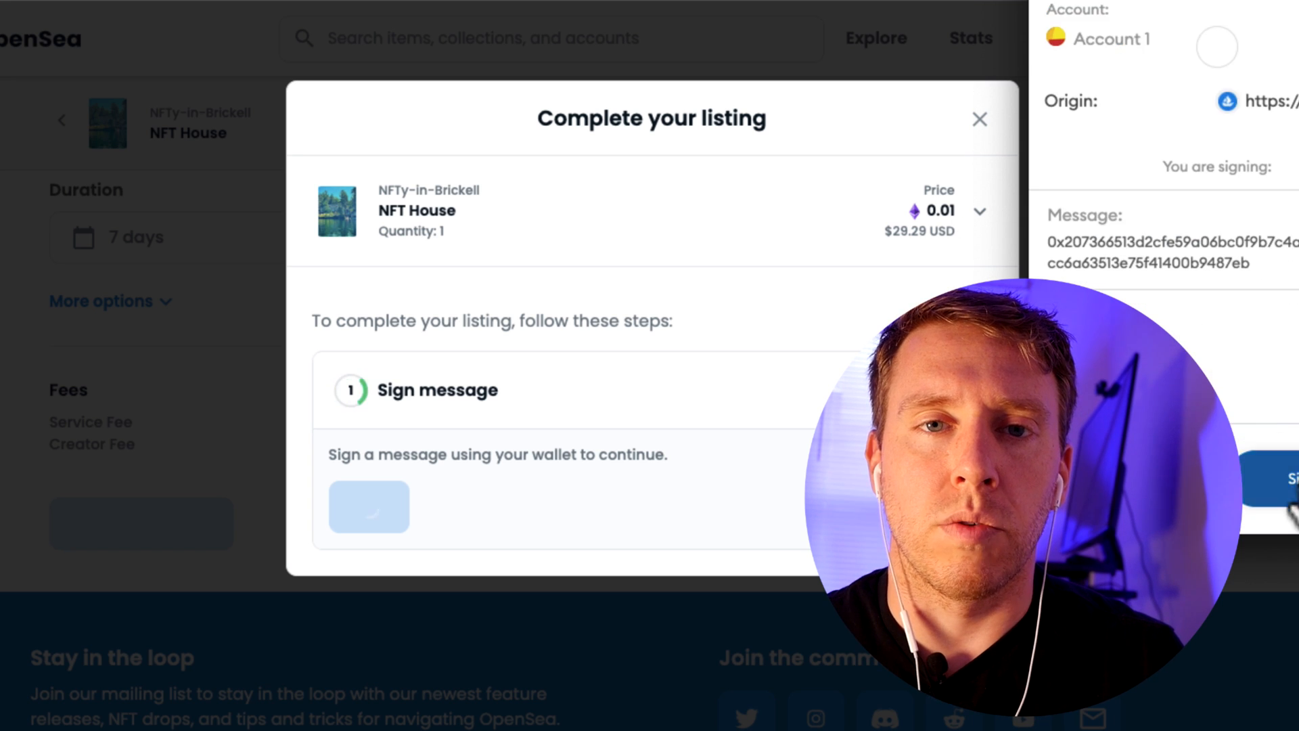
{"action": "left_click", "coordinate": [1293, 480]}
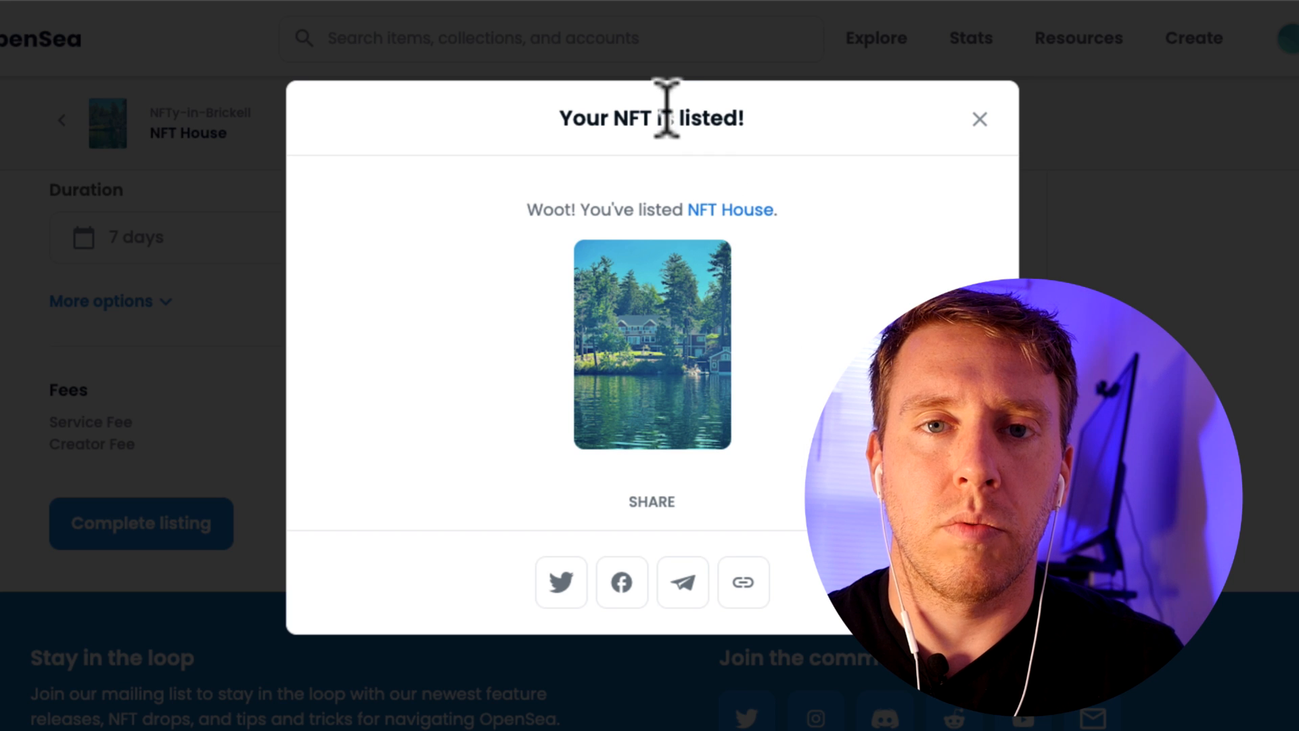
{"action": "mouse_move", "coordinate": [1061, 241]}
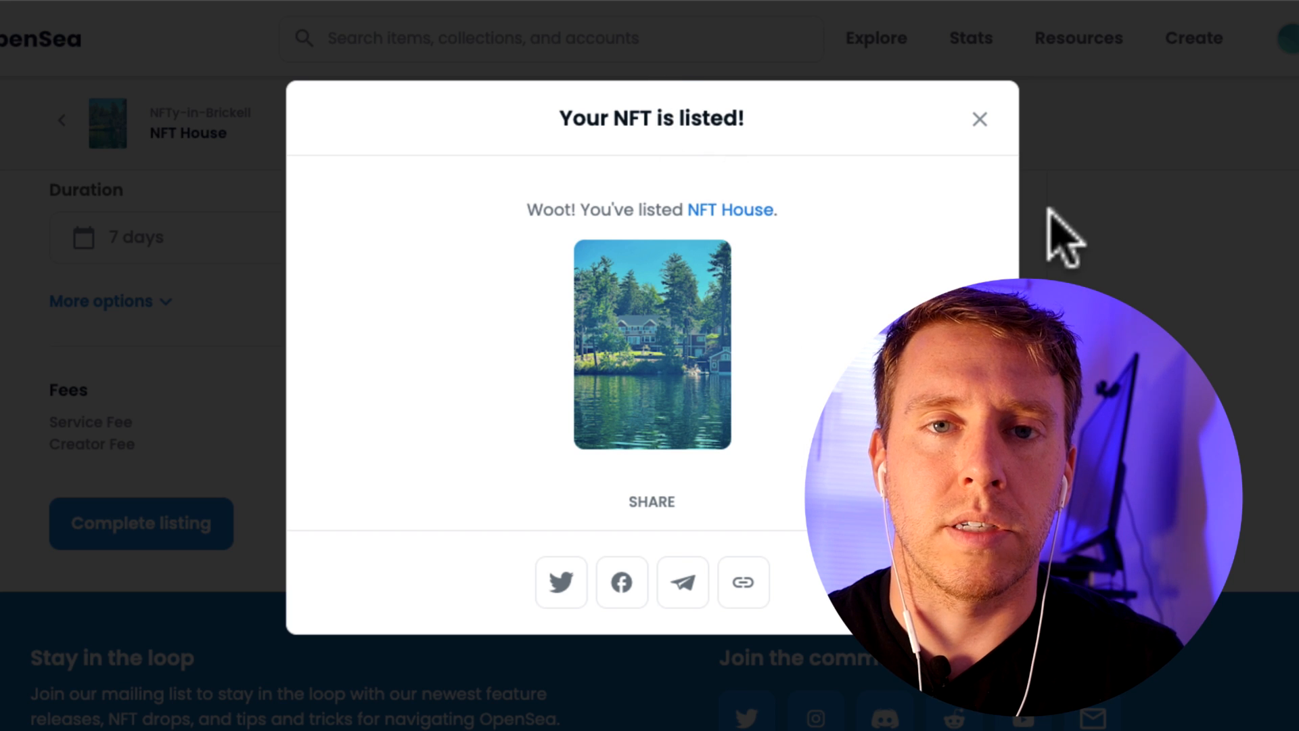
{"action": "left_click", "coordinate": [980, 119]}
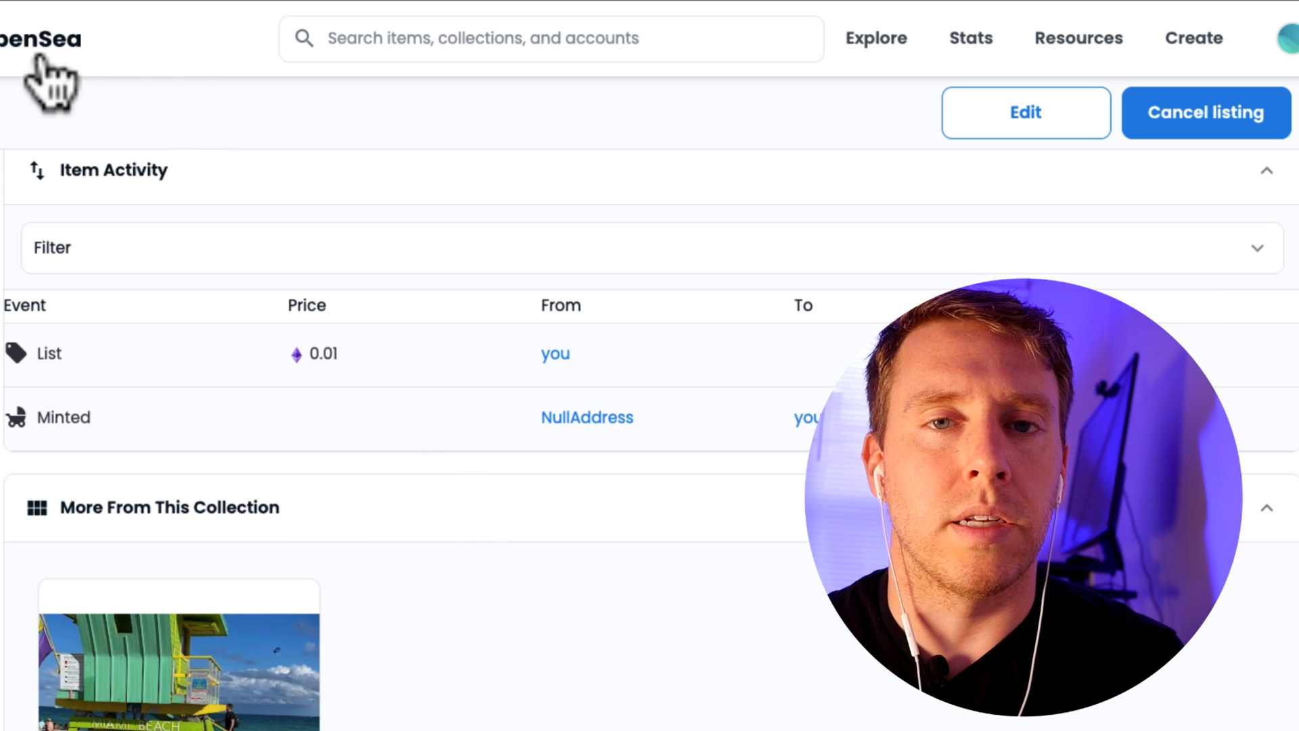
{"action": "mouse_move", "coordinate": [148, 125]}
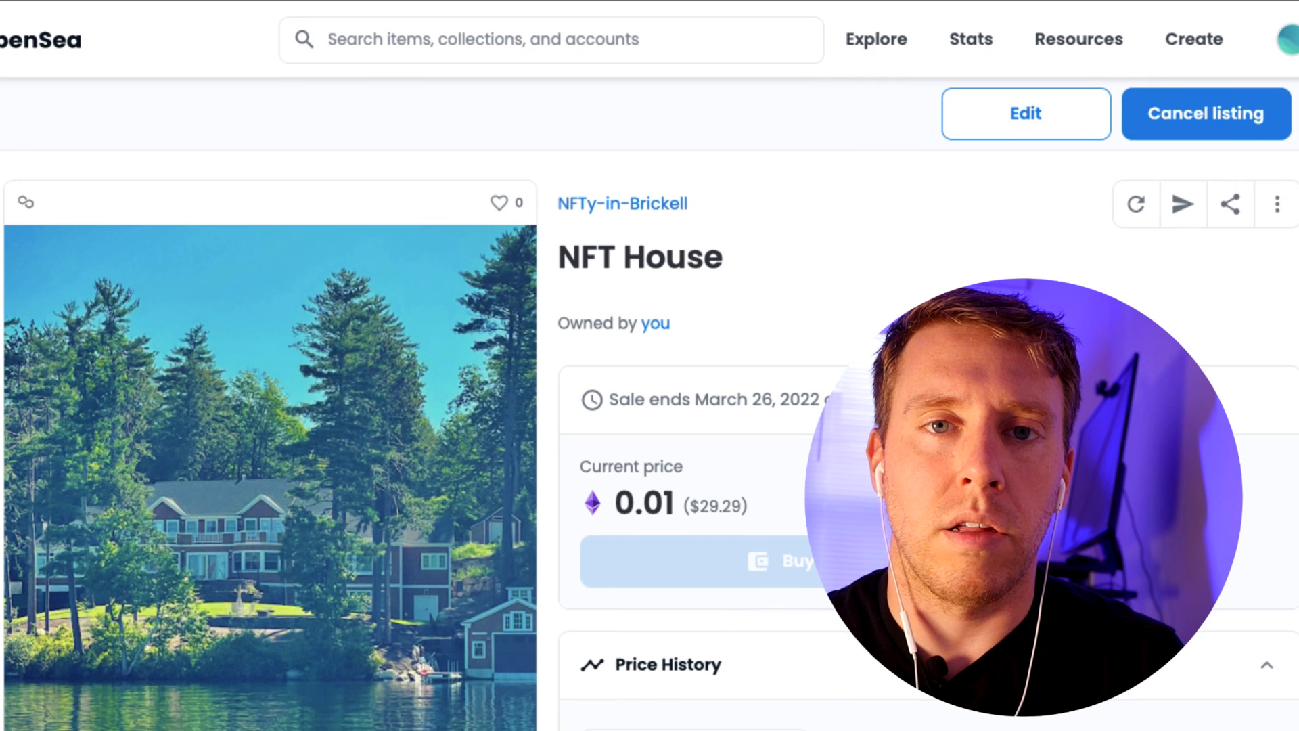
Step: From My Collections, list NFT-RefactoredIMG_9733 2 for sale at 0.01 ETH for 7 days
{"action": "left_click", "coordinate": [1289, 39]}
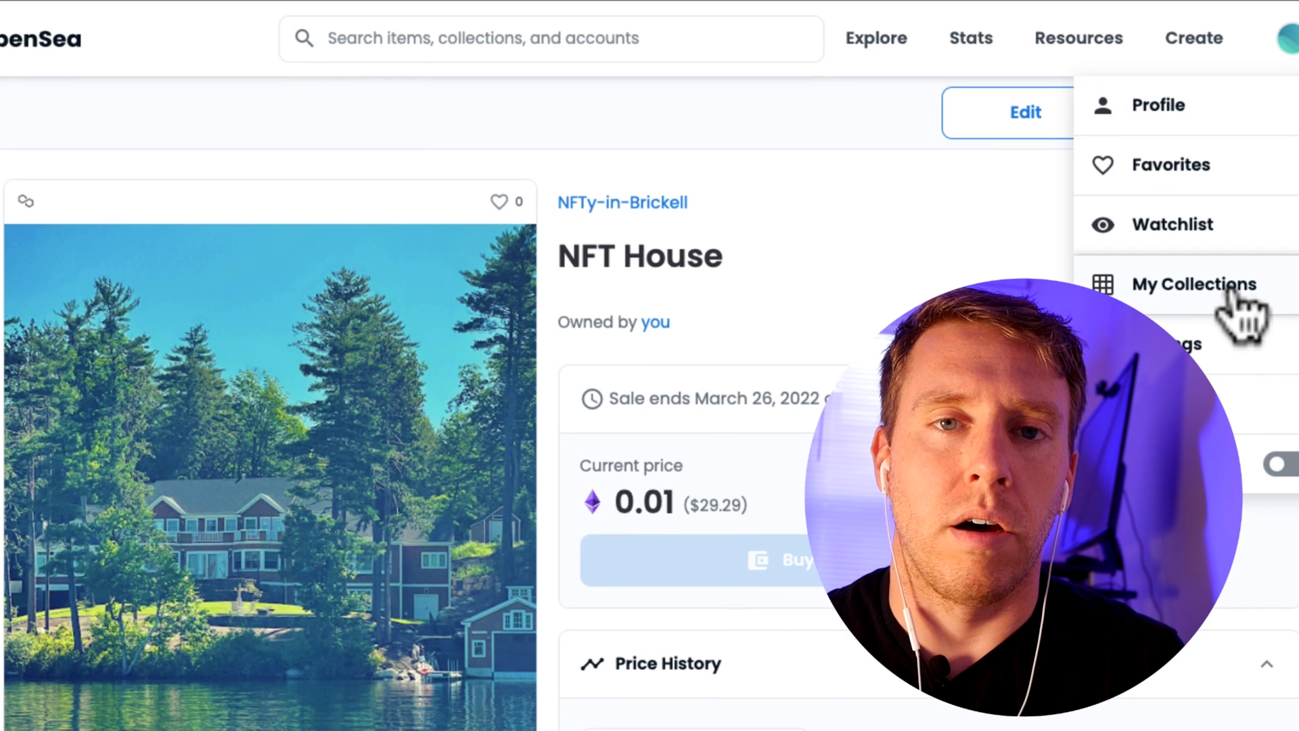
{"action": "left_click", "coordinate": [1194, 284]}
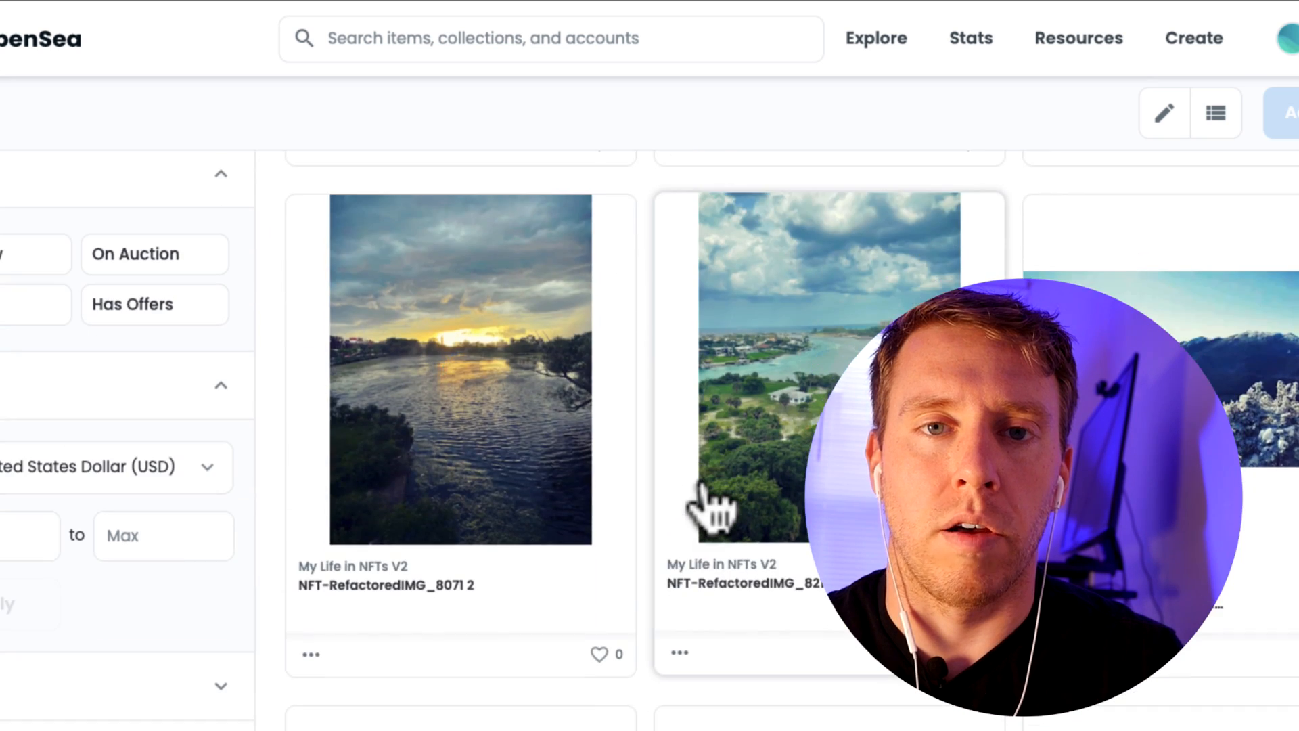
{"action": "left_click", "coordinate": [713, 496]}
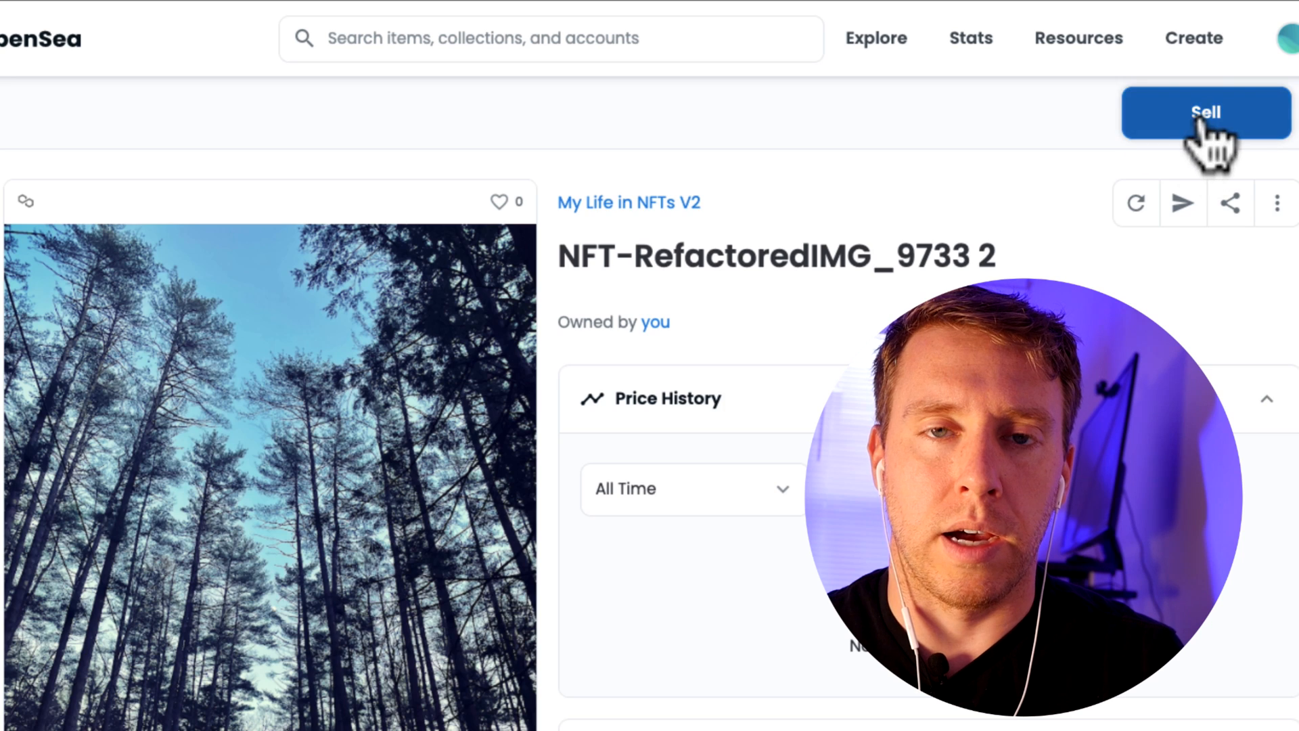
{"action": "left_click", "coordinate": [1206, 113]}
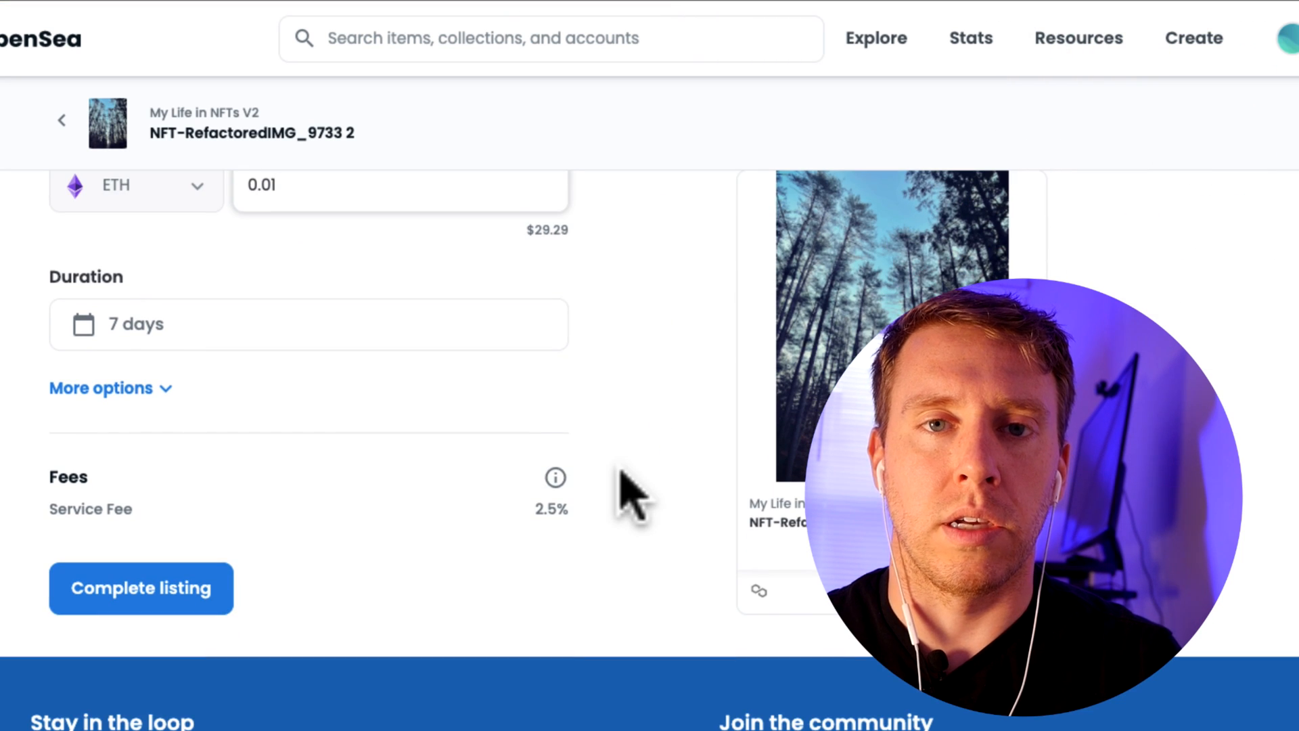
{"action": "left_click", "coordinate": [141, 588]}
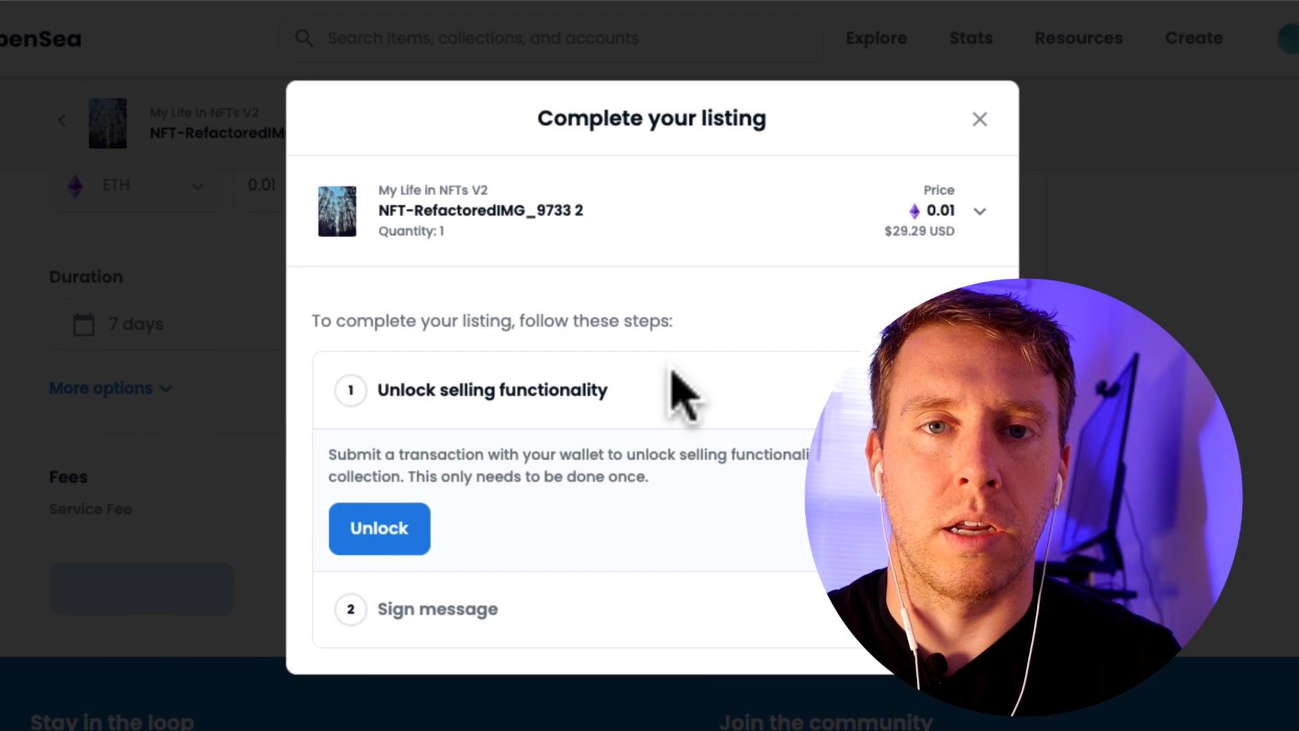
{"action": "mouse_move", "coordinate": [161, 99]}
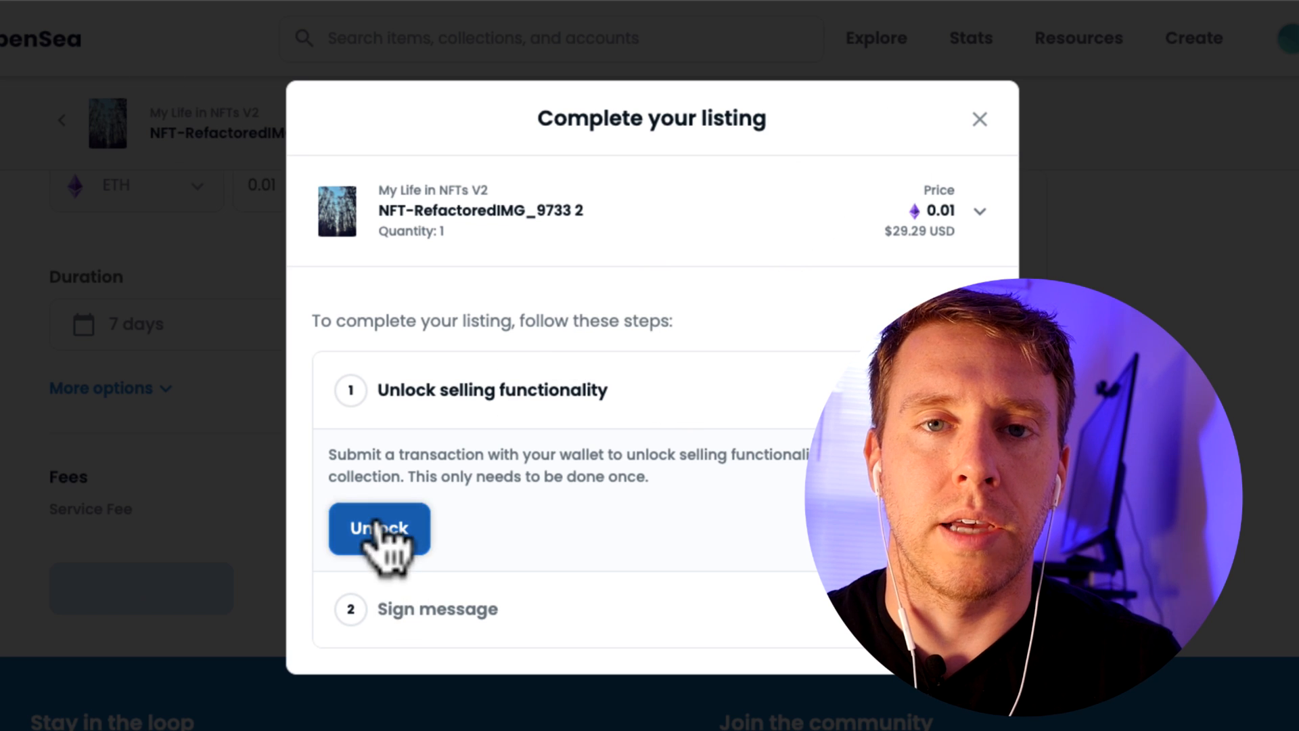
Step: Start unlocking selling and estimate the gas fee cost (0.00017318*2500) before backing out
{"action": "left_click", "coordinate": [379, 530]}
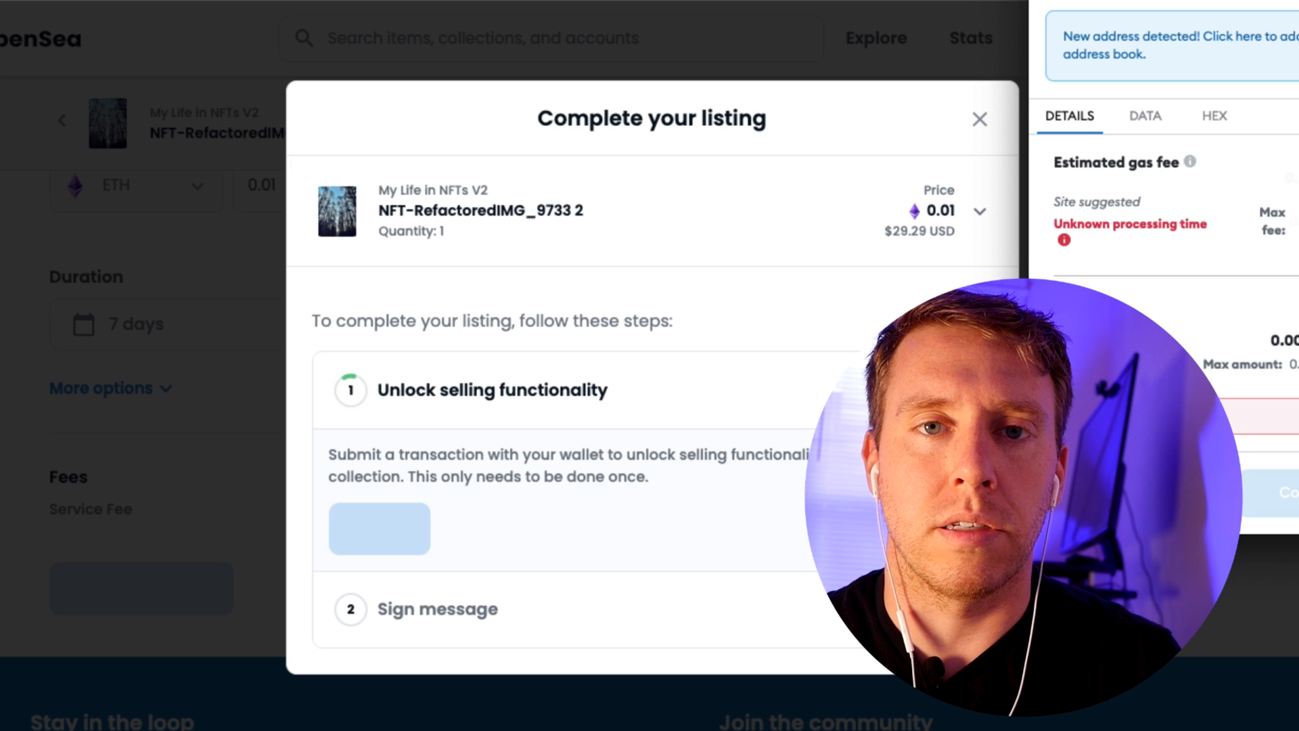
{"action": "left_click", "coordinate": [379, 529]}
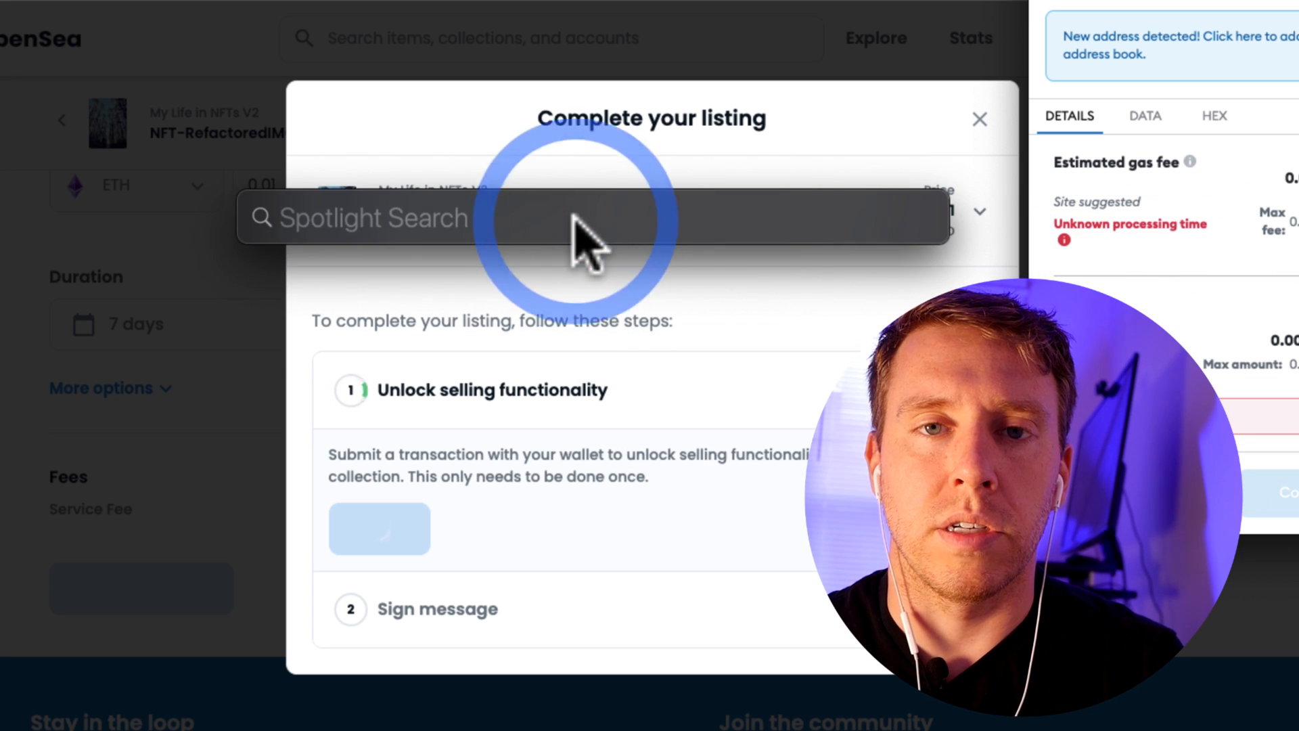
{"action": "type", "text": "0.00017318*2500"}
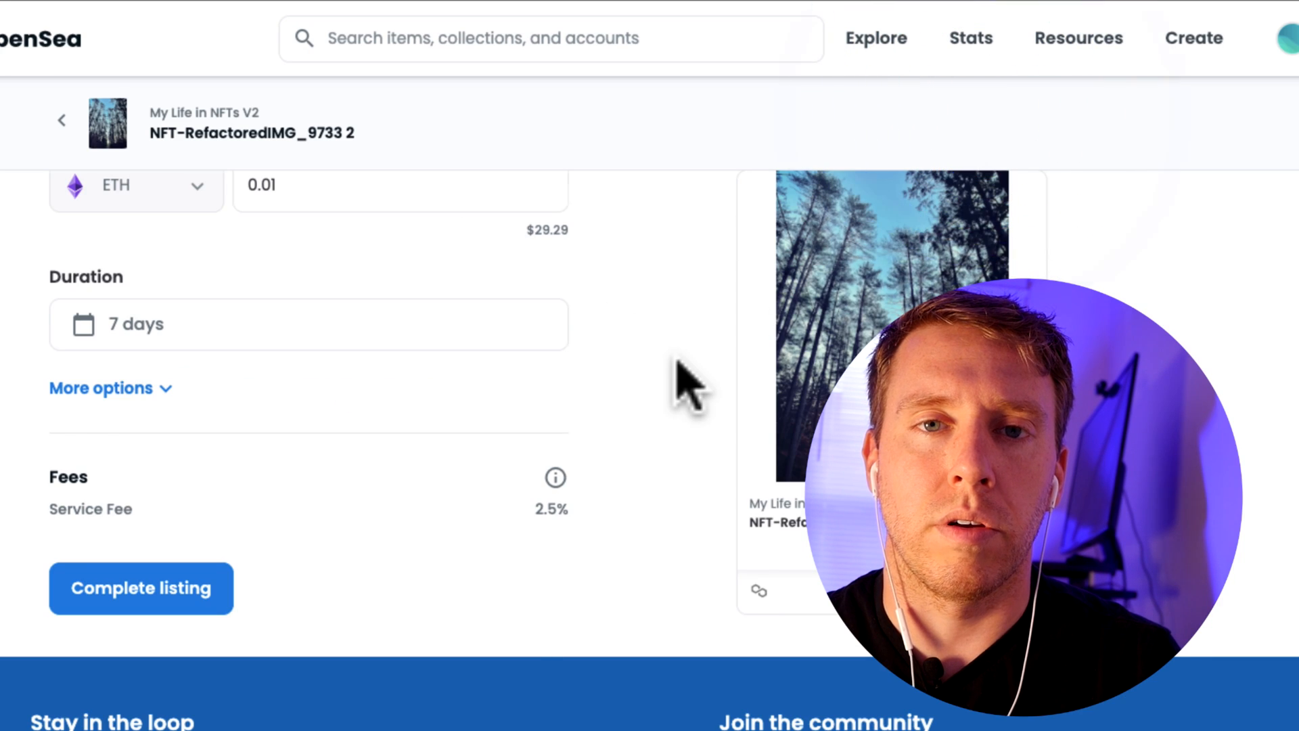
{"action": "scroll", "scroll_direction": "up", "scroll_amount": 3}
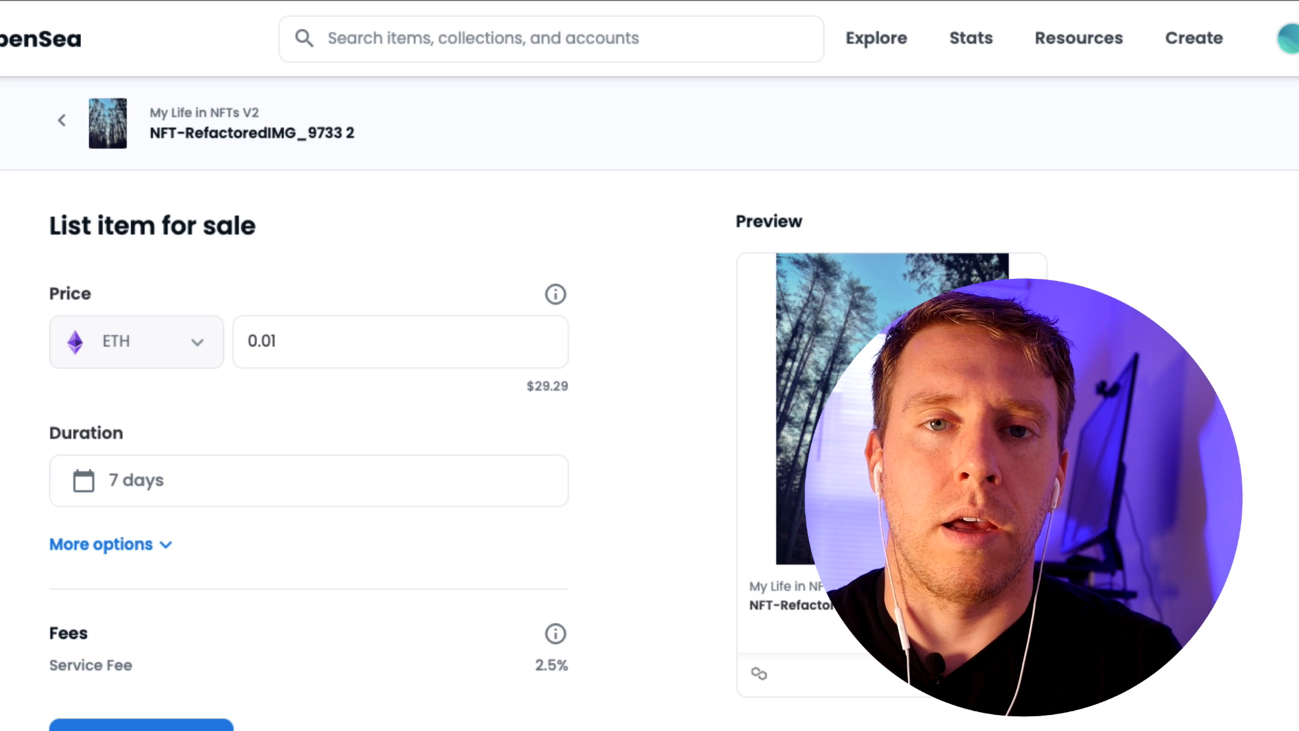
{"action": "mouse_move", "coordinate": [33, 216]}
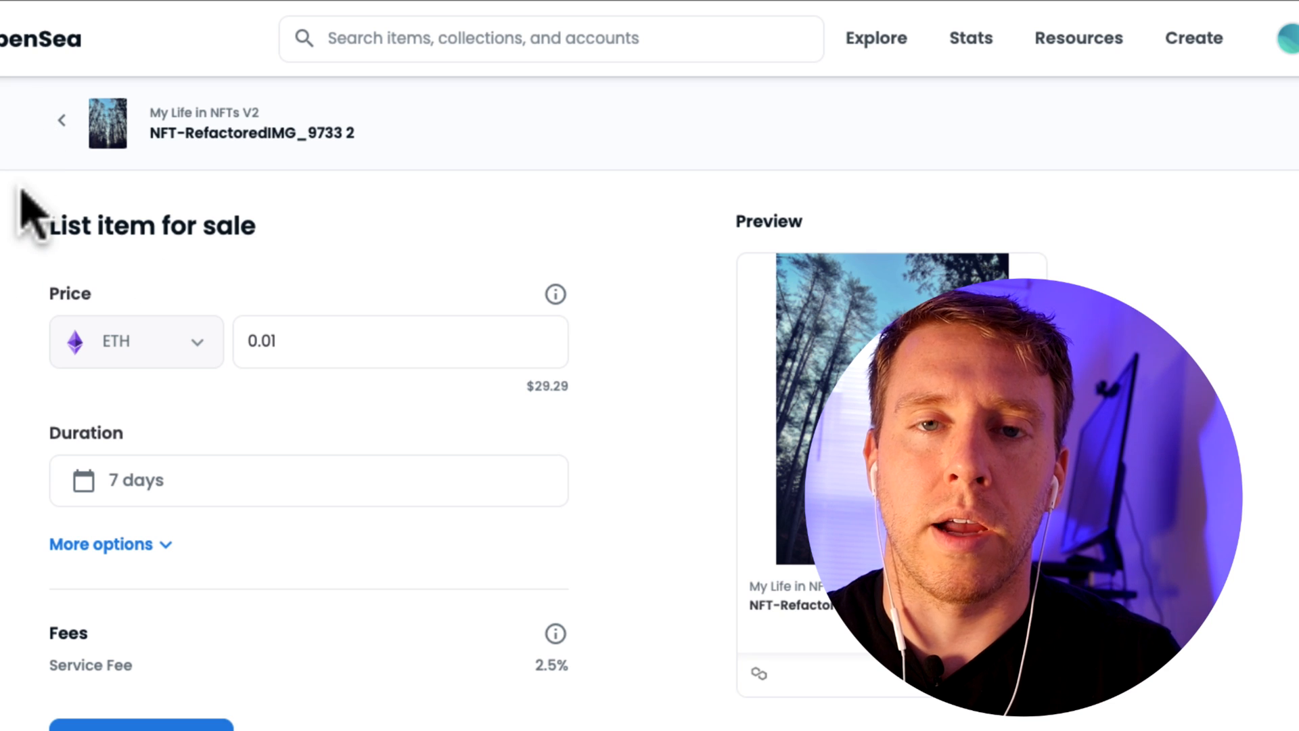
{"action": "mouse_move", "coordinate": [692, 323]}
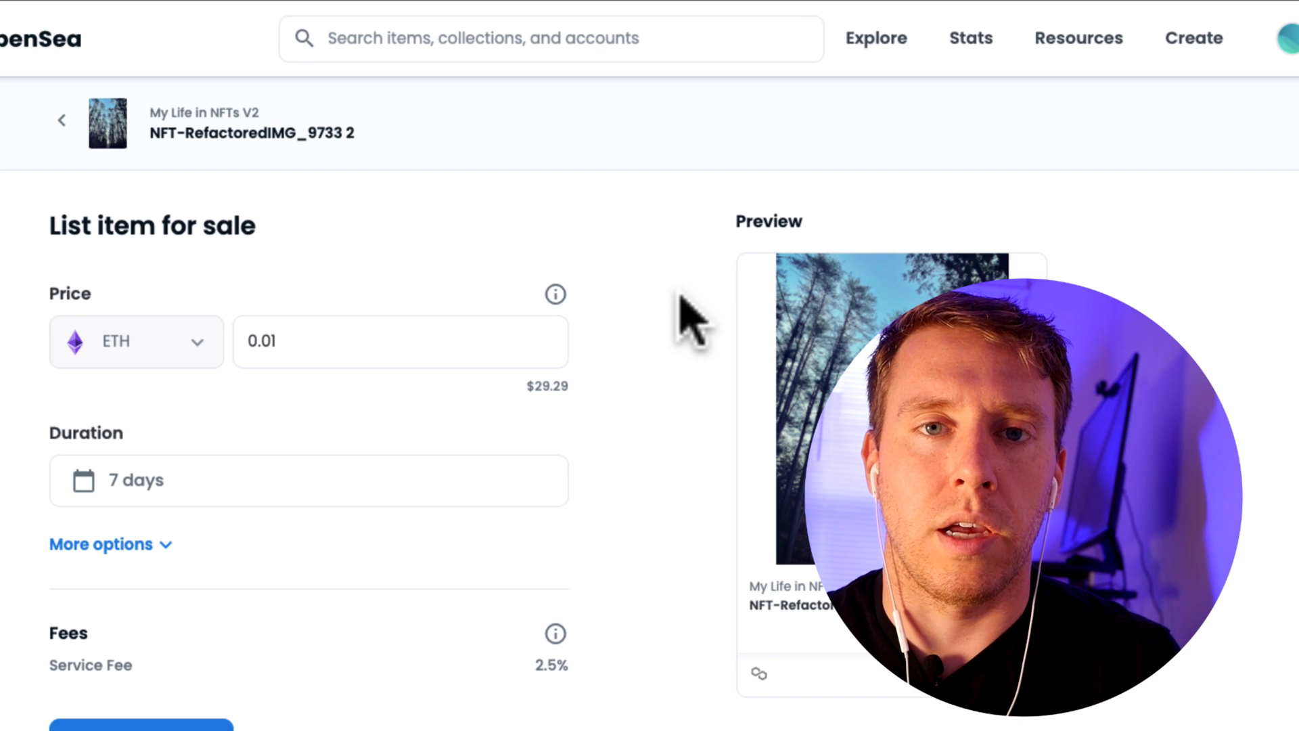
{"action": "mouse_move", "coordinate": [414, 207]}
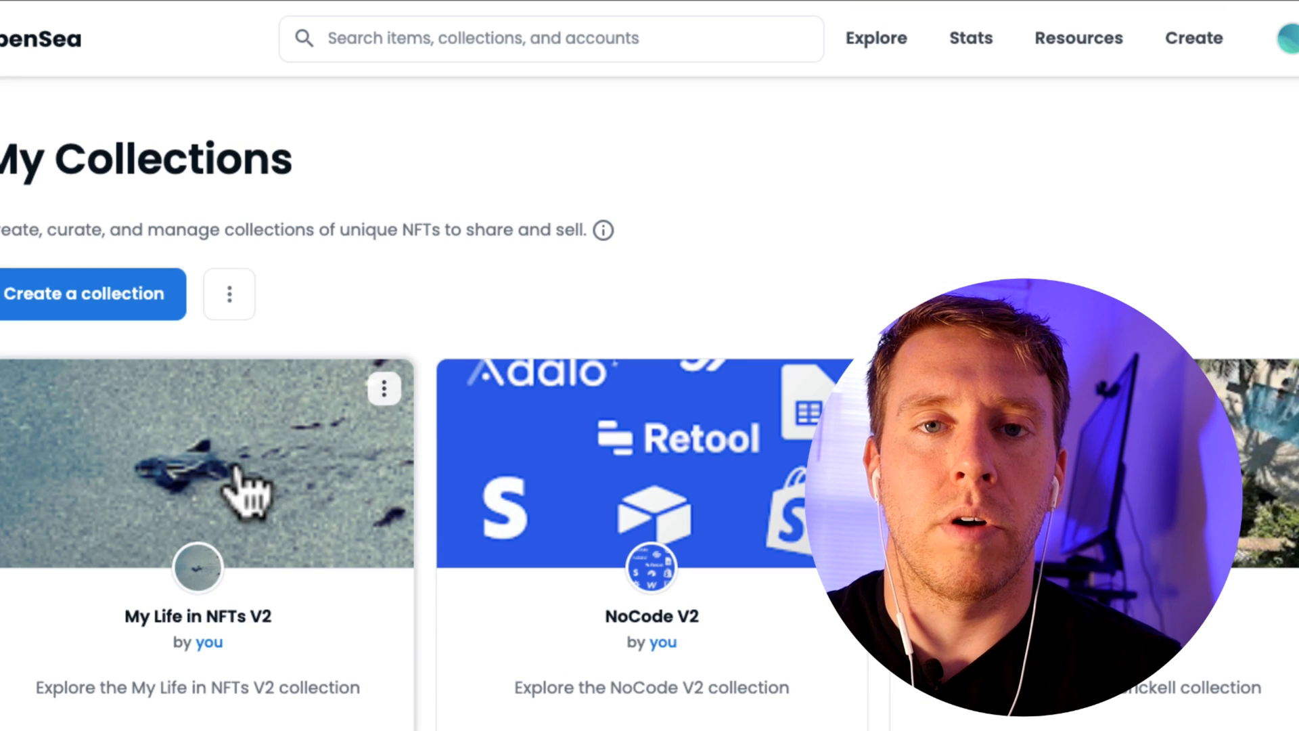
Step: Browse the My Life in NFTs V2 collection items down to the palm-tree photo
{"action": "left_click", "coordinate": [197, 464]}
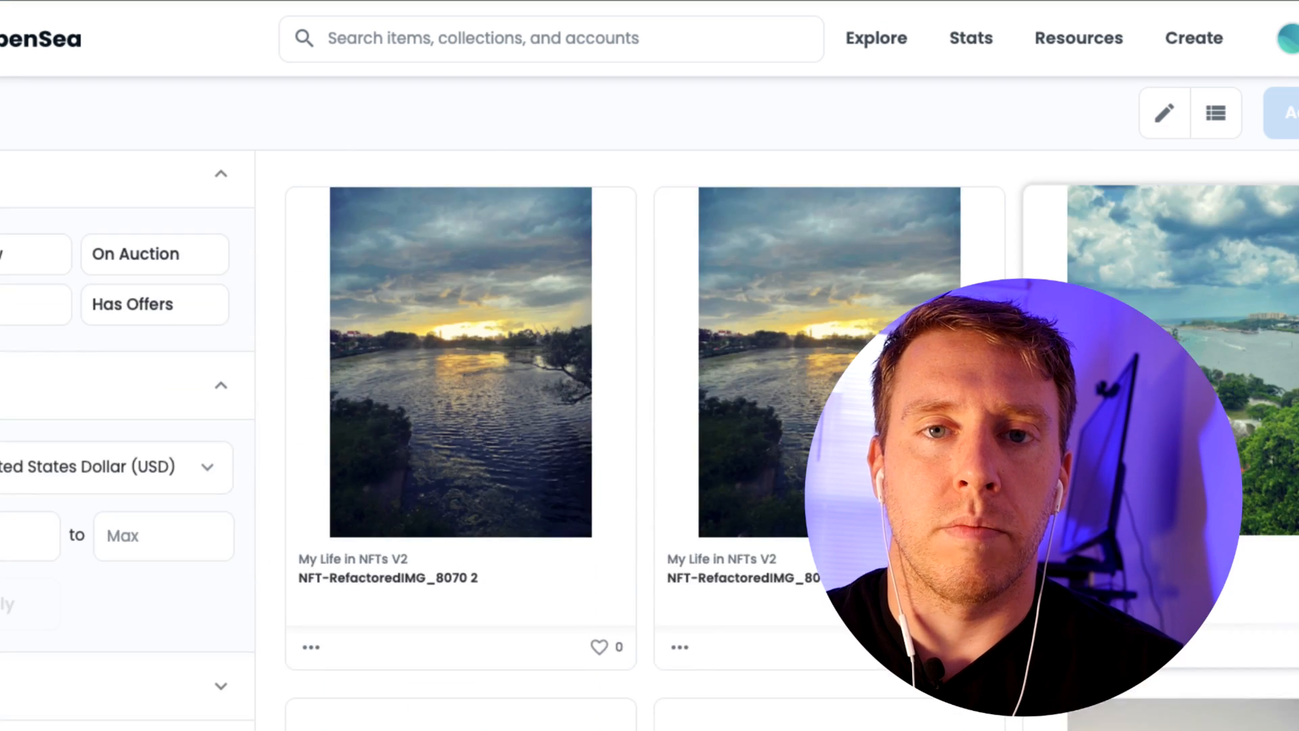
{"action": "scroll", "scroll_direction": "down", "scroll_amount": 3}
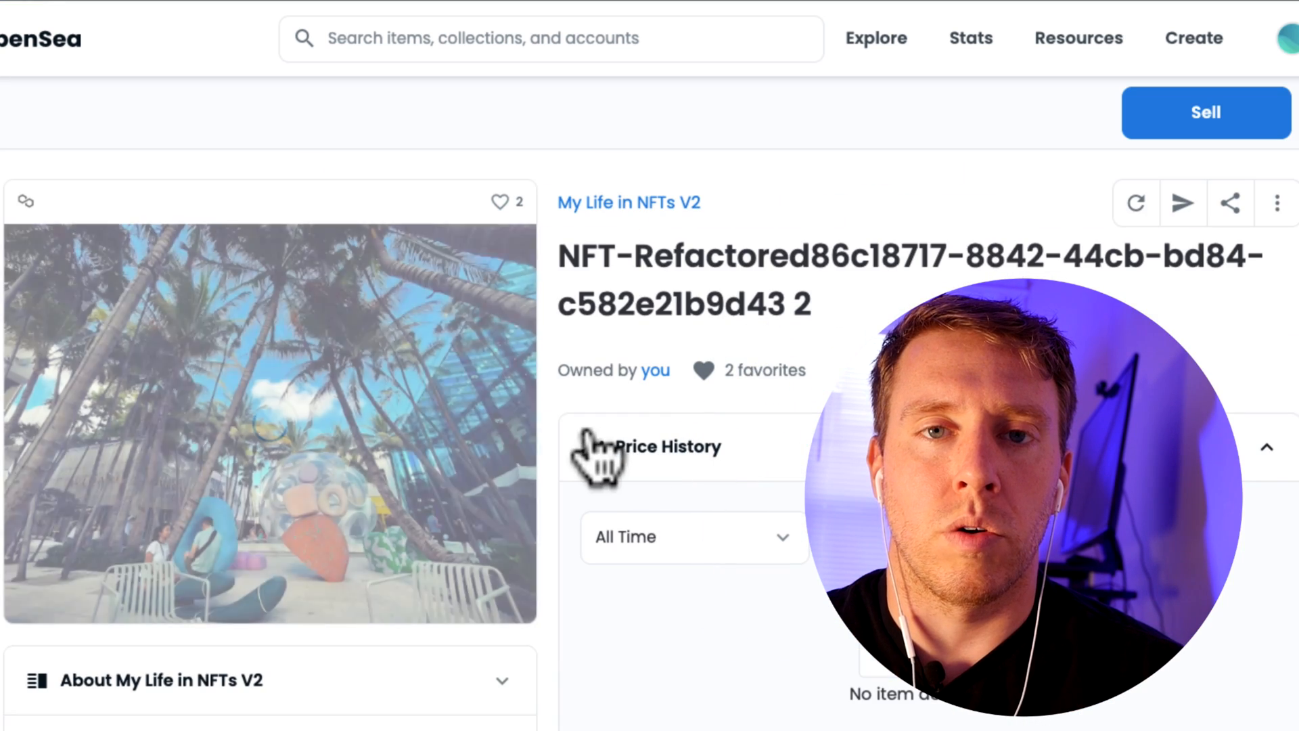
{"action": "scroll", "scroll_direction": "down", "scroll_amount": 3}
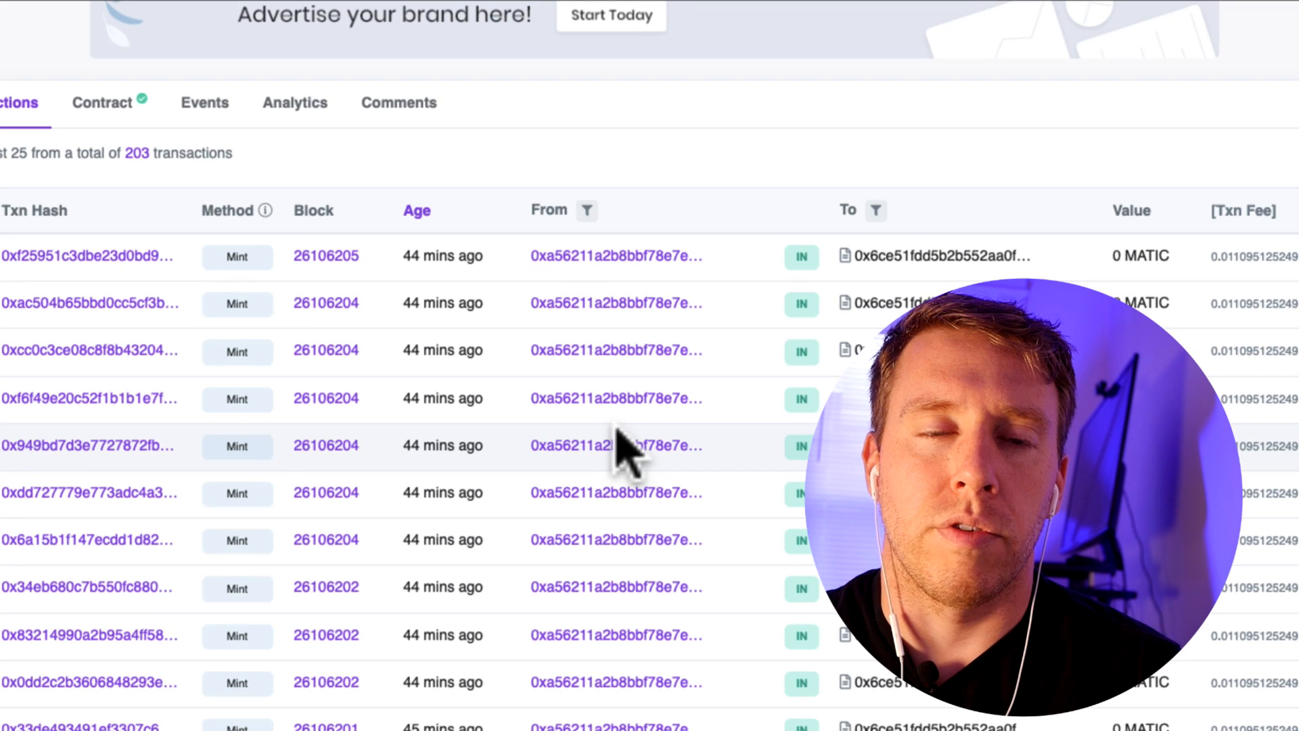
Step: Scroll past the Mint transactions and through the verified NFT.sol contract source code
{"action": "scroll", "scroll_direction": "down", "scroll_amount": 3}
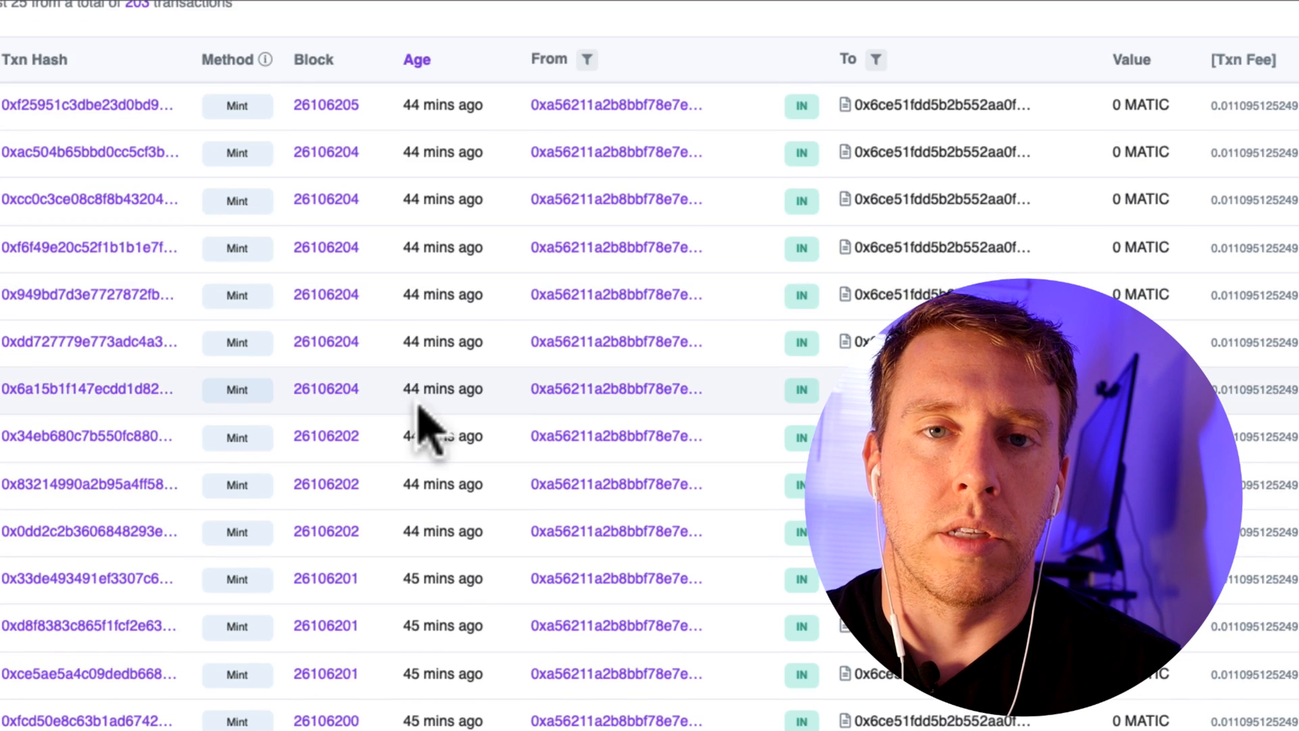
{"action": "scroll", "scroll_direction": "down", "scroll_amount": 3}
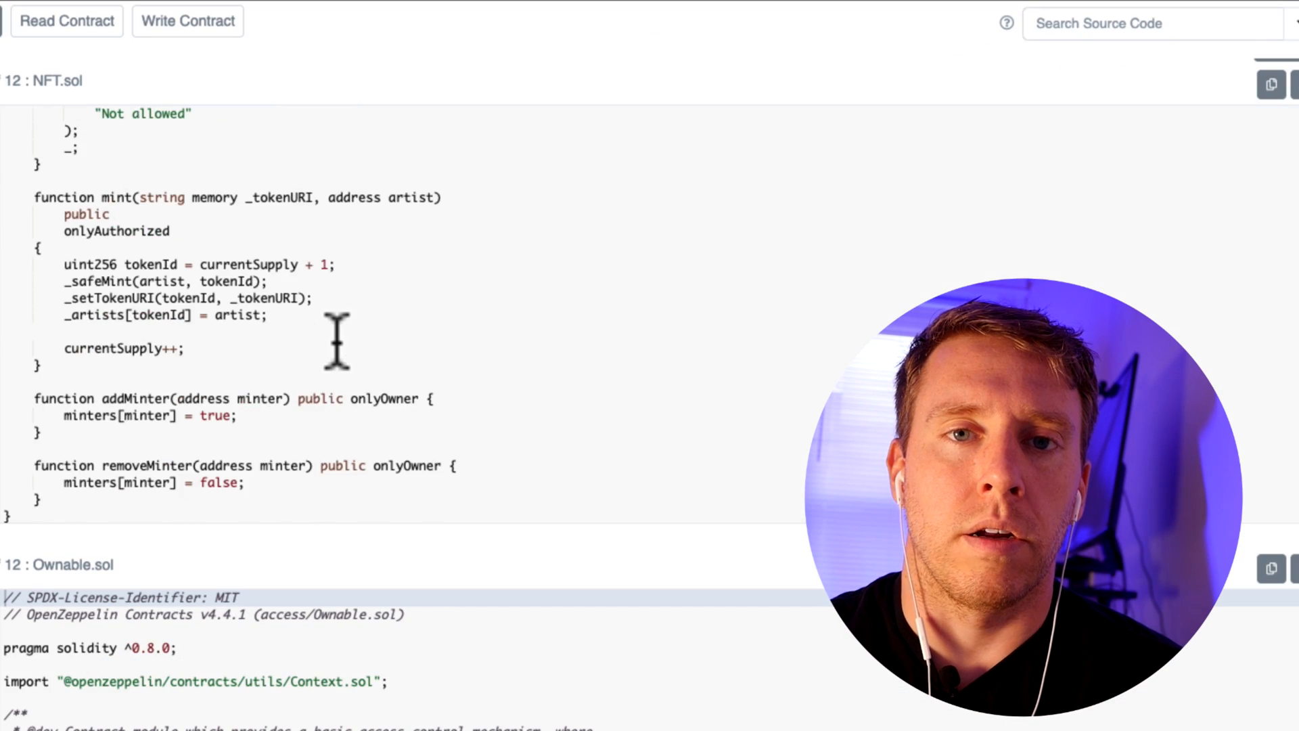
{"action": "scroll", "scroll_direction": "down", "scroll_amount": 3}
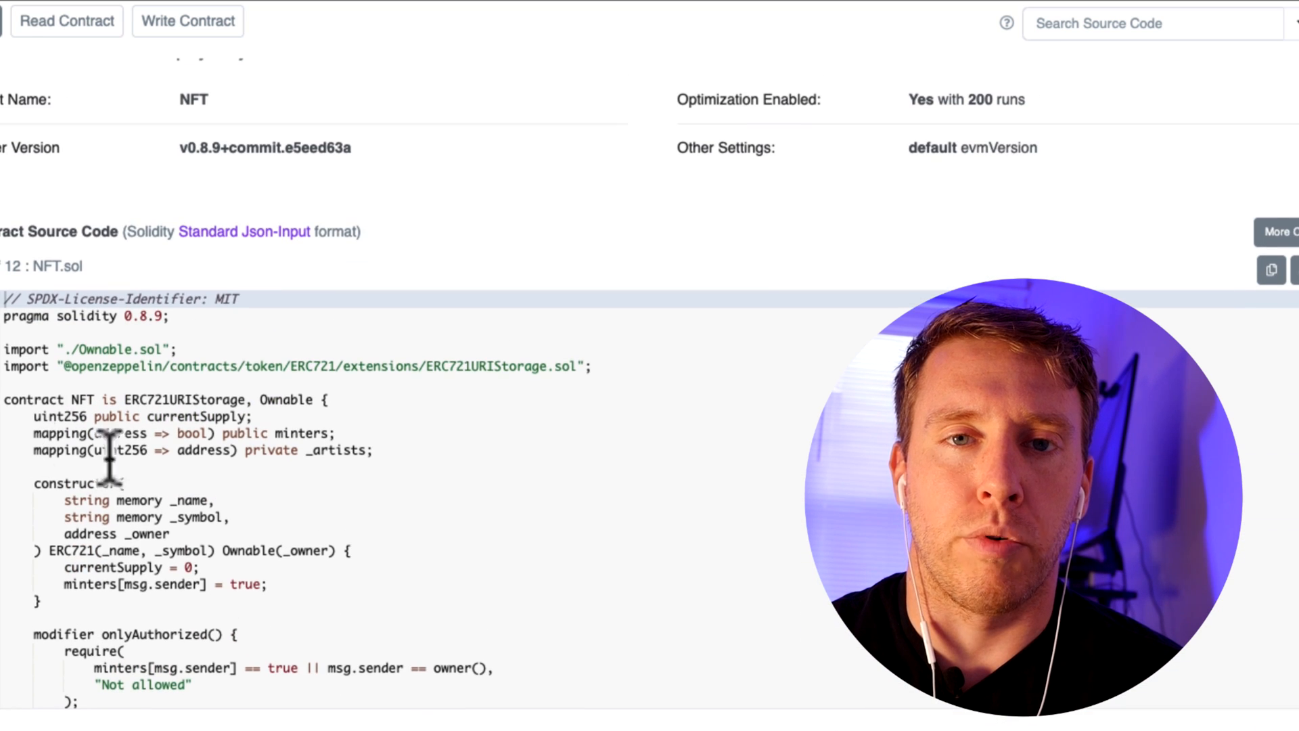
{"action": "scroll", "scroll_direction": "down", "scroll_amount": 3}
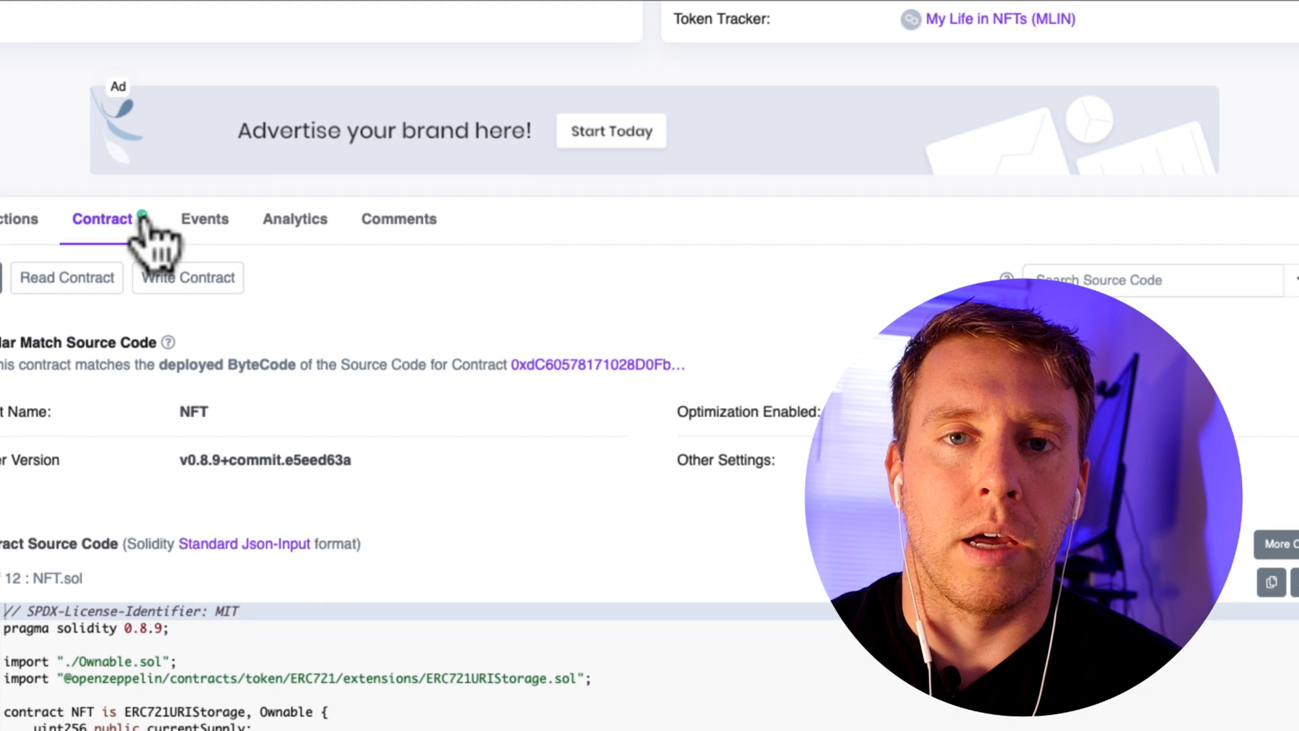
{"action": "scroll", "scroll_direction": "down", "scroll_amount": 3}
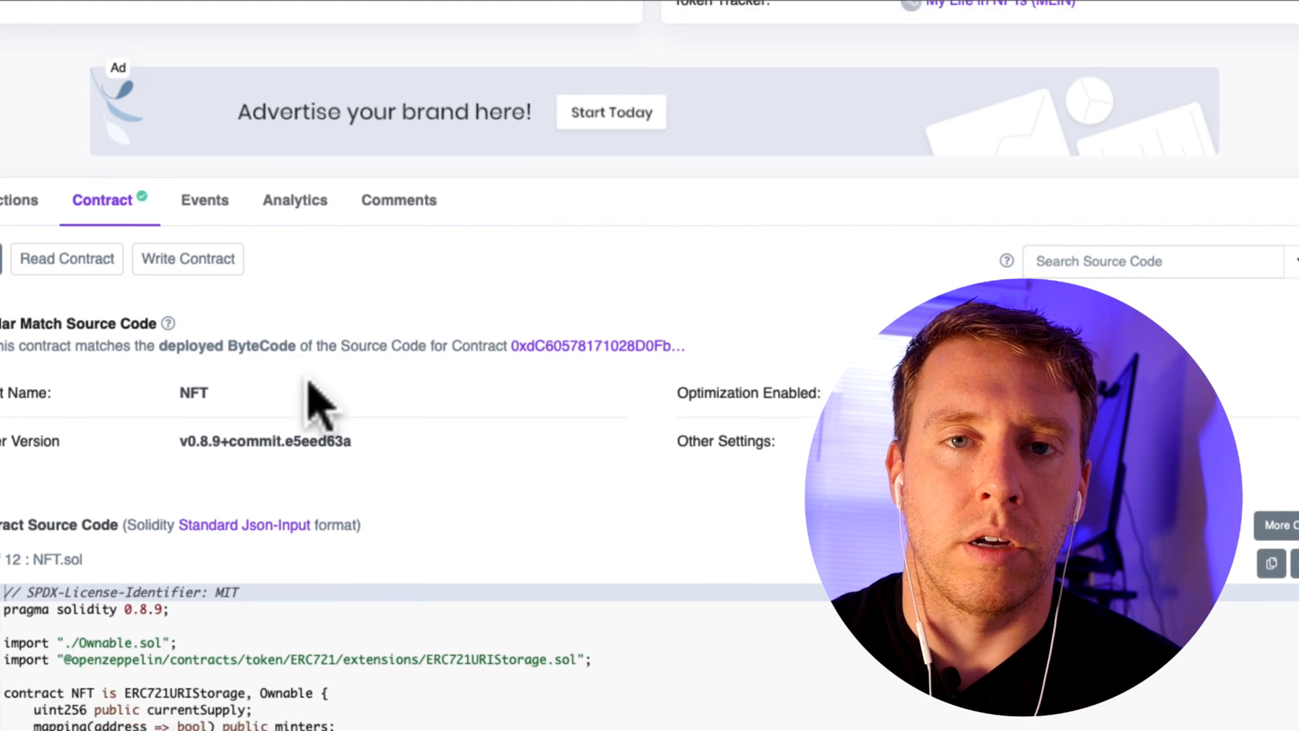
{"action": "scroll", "scroll_direction": "down", "scroll_amount": 3}
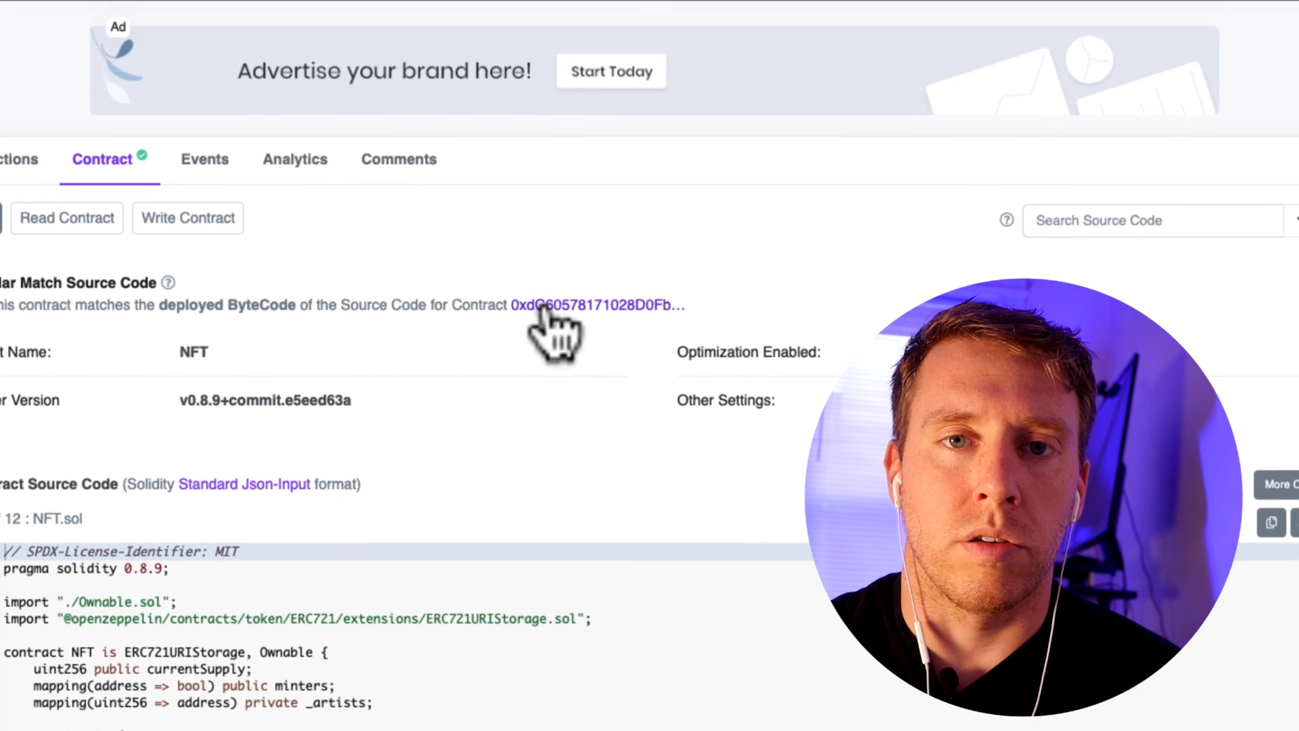
{"action": "scroll", "scroll_direction": "down", "scroll_amount": 3}
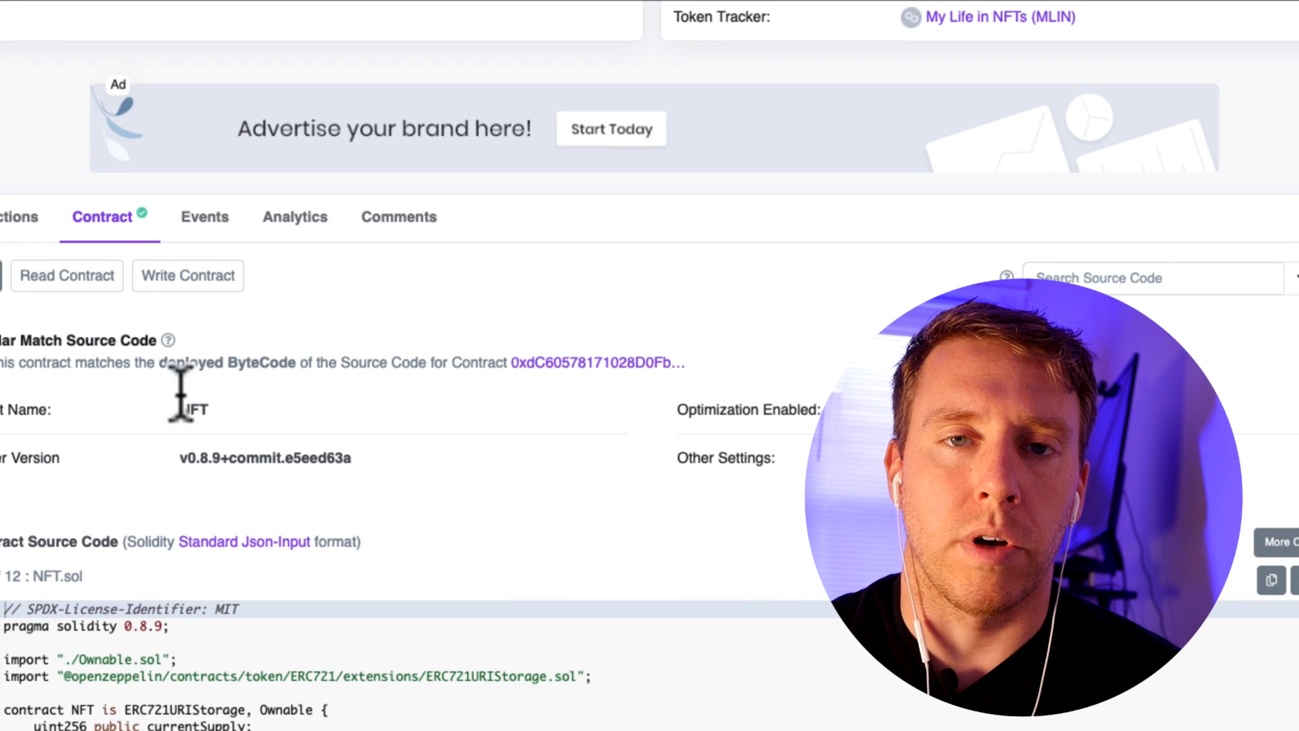
{"action": "scroll", "scroll_direction": "down", "scroll_amount": 3}
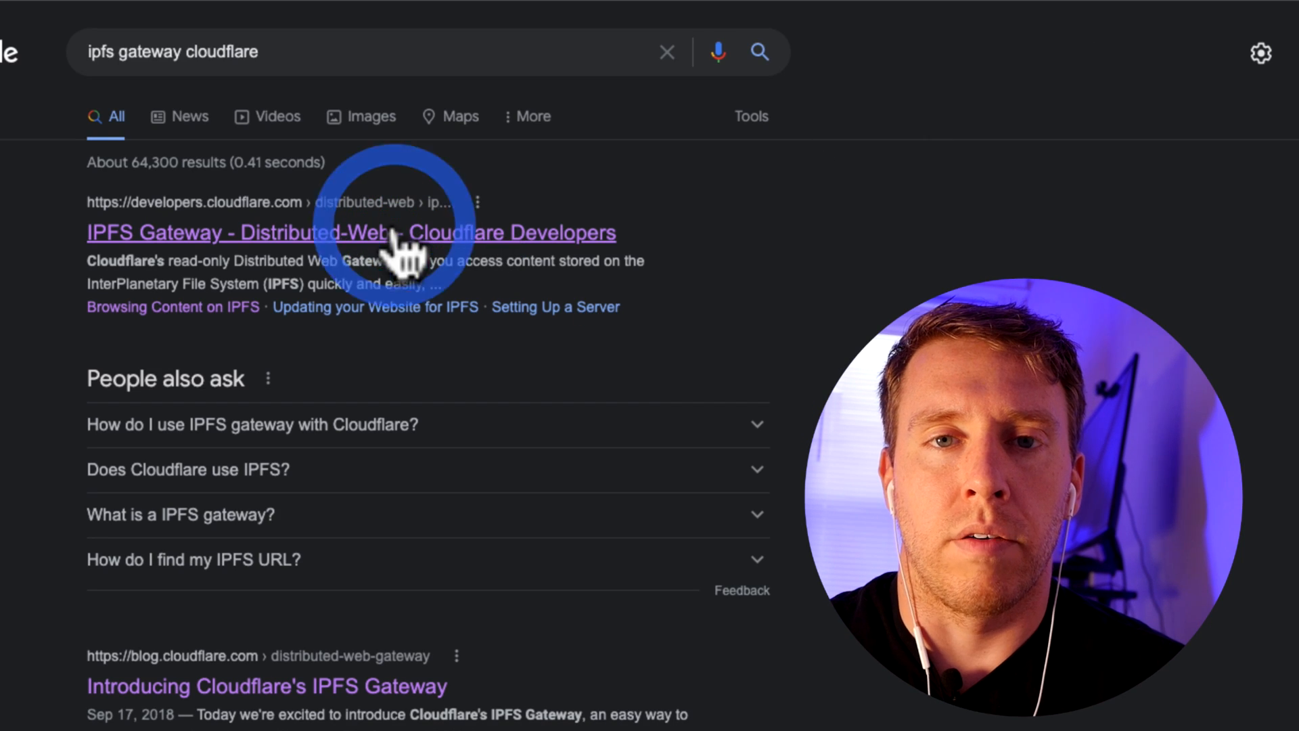
Step: Reach Cloudflare's IPFS Gateway docs and follow the cloudflare-ipfs.com gateway link
{"action": "left_click", "coordinate": [350, 231]}
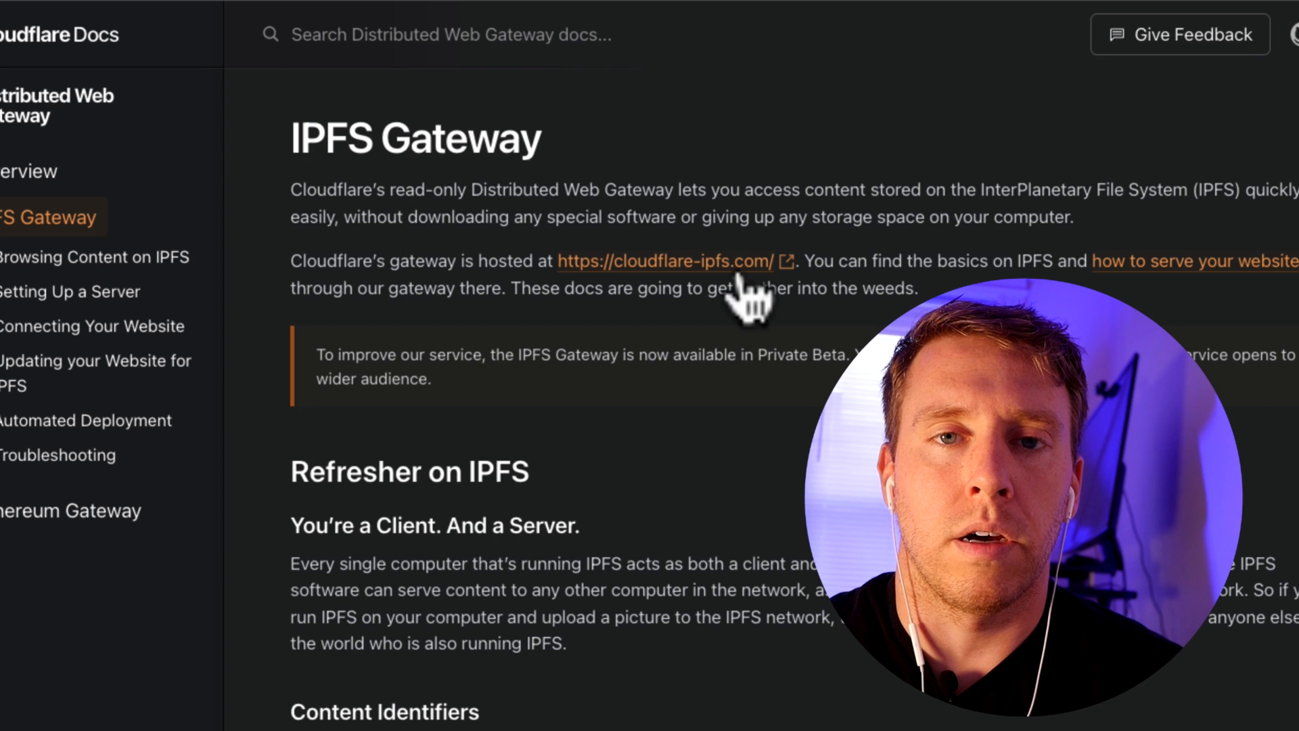
{"action": "left_click", "coordinate": [671, 260]}
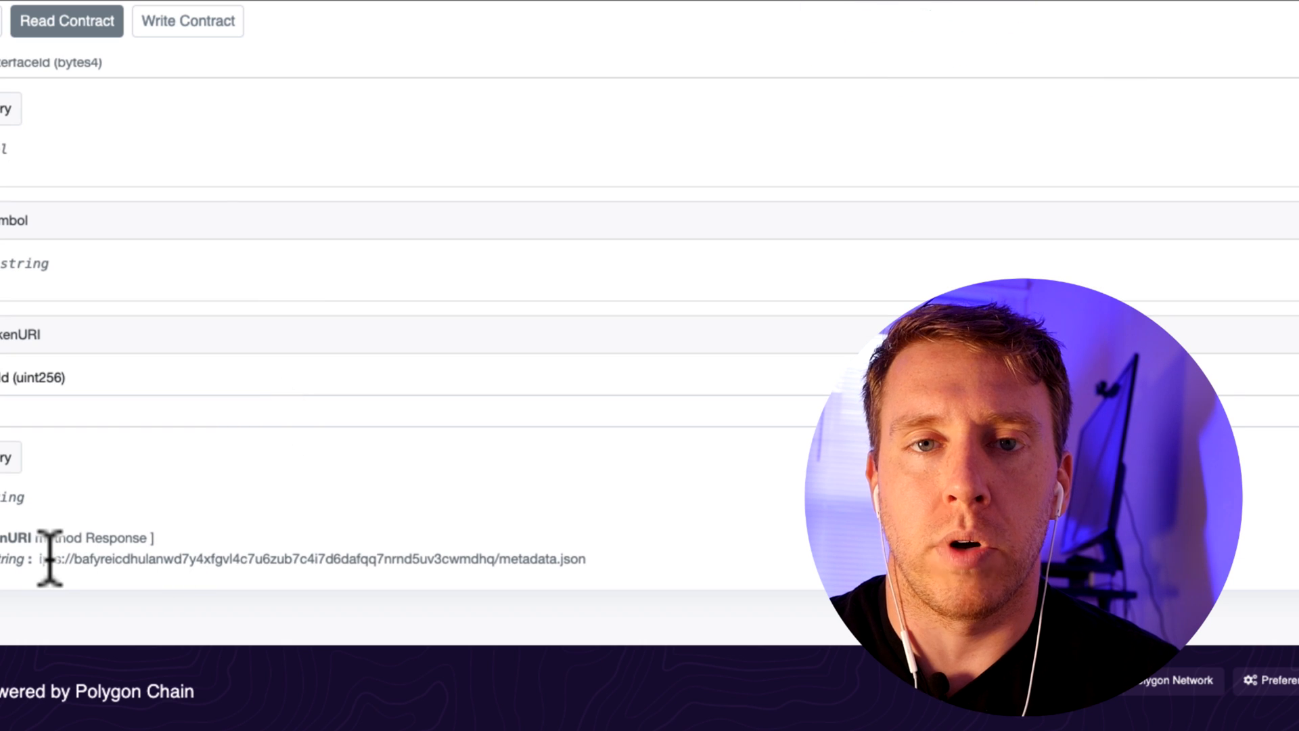
{"action": "mouse_move", "coordinate": [430, 564]}
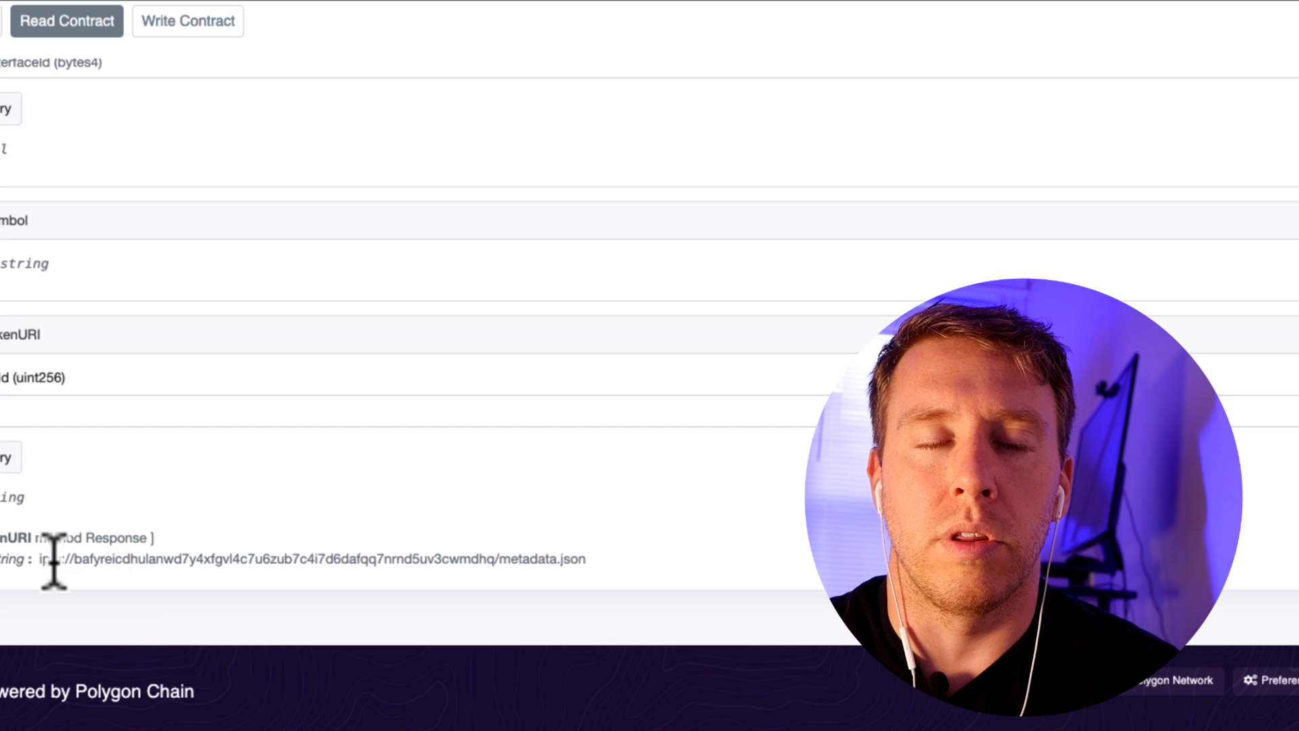
{"action": "mouse_move", "coordinate": [468, 571]}
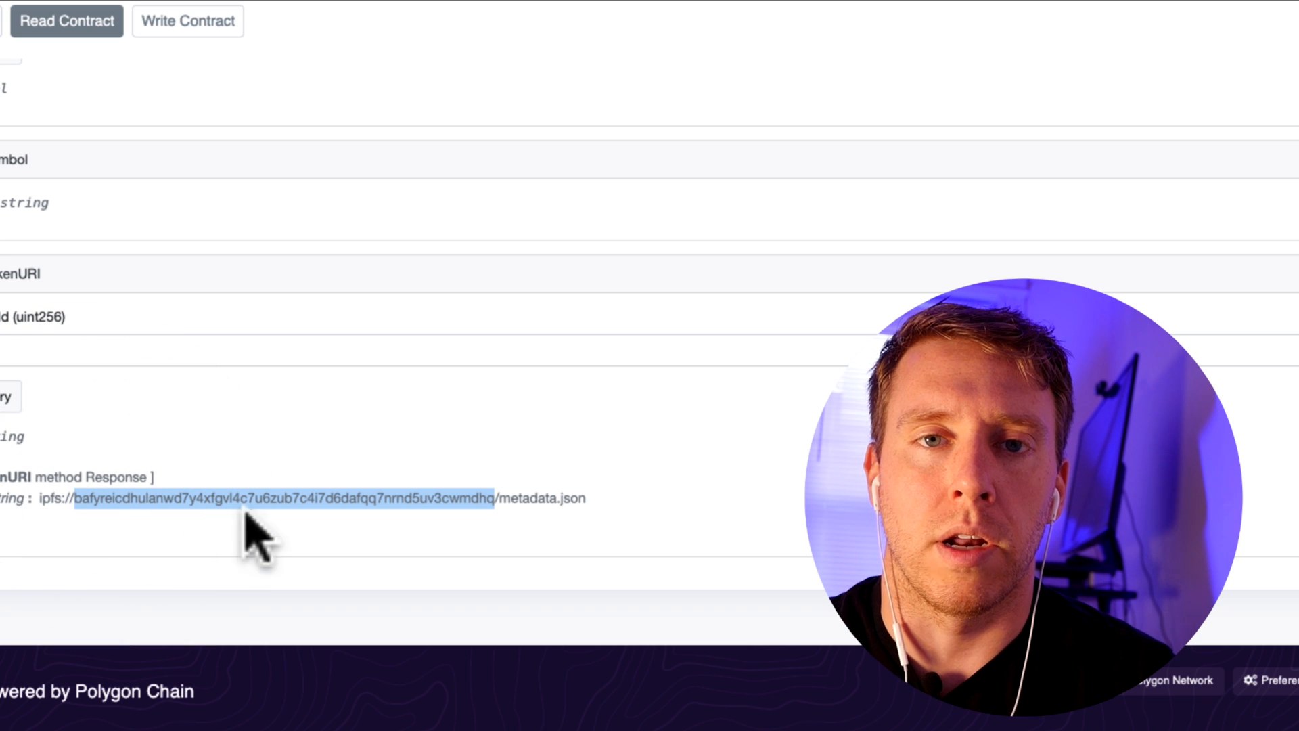
{"action": "mouse_move", "coordinate": [866, 133]}
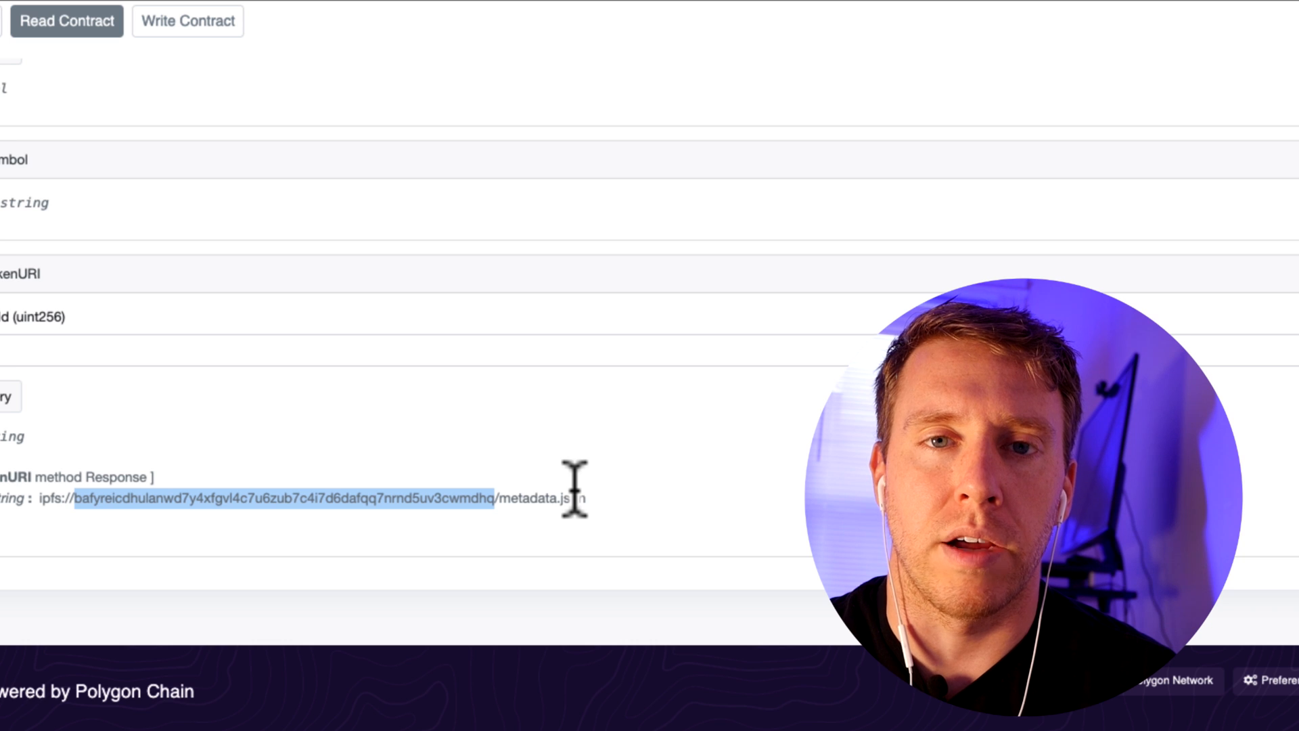
Step: Read the tokenURI metadata.json response, check the contract owner address, and review the Mint transactions
{"action": "scroll", "scroll_direction": "down", "scroll_amount": 3}
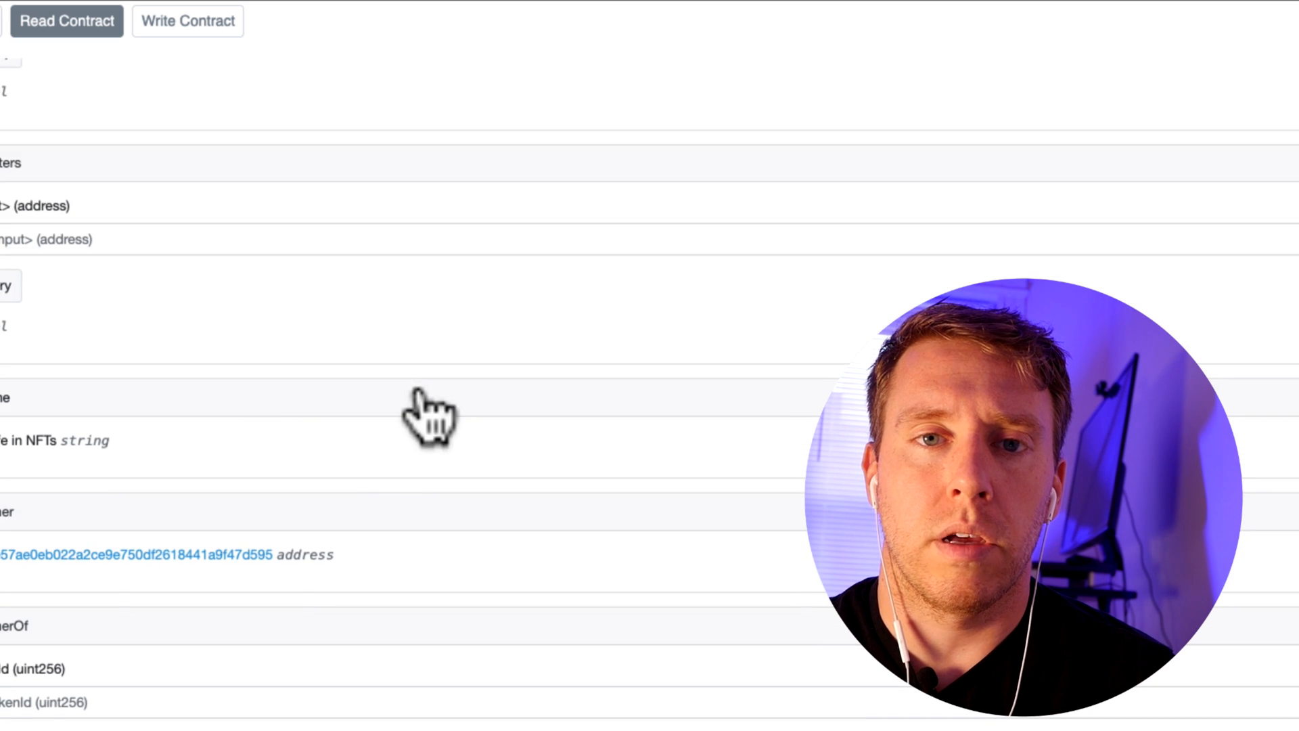
{"action": "scroll", "scroll_direction": "down", "scroll_amount": 3}
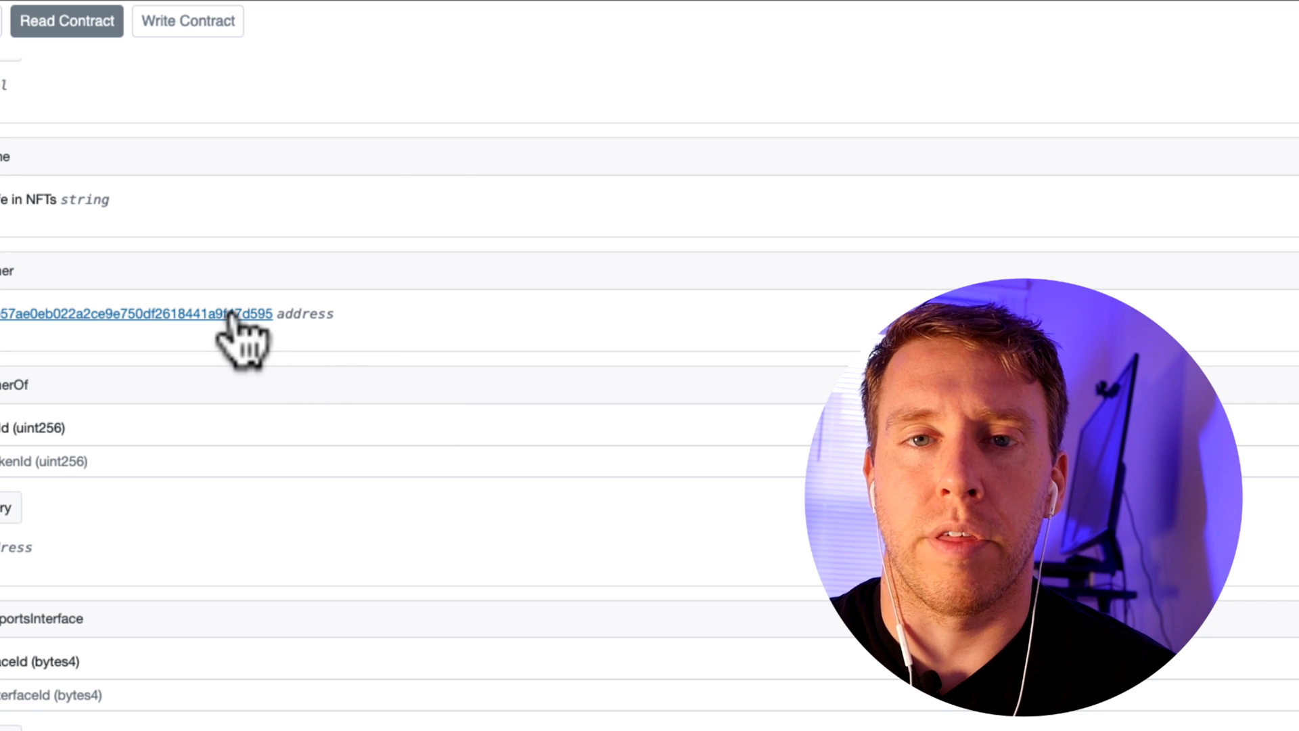
{"action": "left_click", "coordinate": [132, 313]}
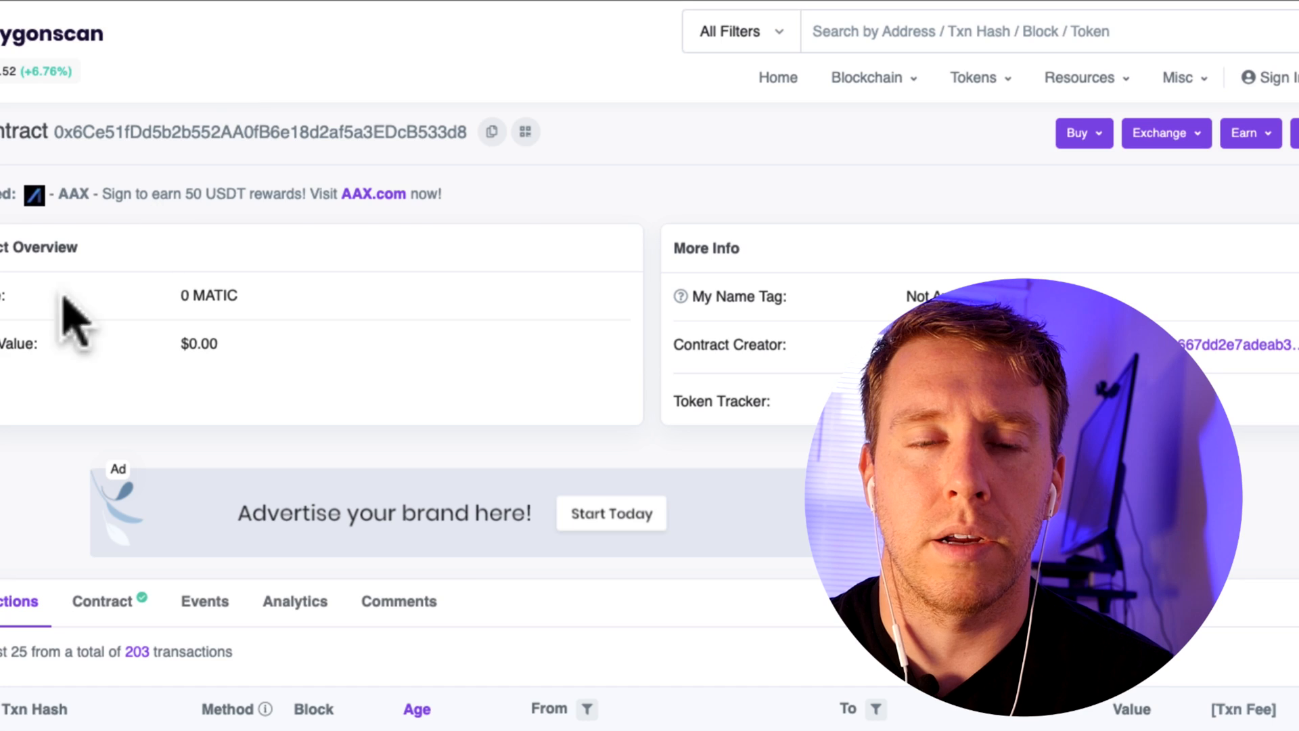
{"action": "scroll", "scroll_direction": "down", "scroll_amount": 3}
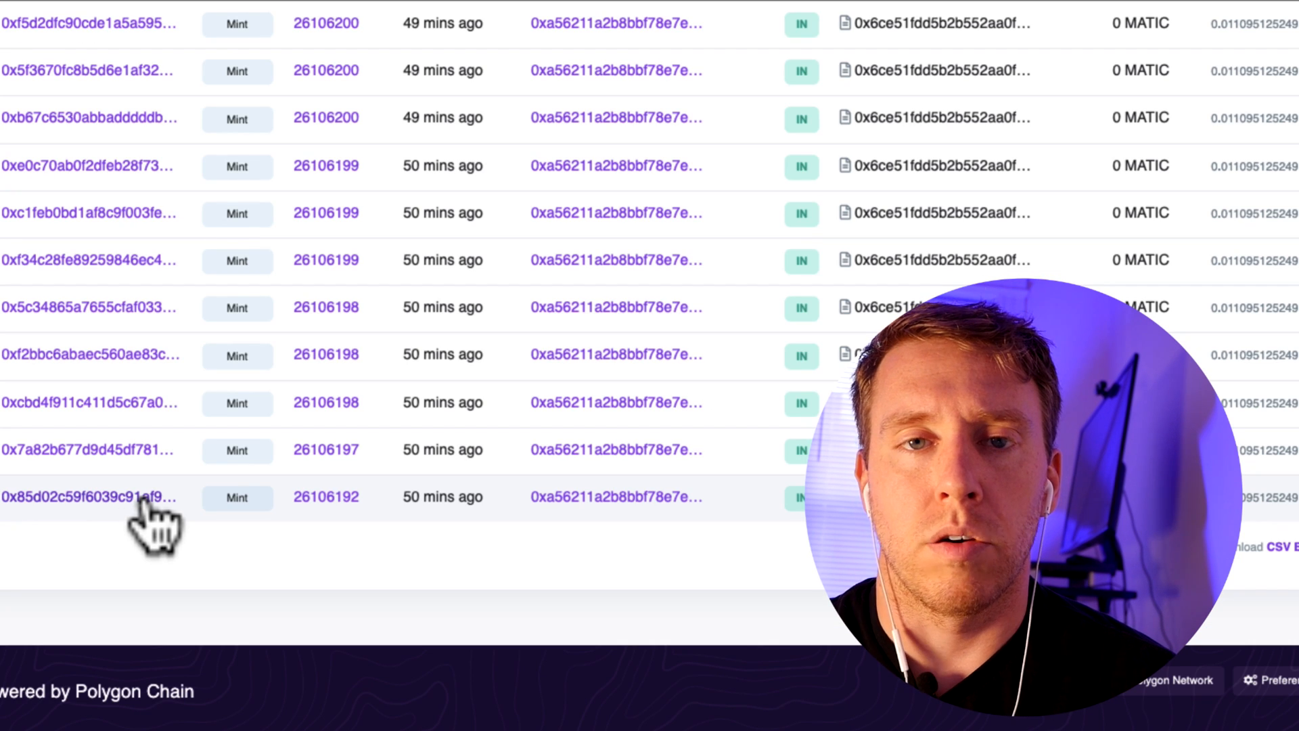
{"action": "mouse_move", "coordinate": [148, 571]}
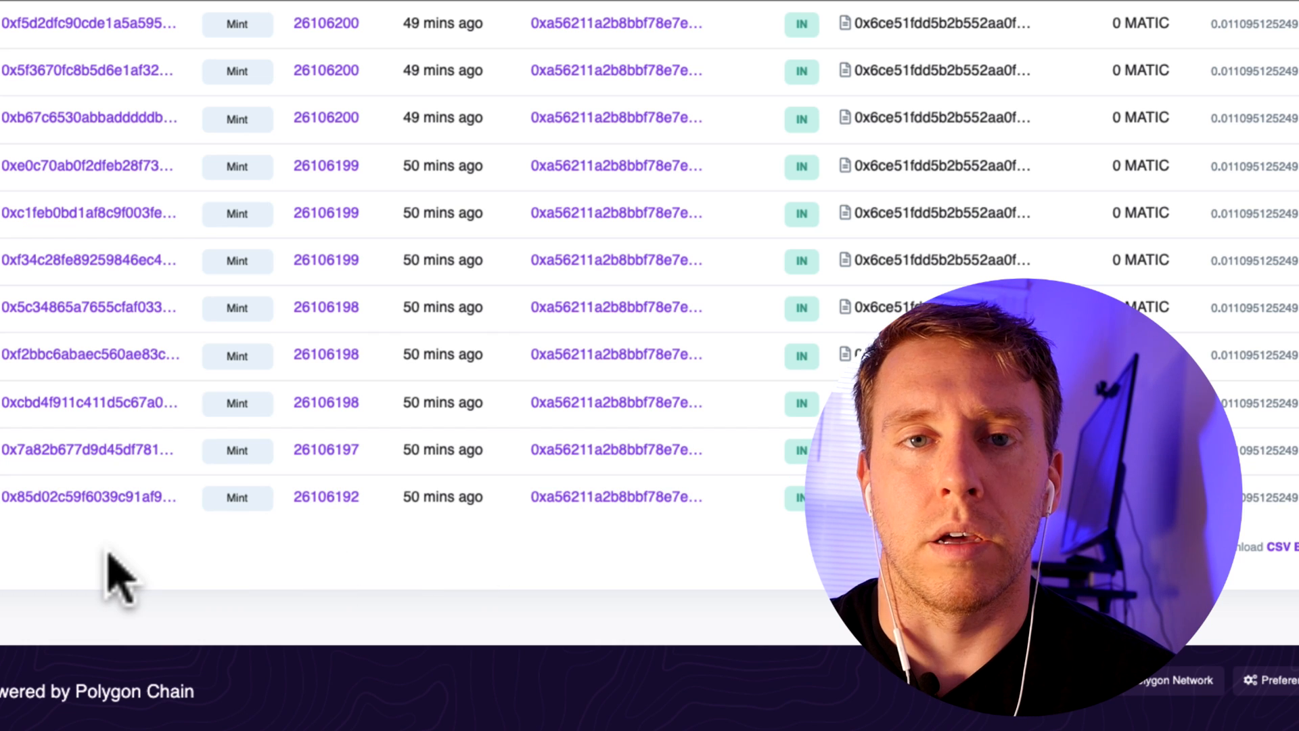
{"action": "mouse_move", "coordinate": [898, 78]}
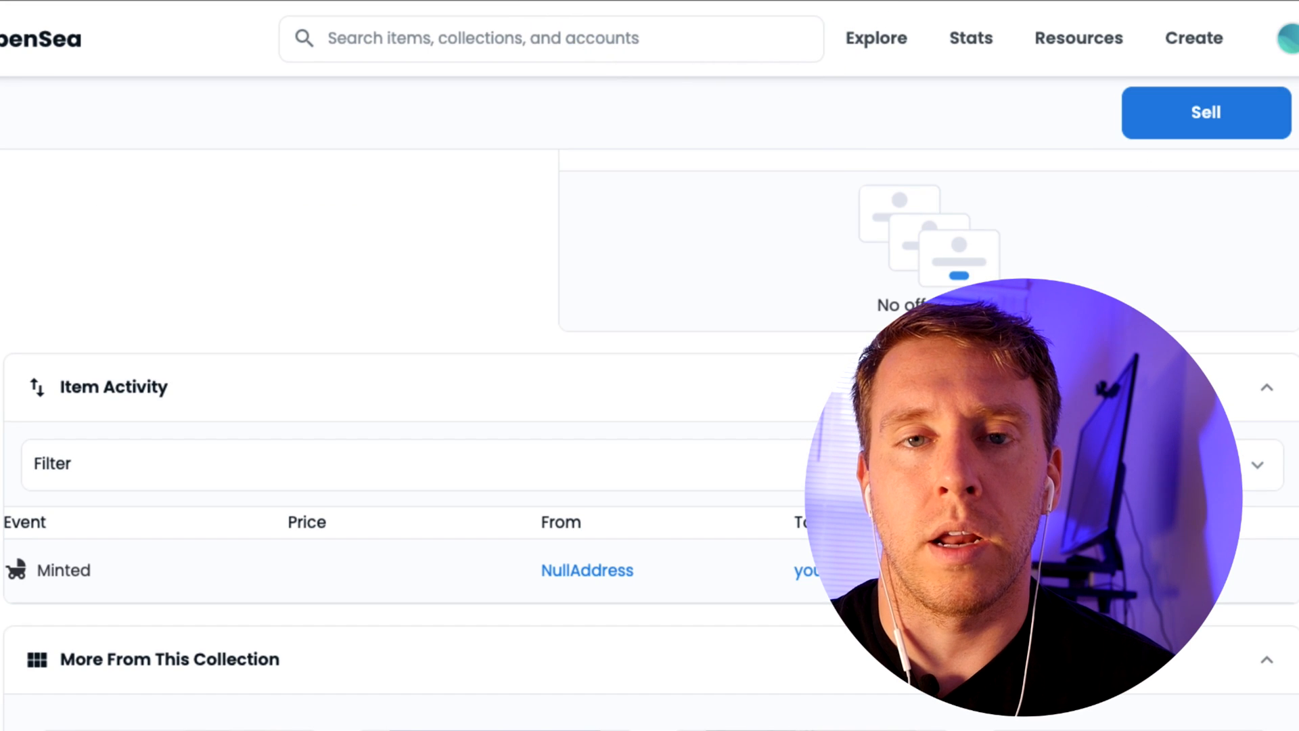
Step: Expand the NoCode Montage item's Details and view its ERC-721 contract on Polygonscan
{"action": "scroll", "scroll_direction": "down", "scroll_amount": 3}
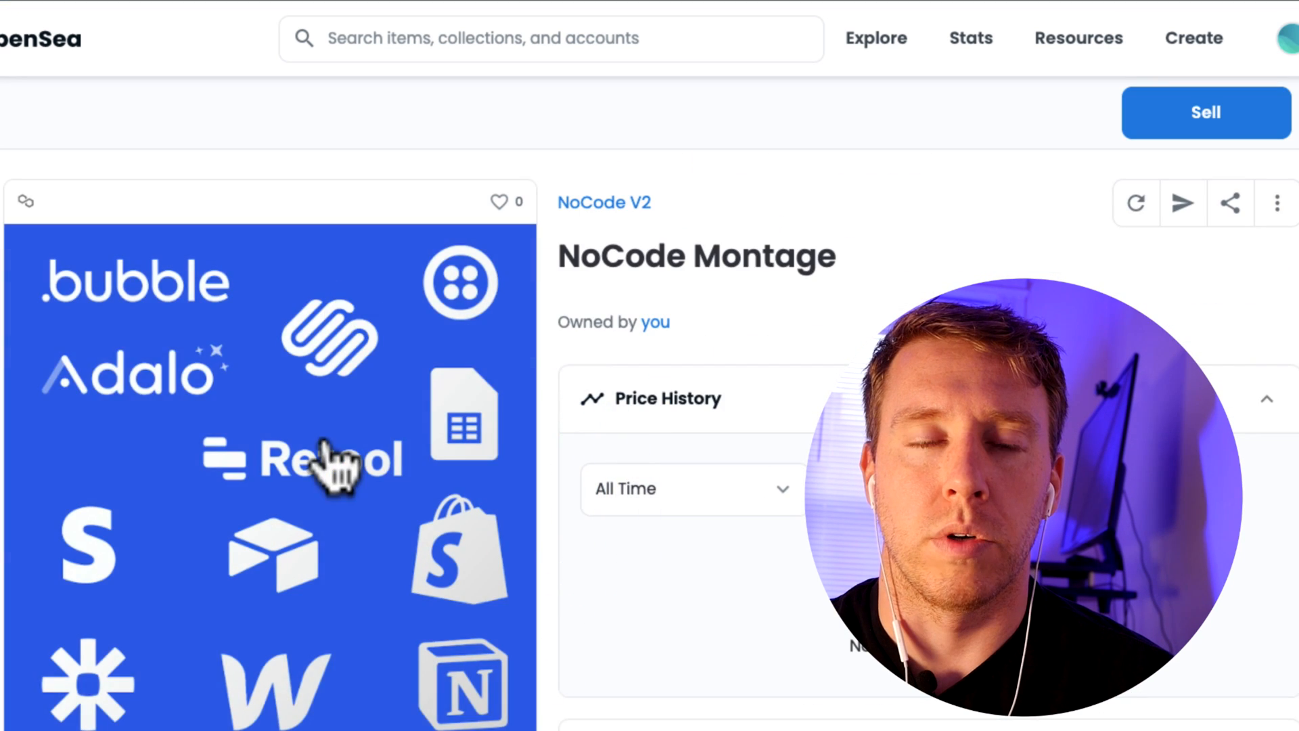
{"action": "scroll", "scroll_direction": "down", "scroll_amount": 3}
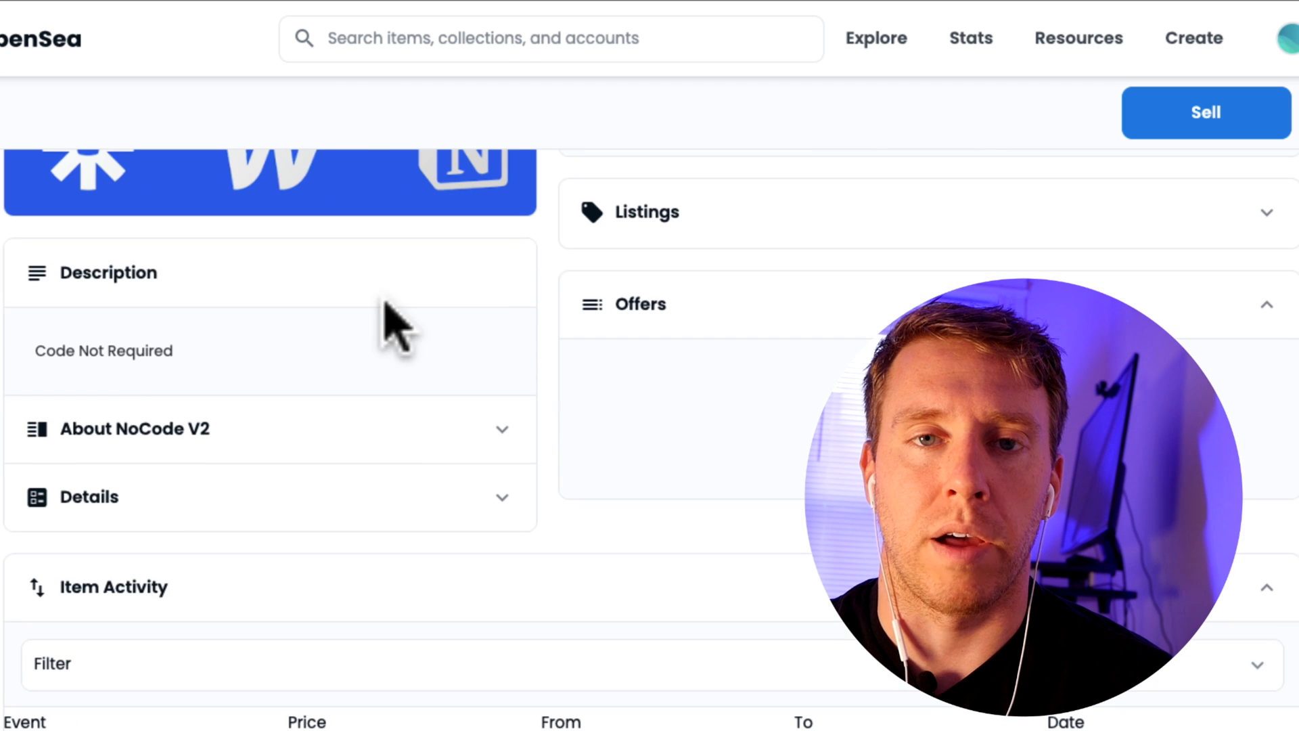
{"action": "left_click", "coordinate": [89, 497]}
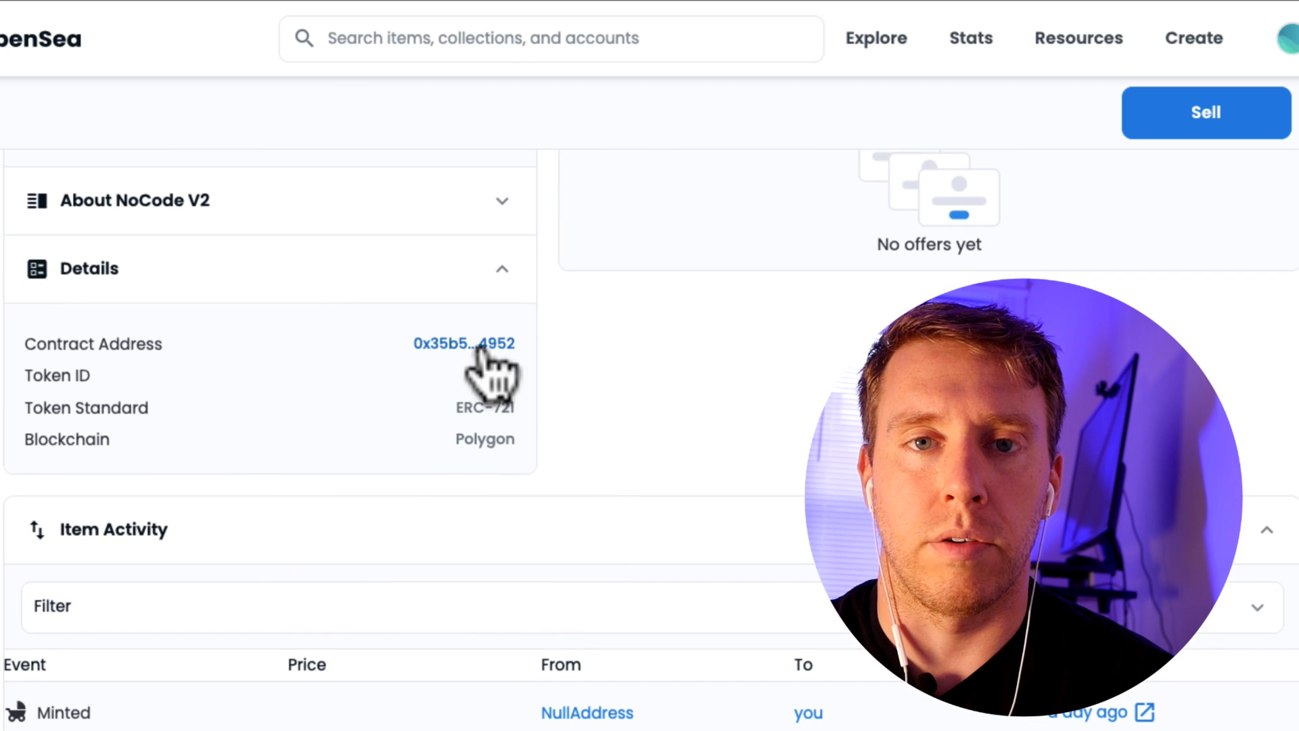
{"action": "left_click", "coordinate": [464, 342]}
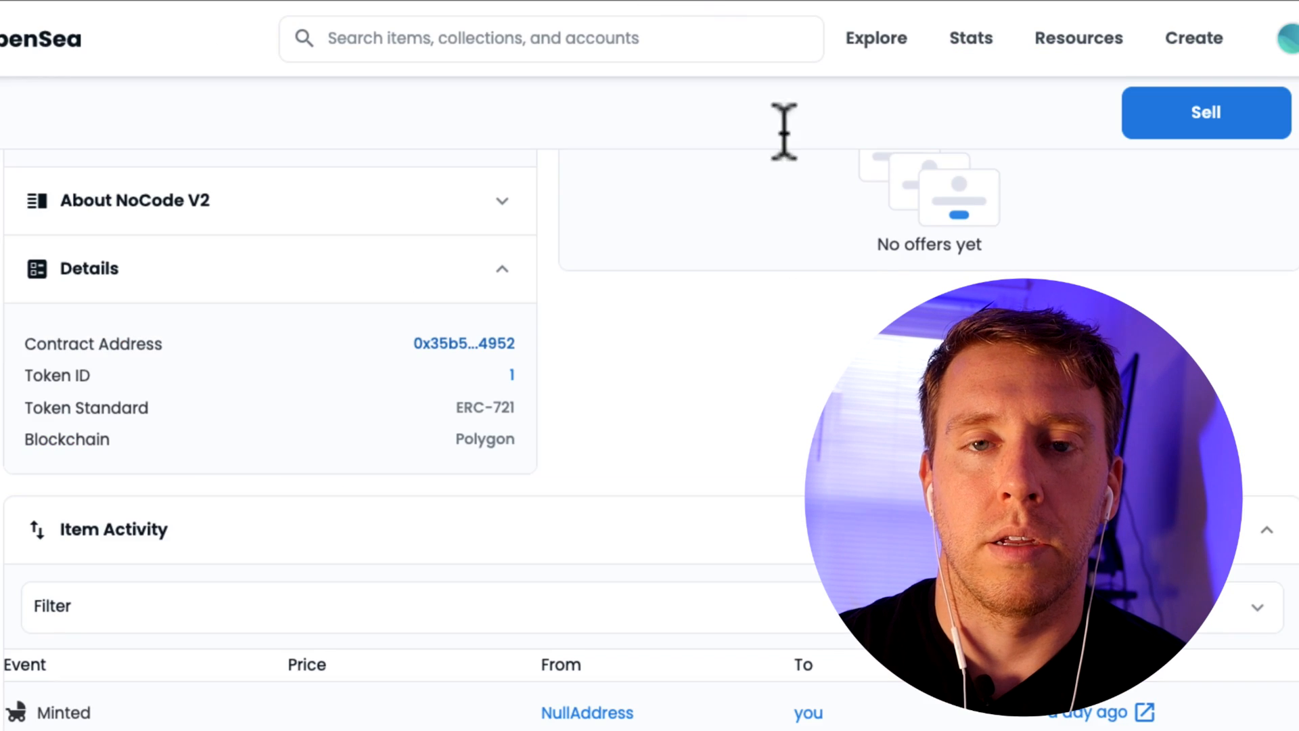
Step: Return to My Collections and scroll the collection list
{"action": "left_click", "coordinate": [1286, 38]}
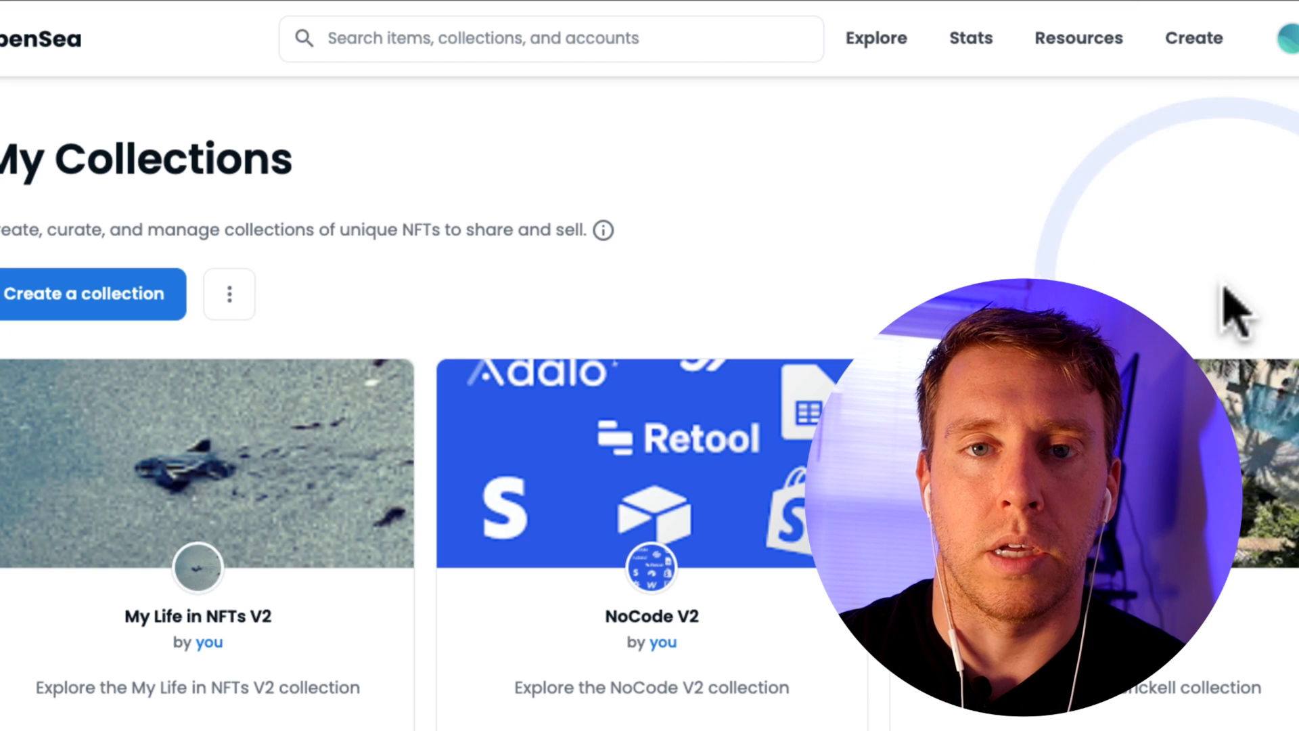
{"action": "scroll", "scroll_direction": "down", "scroll_amount": 3}
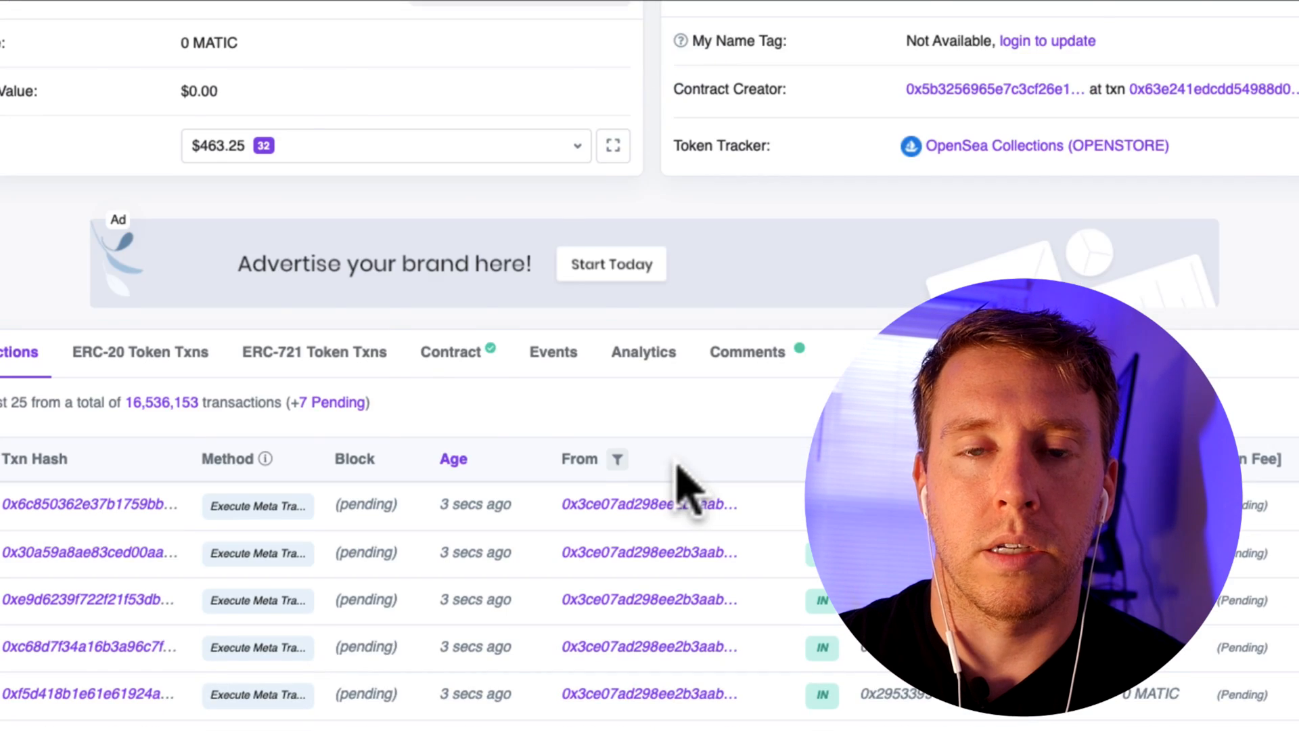
{"action": "scroll", "scroll_direction": "down", "scroll_amount": 3}
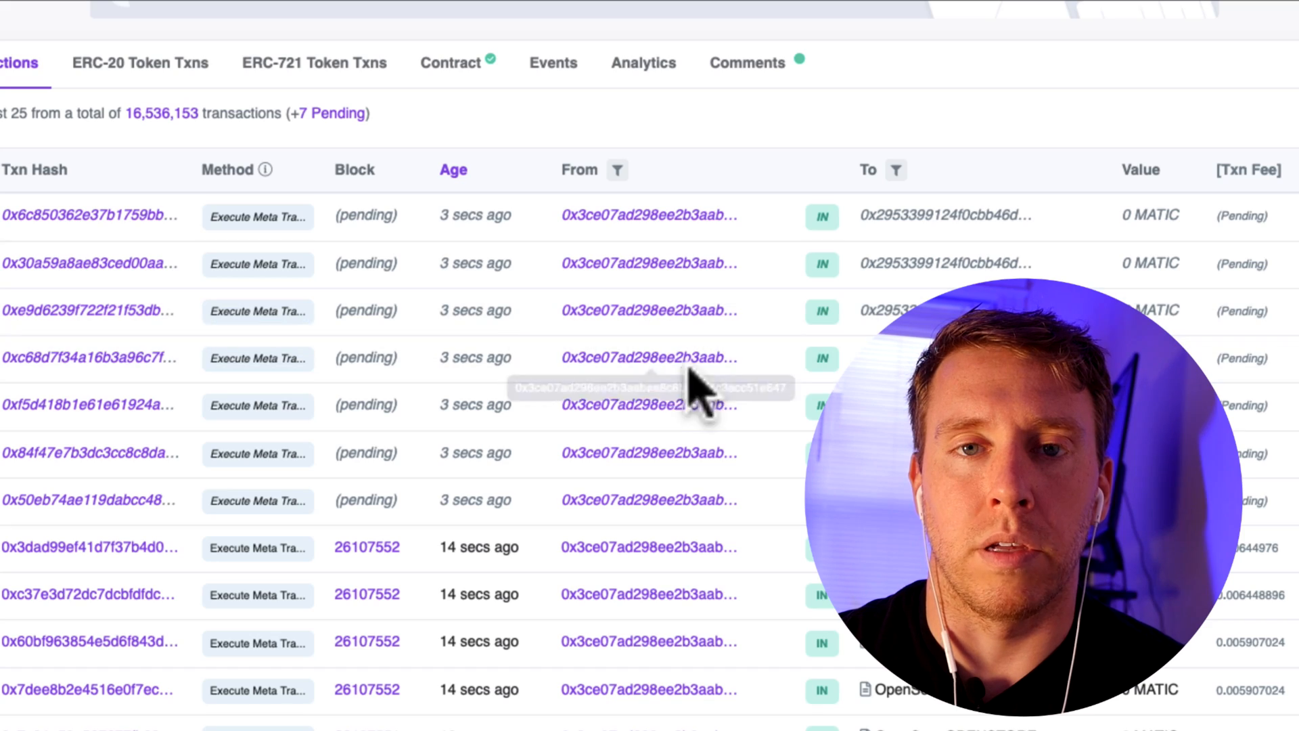
{"action": "scroll", "scroll_direction": "down", "scroll_amount": 3}
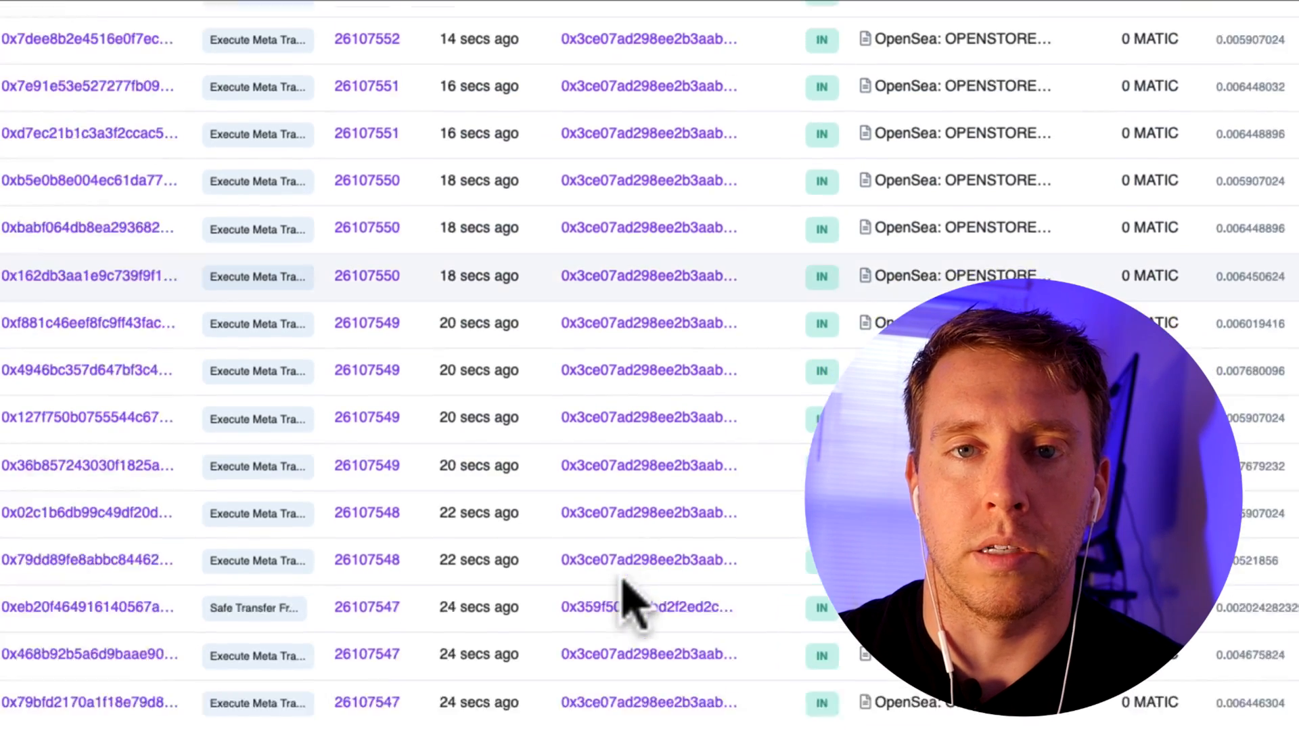
{"action": "scroll", "scroll_direction": "down", "scroll_amount": 3}
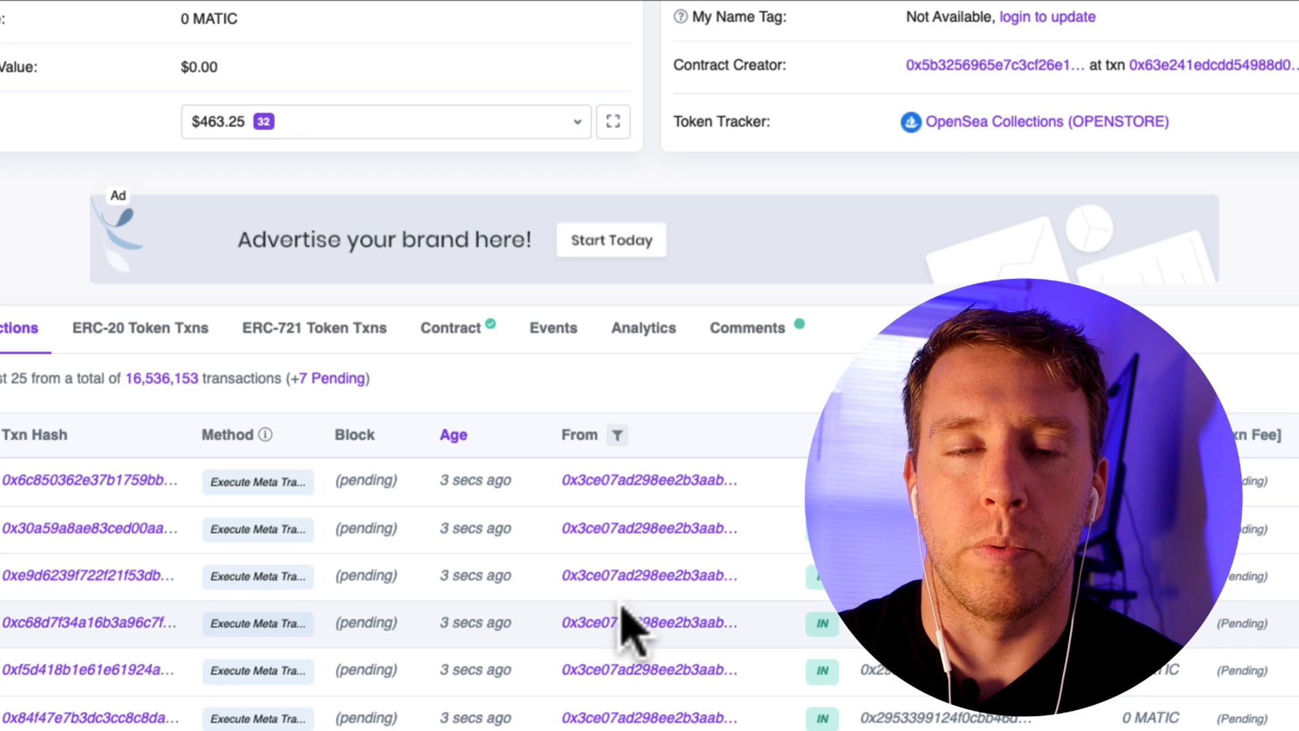
{"action": "scroll", "scroll_direction": "down", "scroll_amount": 3}
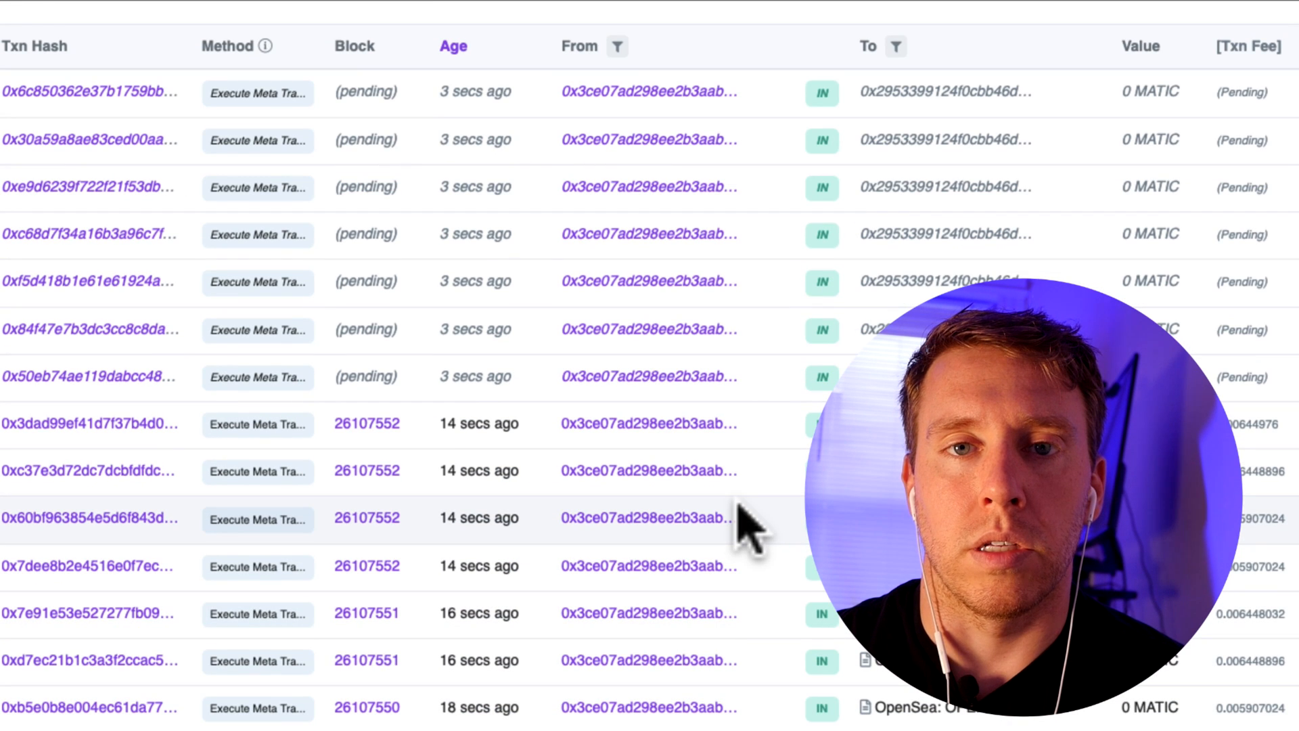
{"action": "mouse_move", "coordinate": [704, 223]}
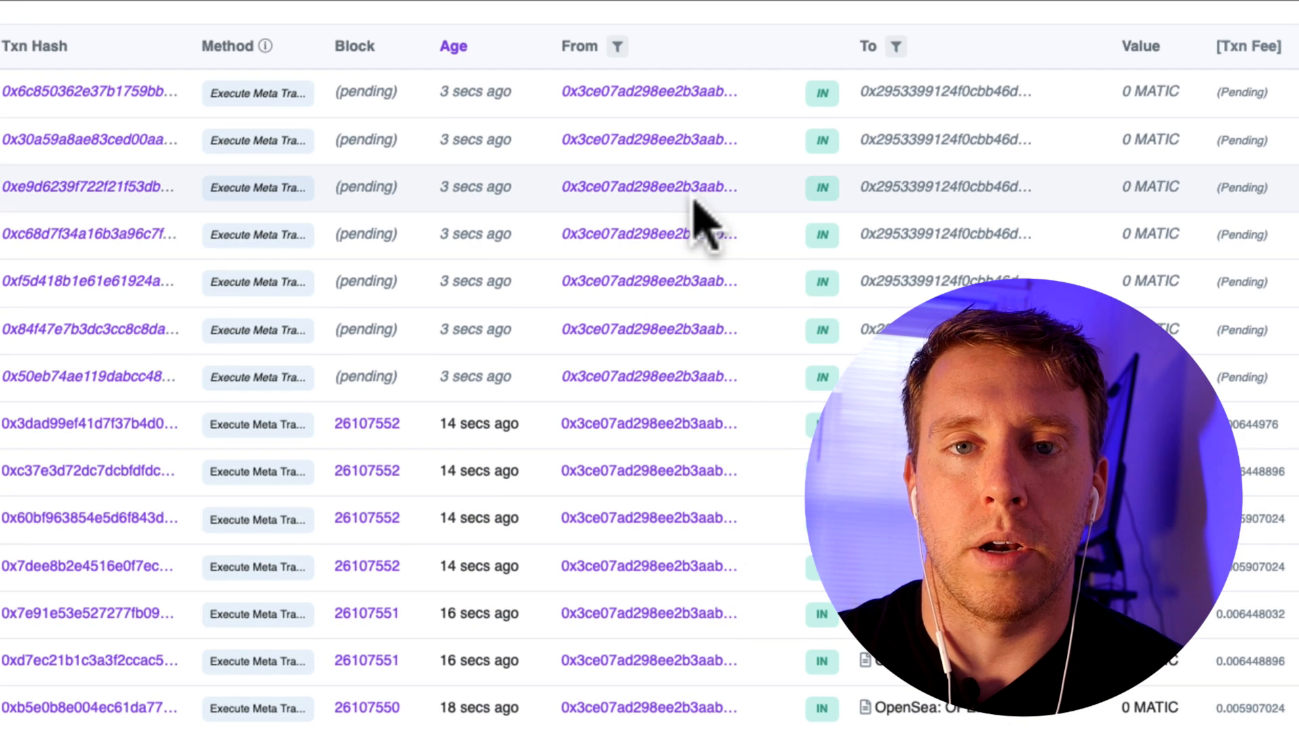